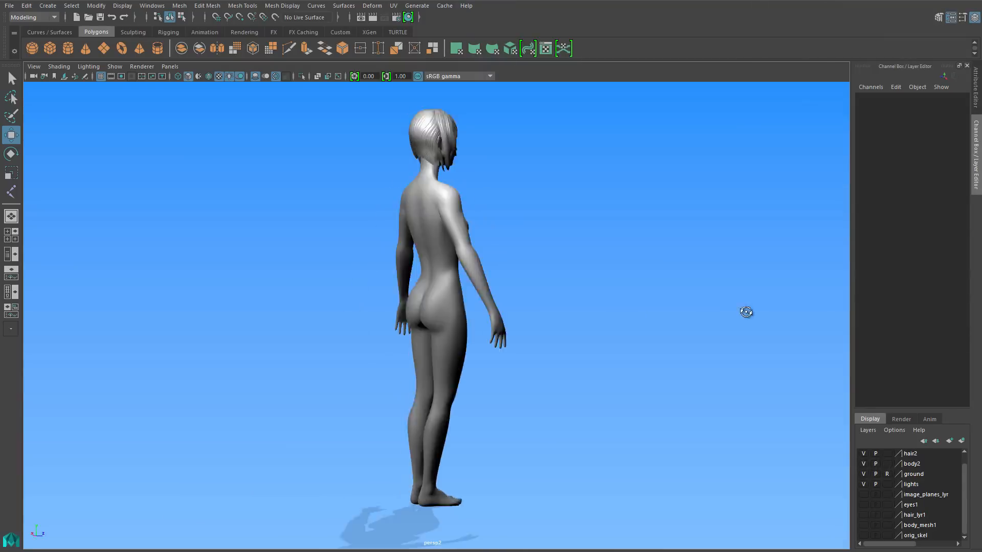
- Orbit to face the character's front and switch to the Rigging menu set
drag(746, 312, 534, 339)
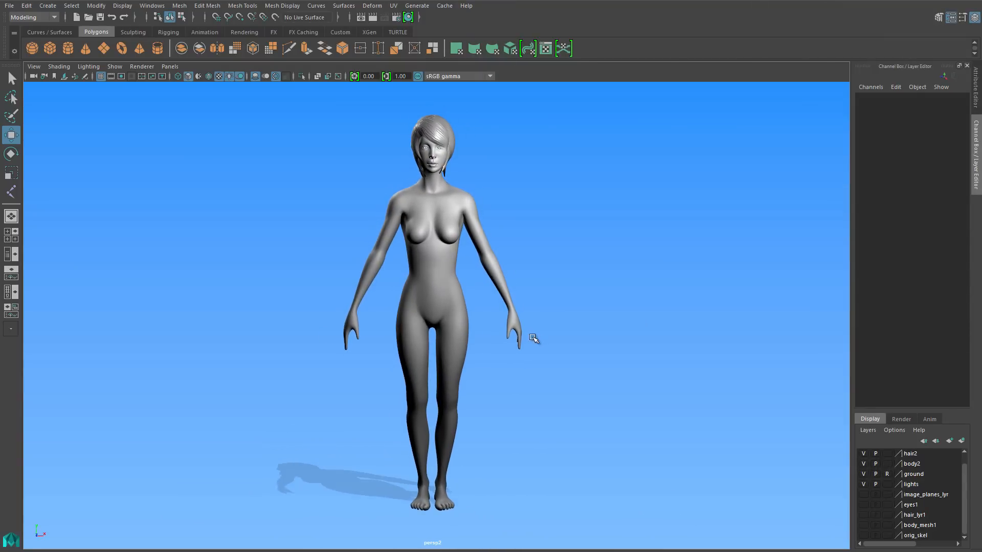
click(168, 31)
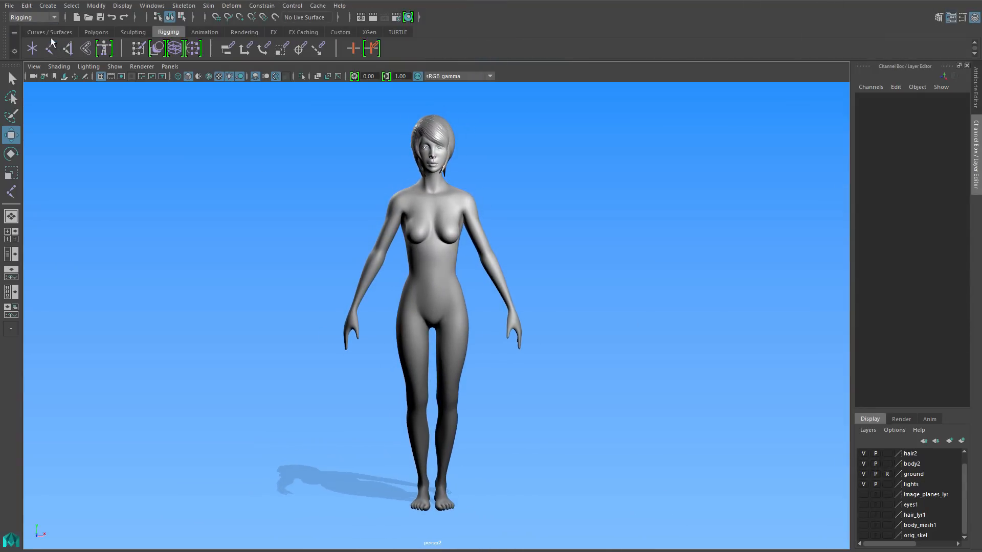
mouse_move(50, 48)
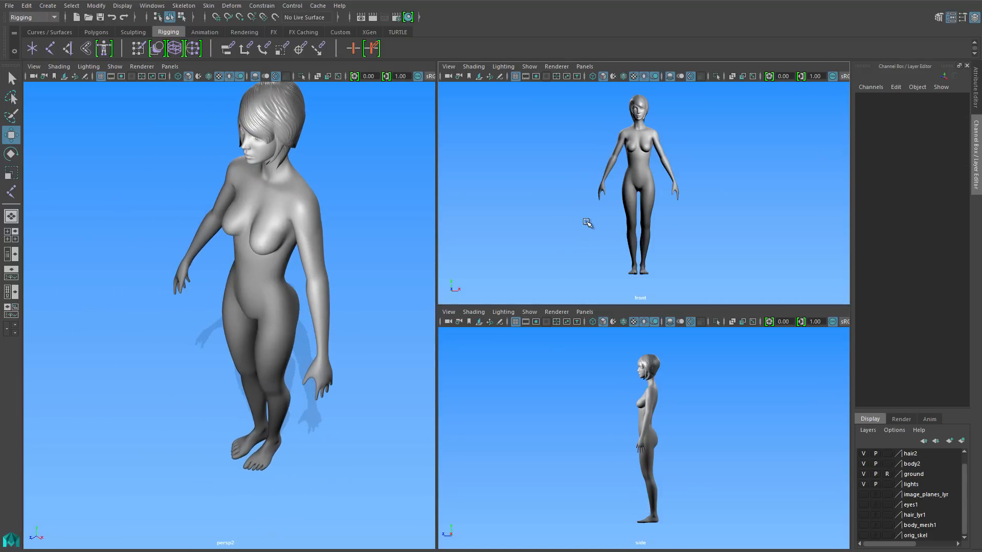
- Maximize the front view, select the pelvis root joint and enable X-Ray Joints
key(space)
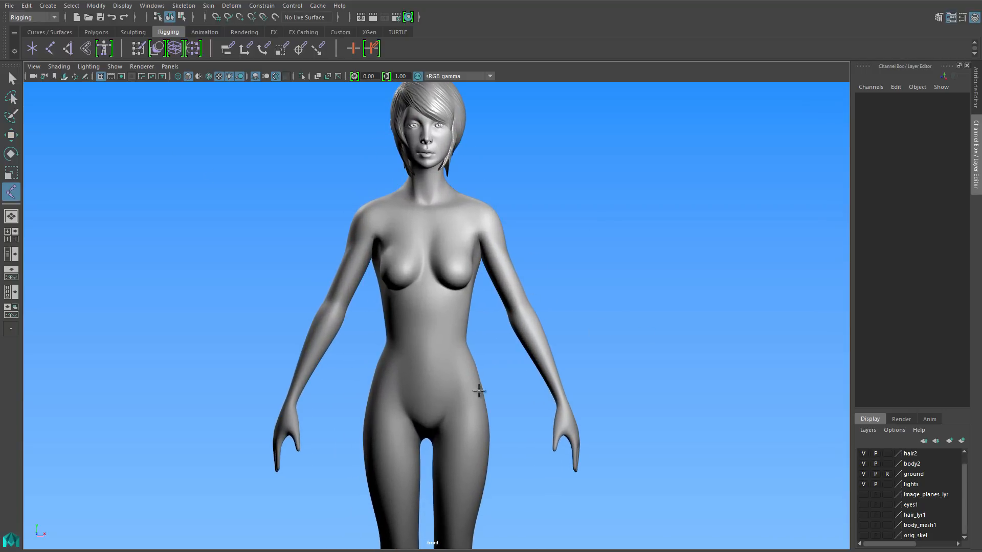
click(428, 247)
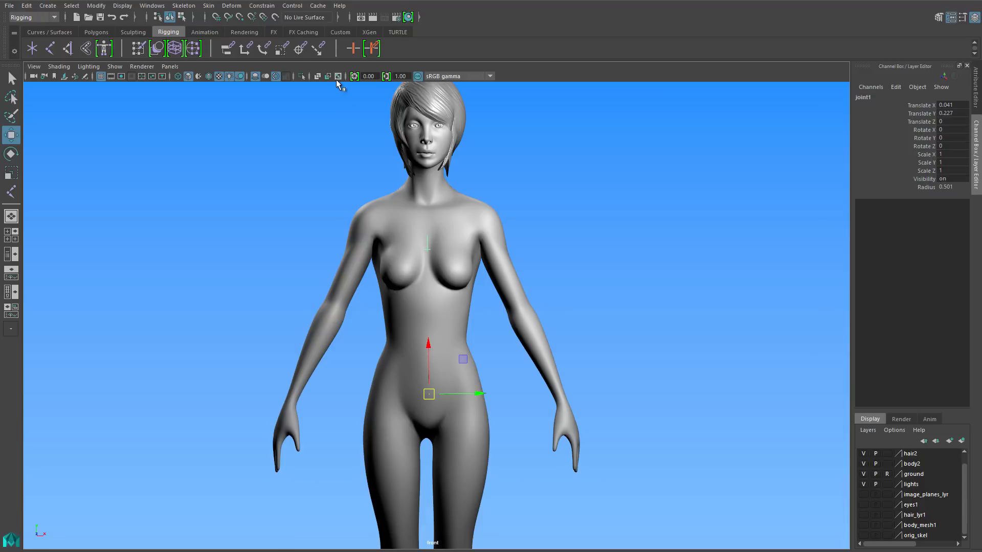
mouse_move(338, 84)
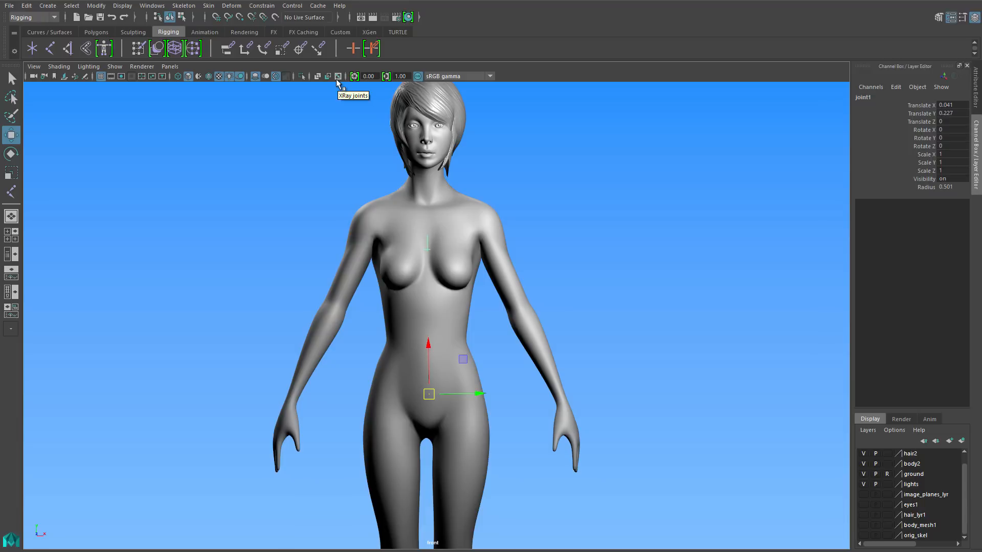
click(338, 76)
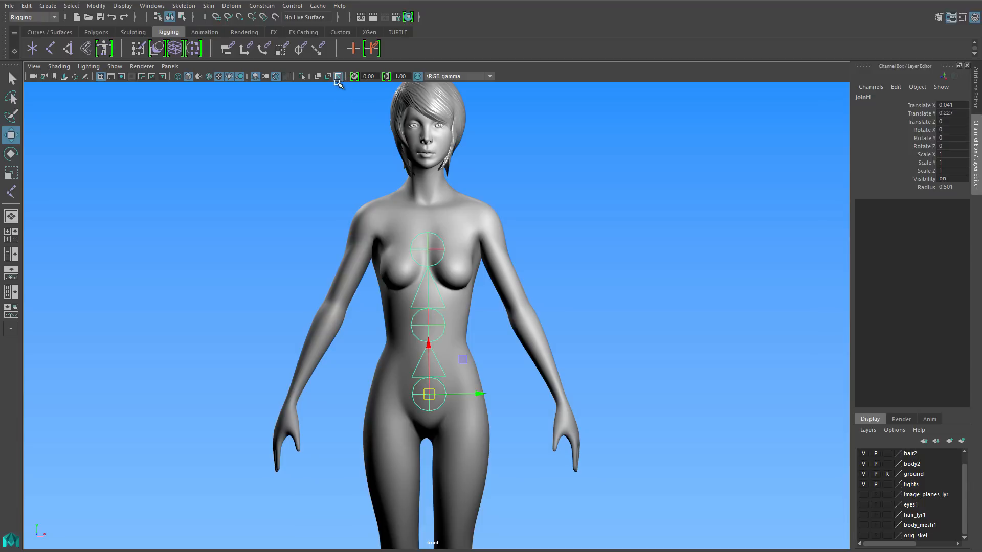
click(513, 389)
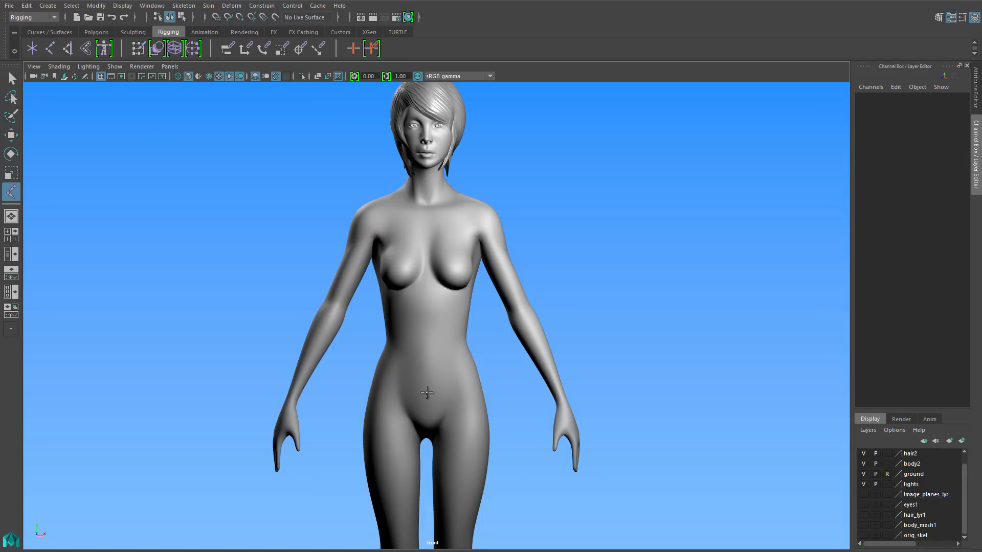
- Place spine joints from the pelvis up through the neck, then clear the selection
click(431, 404)
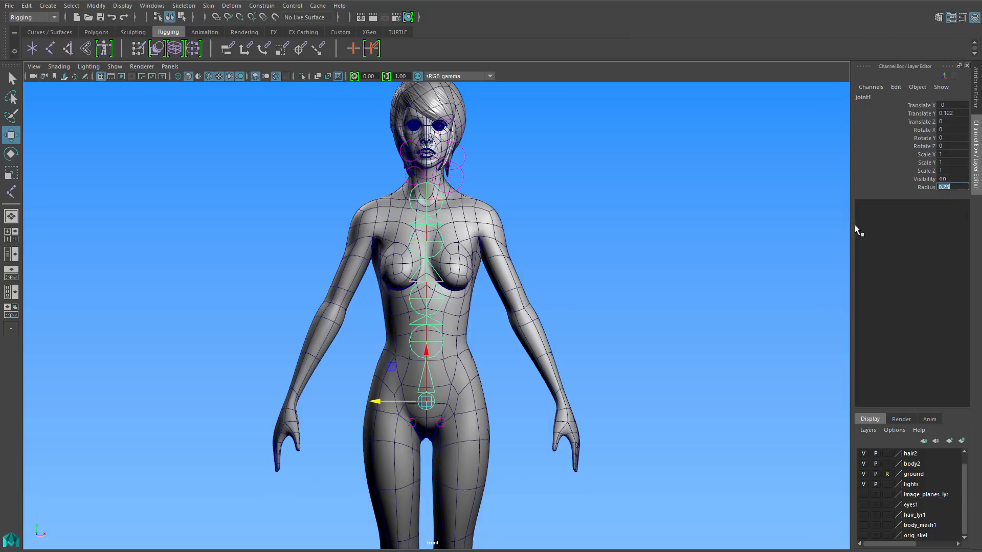
click(424, 342)
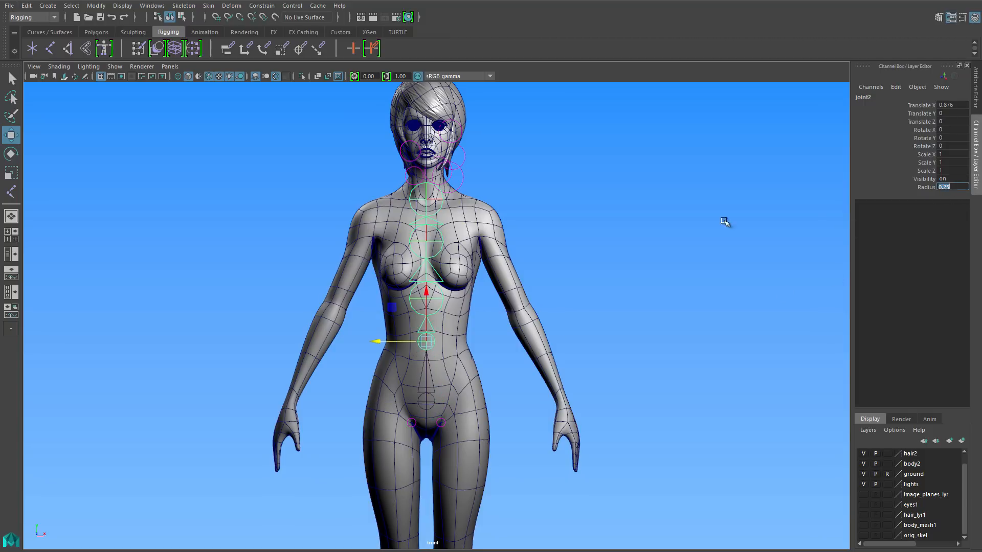
click(425, 259)
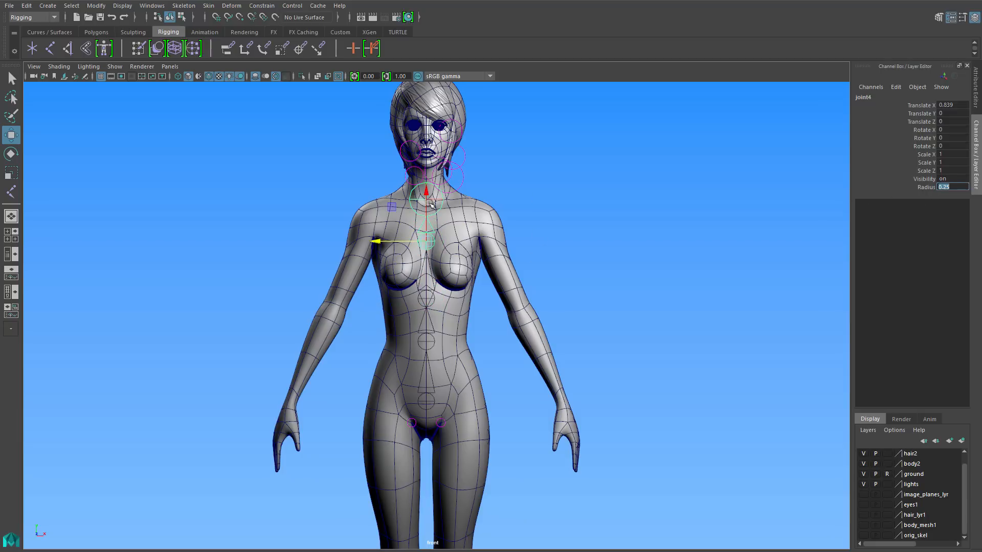
click(424, 197)
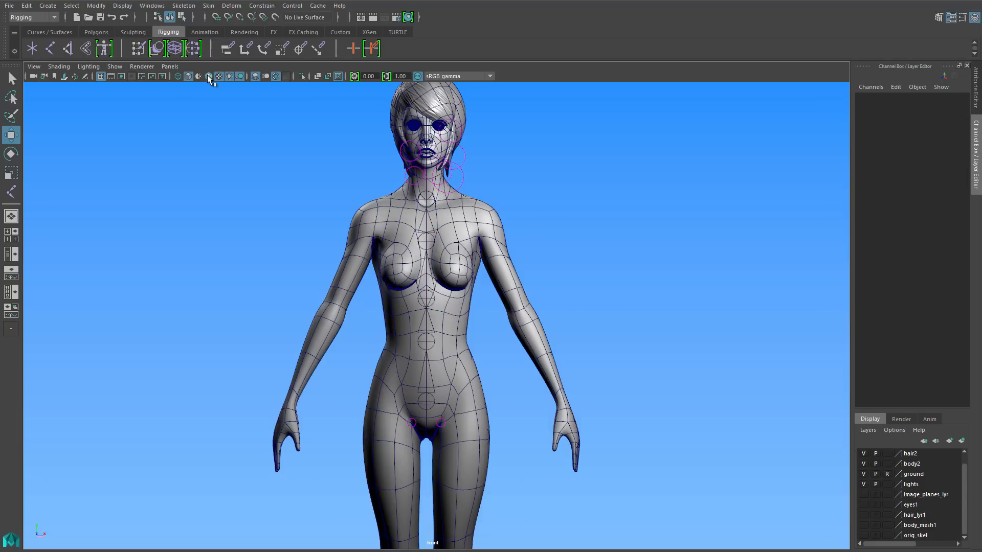
- Turn off wireframe-on-shaded, rename the joints pelvis1, spine1–3 and neck_base, and go to the side view
click(183, 6)
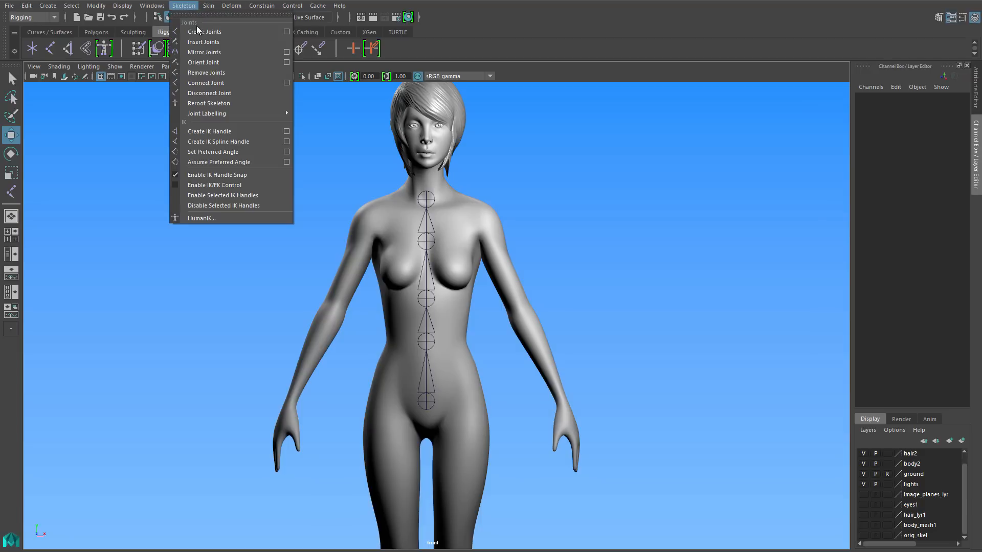
click(204, 31)
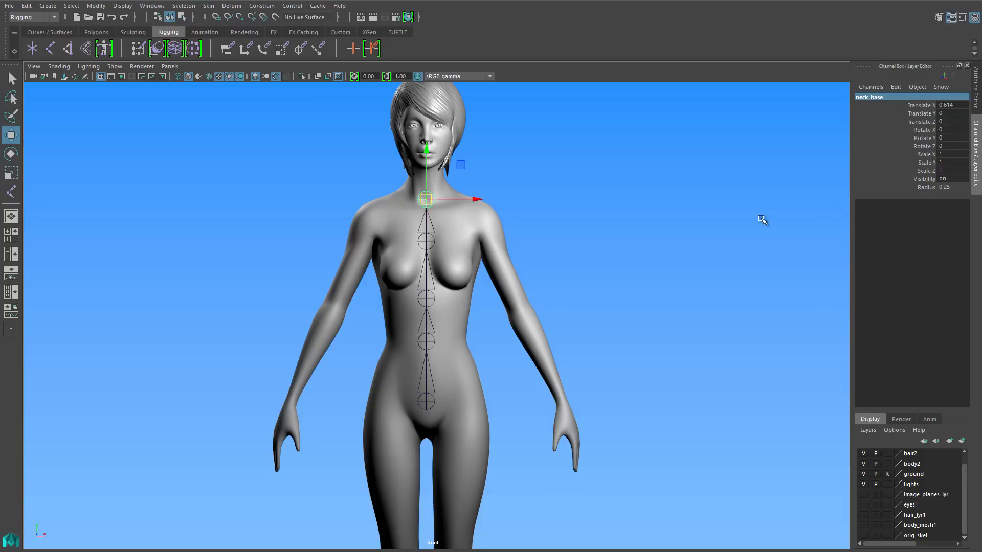
key(space)
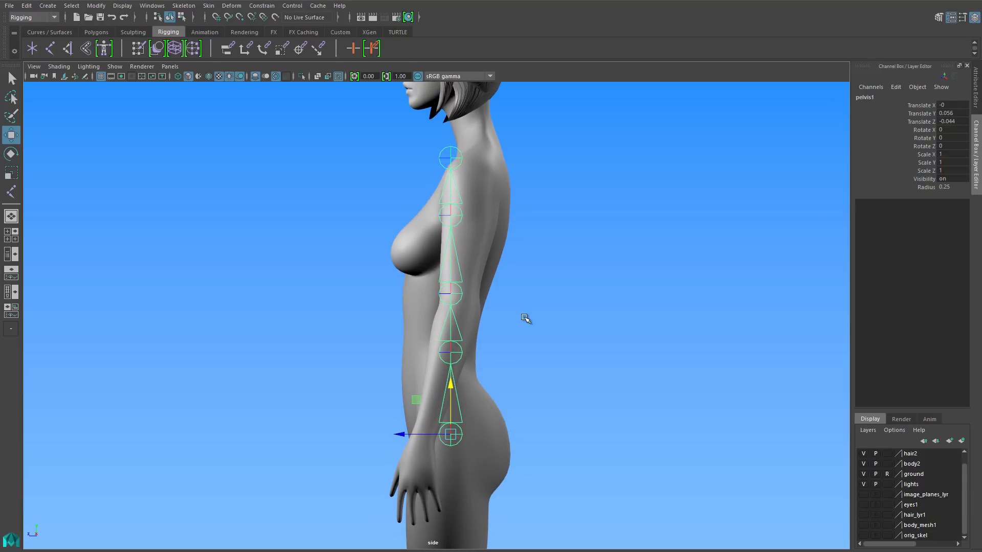
- Move spine1 toward the back along Z and select pelvis, spine1 and spine2 in turn
click(451, 351)
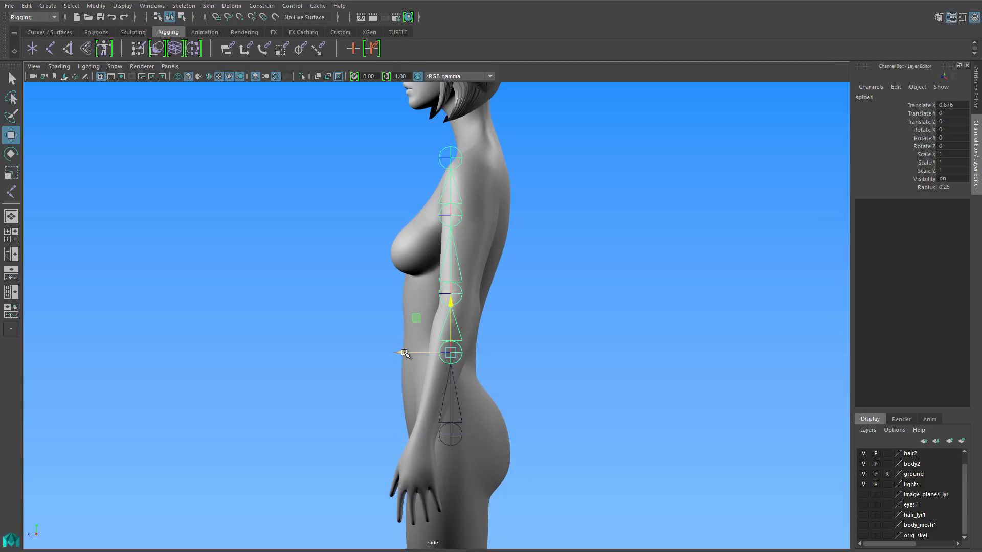
drag(404, 352, 395, 353)
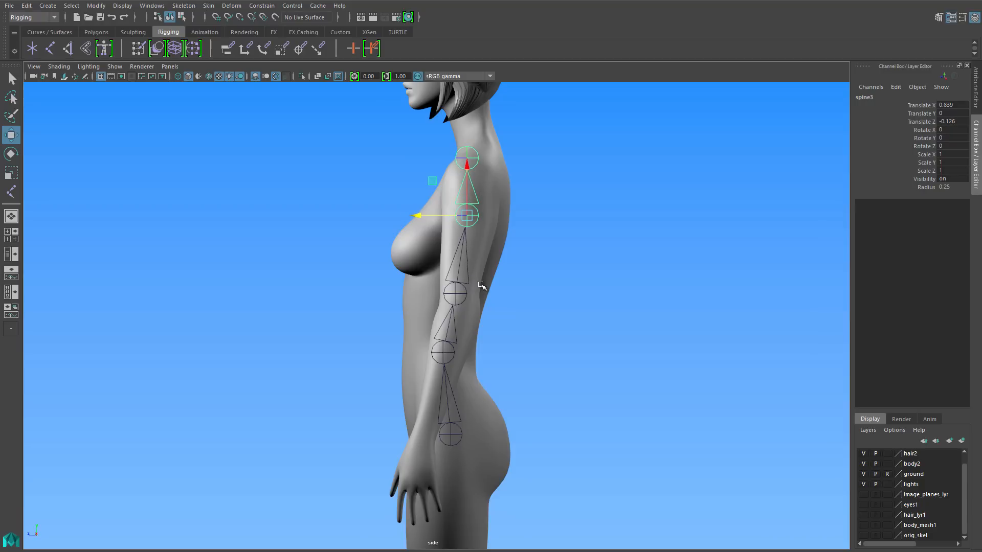
click(948, 121)
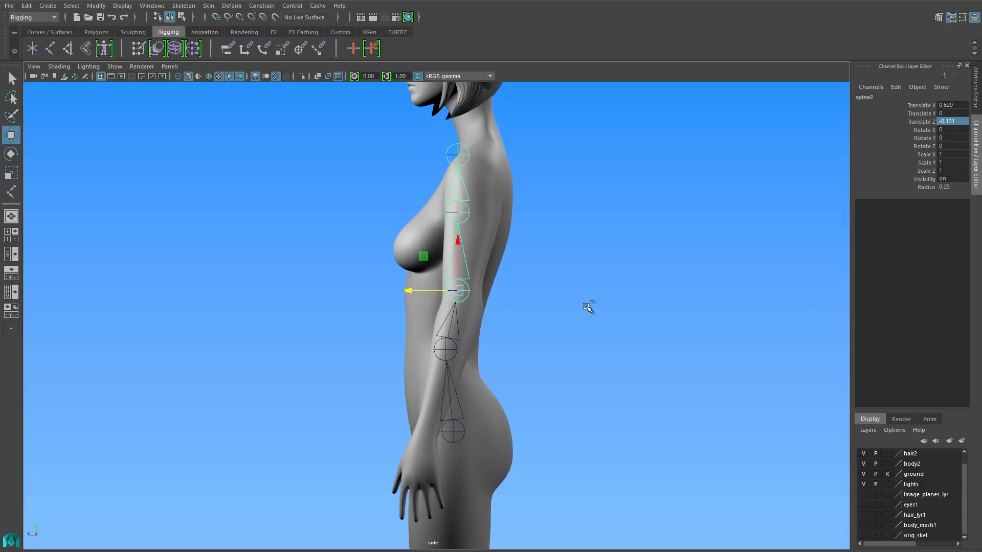
click(453, 348)
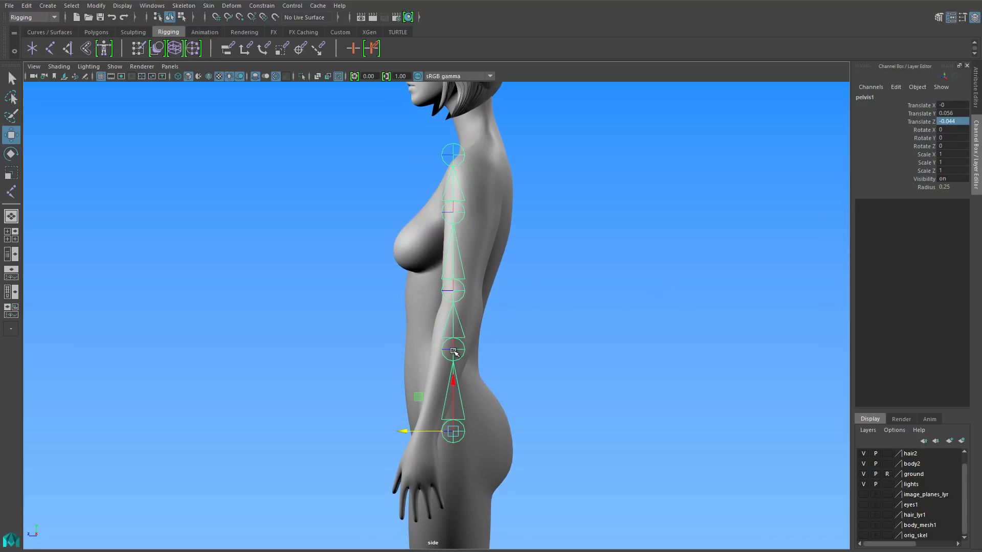
click(452, 348)
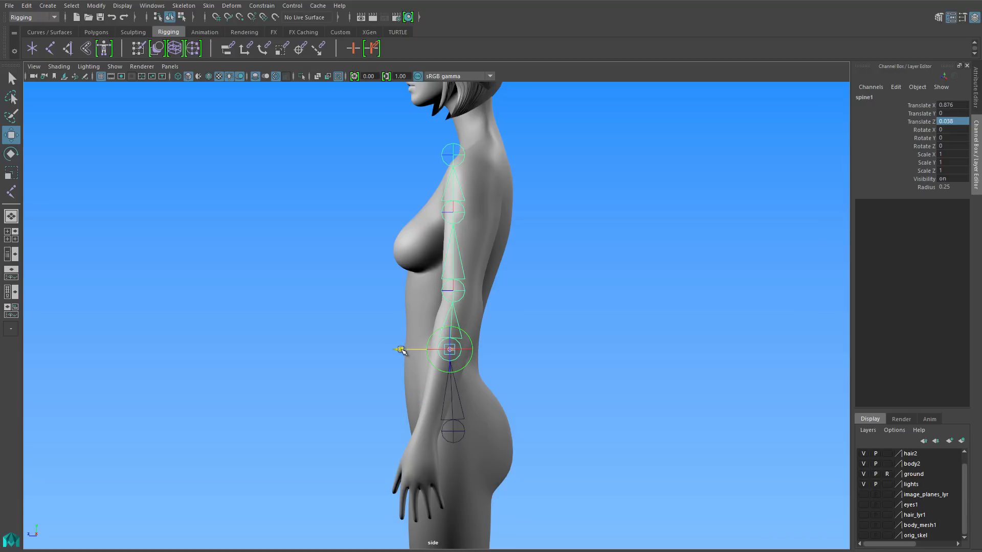
- Push neck_base and spine3 back along Z so the chain curves into the neck, then deselect
click(452, 293)
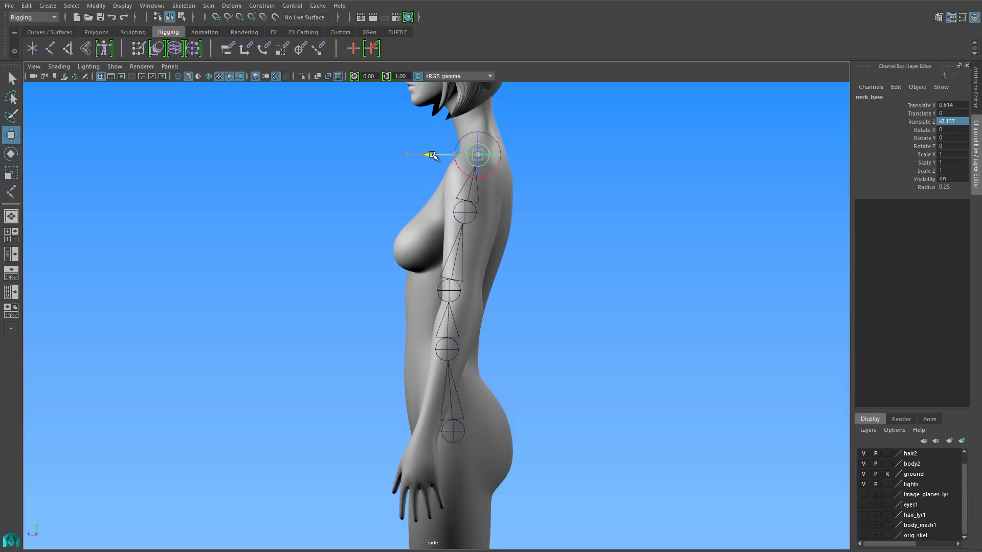
click(466, 212)
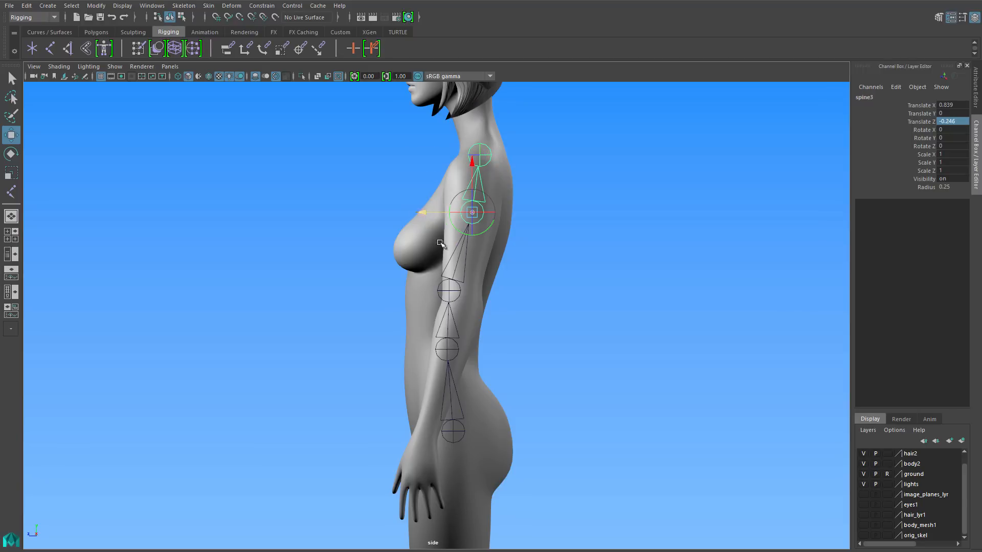
click(448, 290)
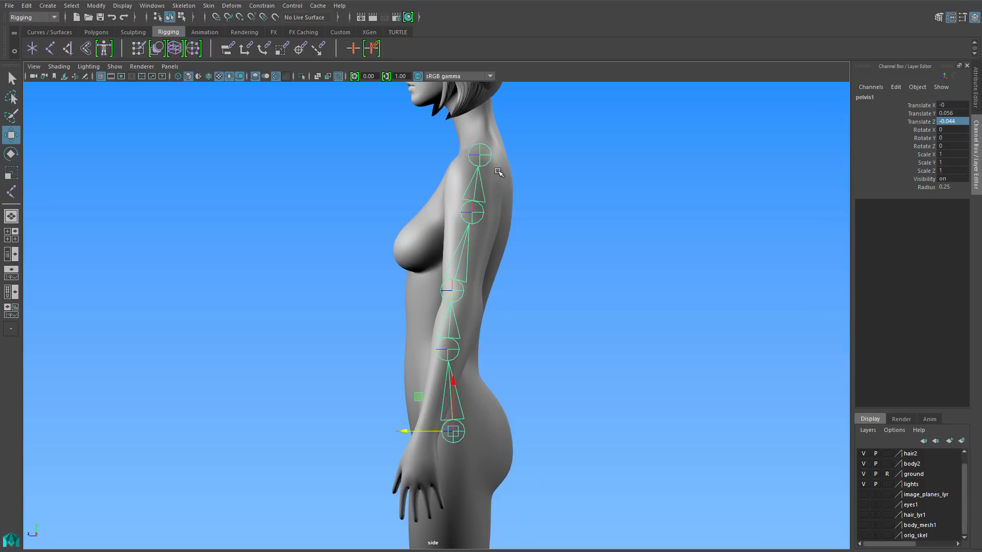
click(480, 152)
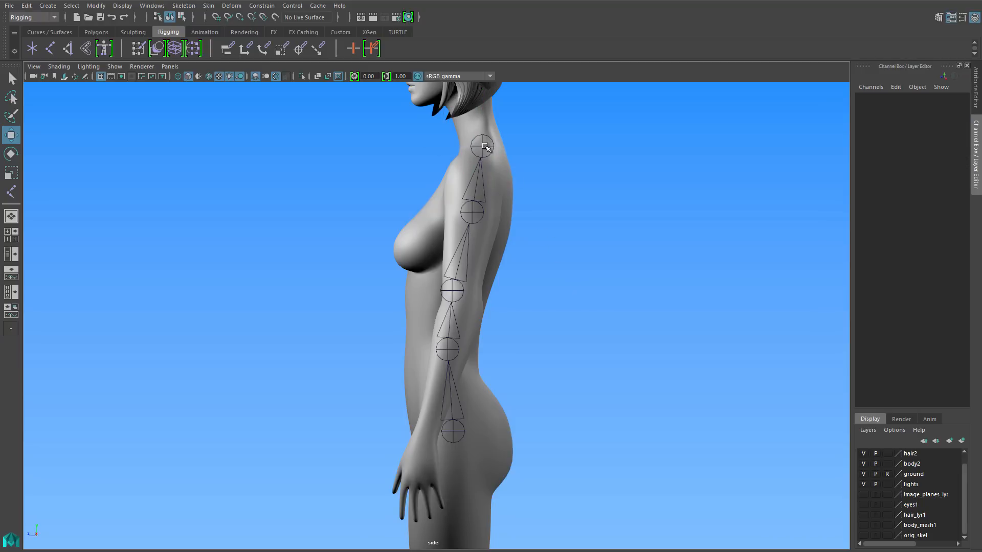
- Add a neck joint above neck_base, move it up into the head, and show the body in wireframe
click(481, 145)
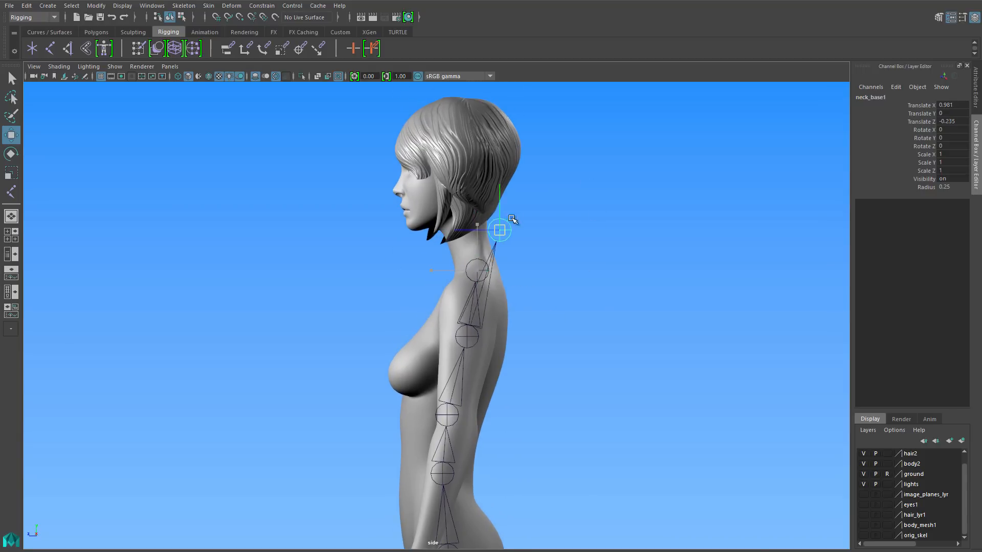
drag(500, 230, 543, 209)
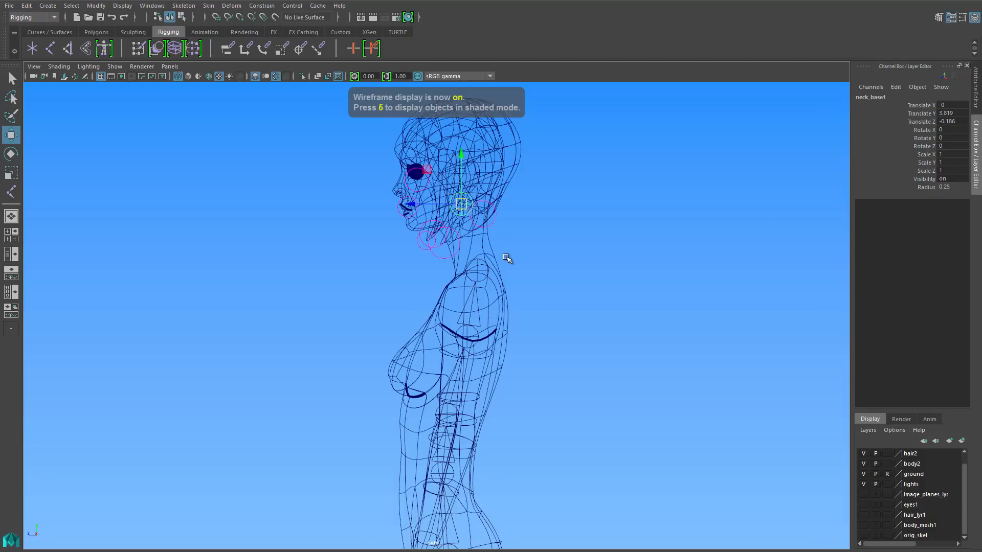
key(5)
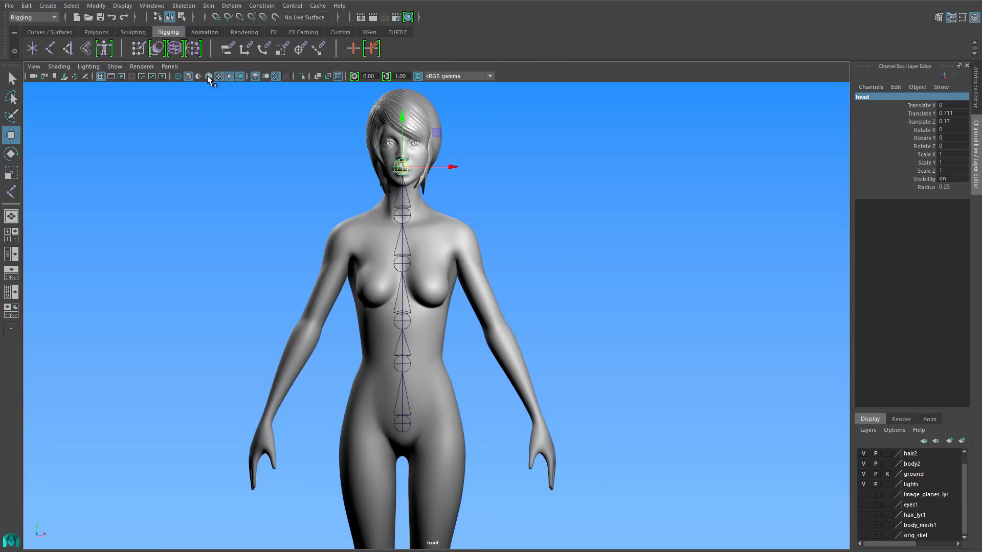
- With wireframe on shaded, place the left arm chain from shoulder to wrist and rename it l_wrist
click(52, 49)
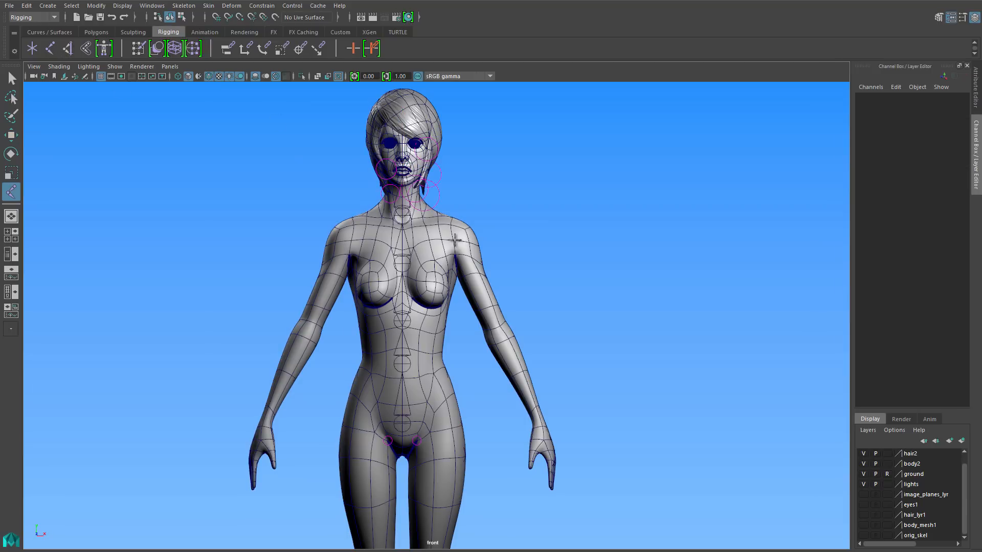
click(454, 240)
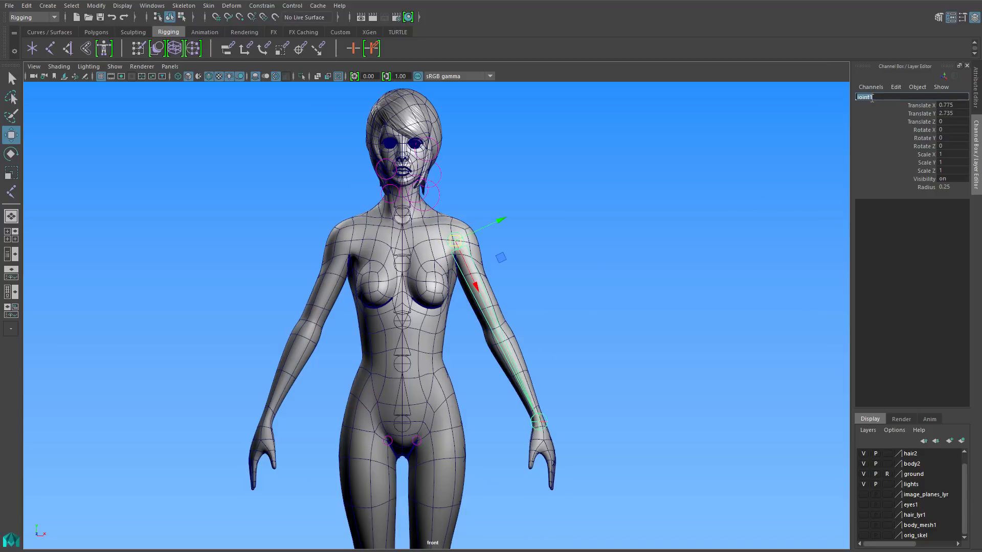
click(537, 422)
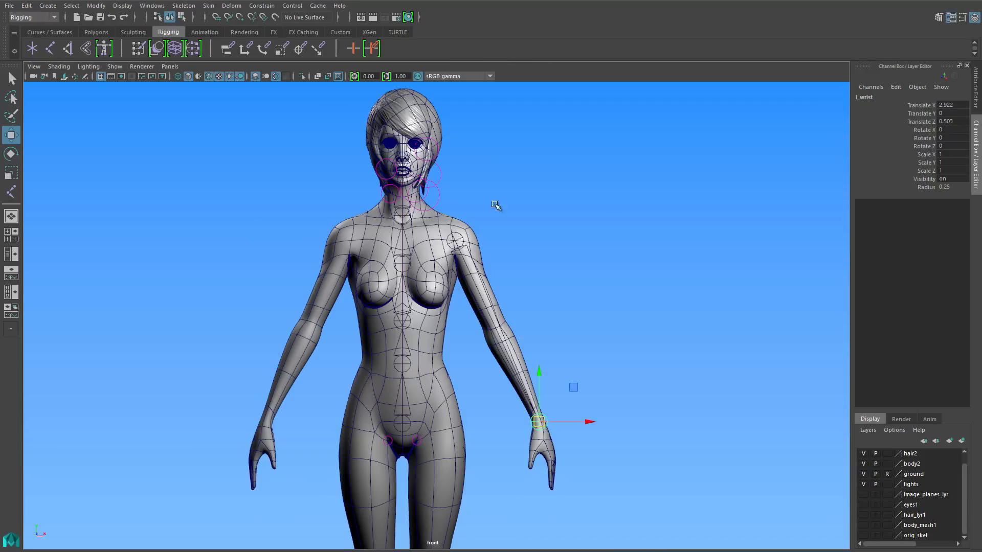
- Insert an elbow joint into the left arm chain with Skeleton > Insert Joints
click(183, 5)
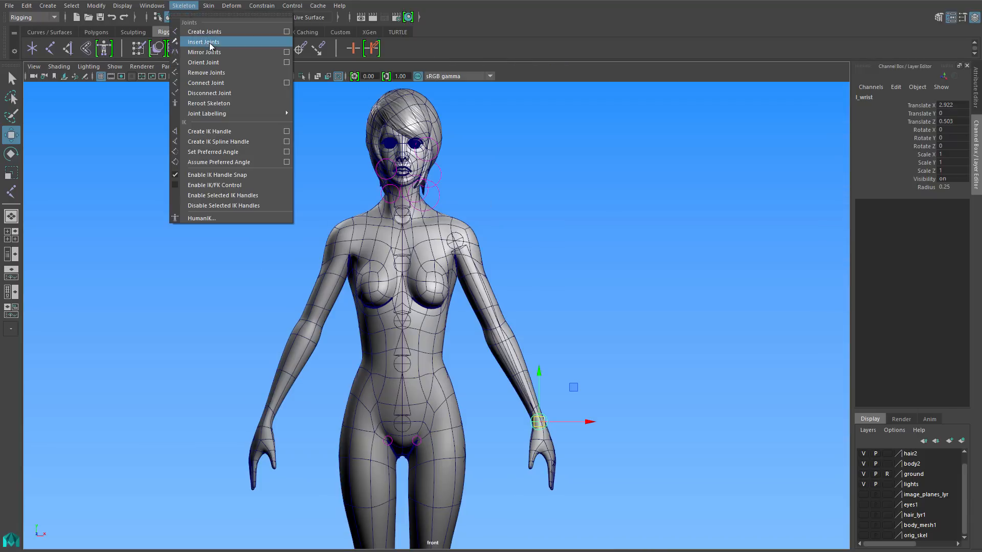
click(202, 42)
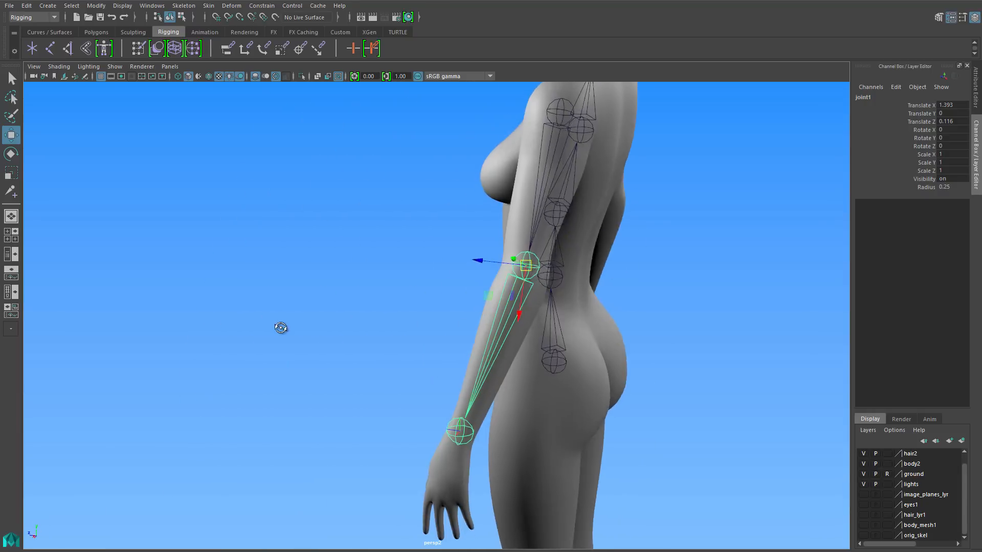
drag(280, 327, 301, 130)
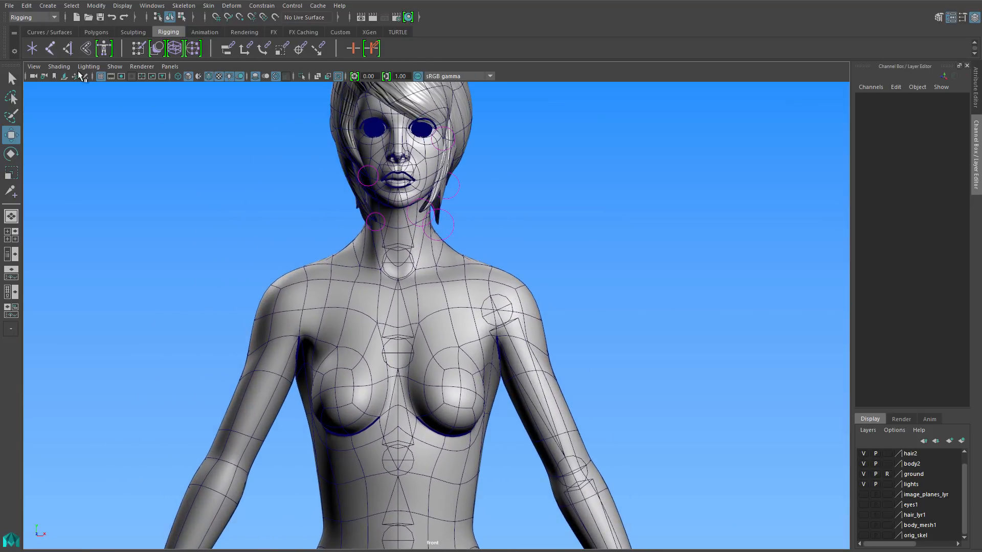
- Create a clavicle joint at the neck base and move it out toward the left shoulder
click(415, 282)
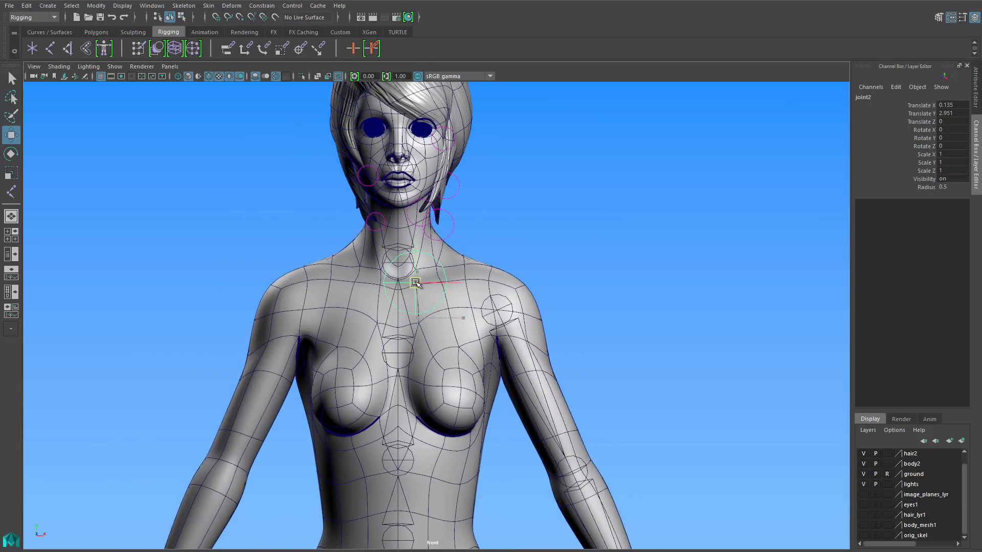
drag(416, 282, 416, 319)
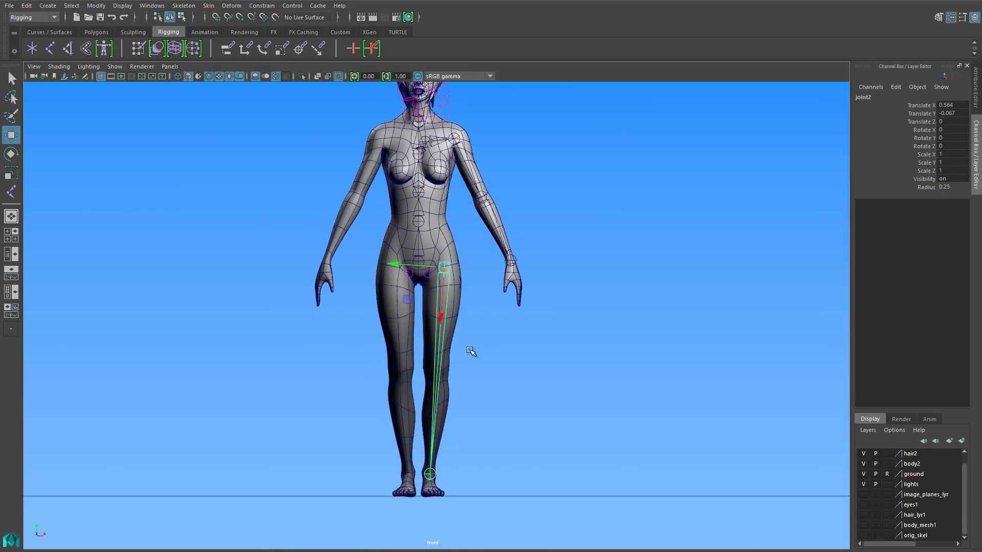
- In the side view, insert a knee joint into the hip-to-ankle leg chain
key(space)
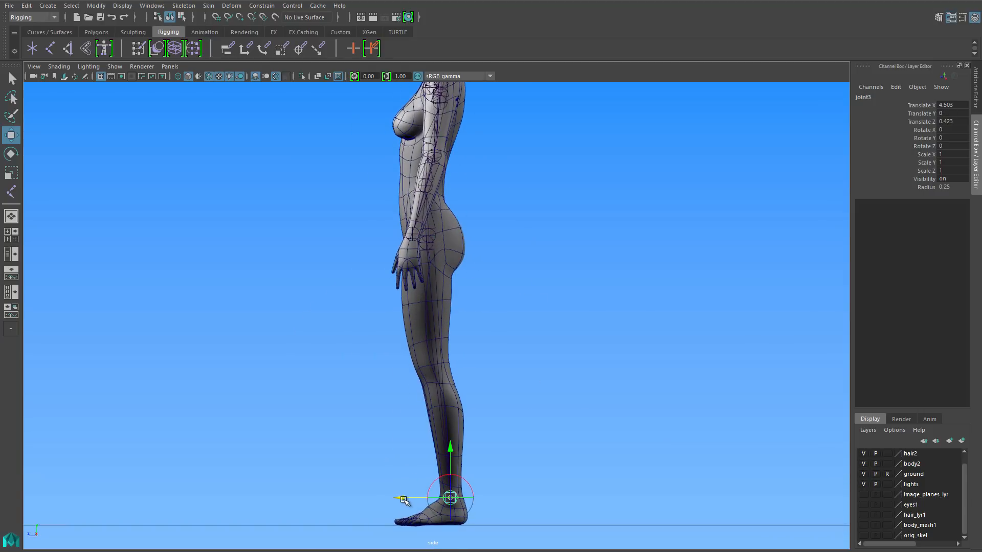
click(425, 243)
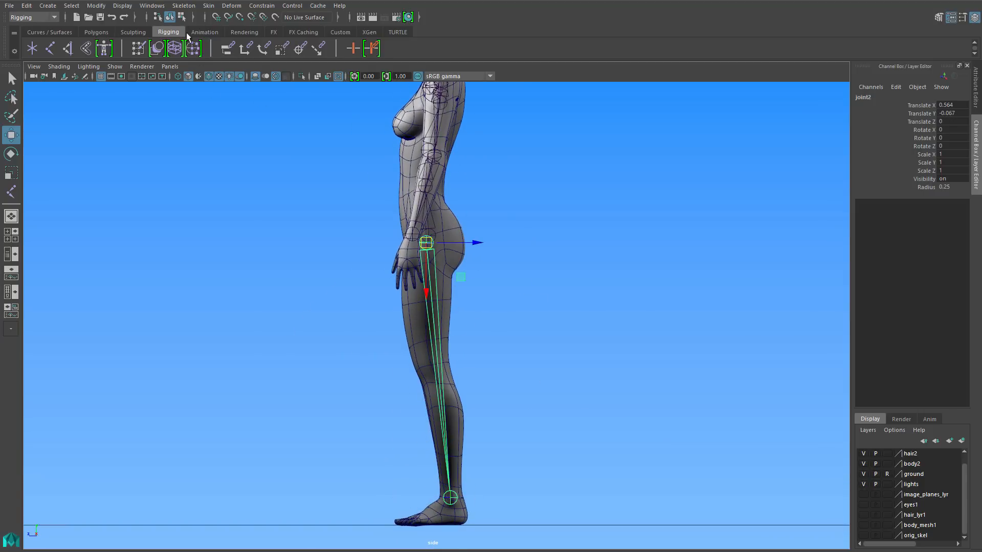
click(183, 5)
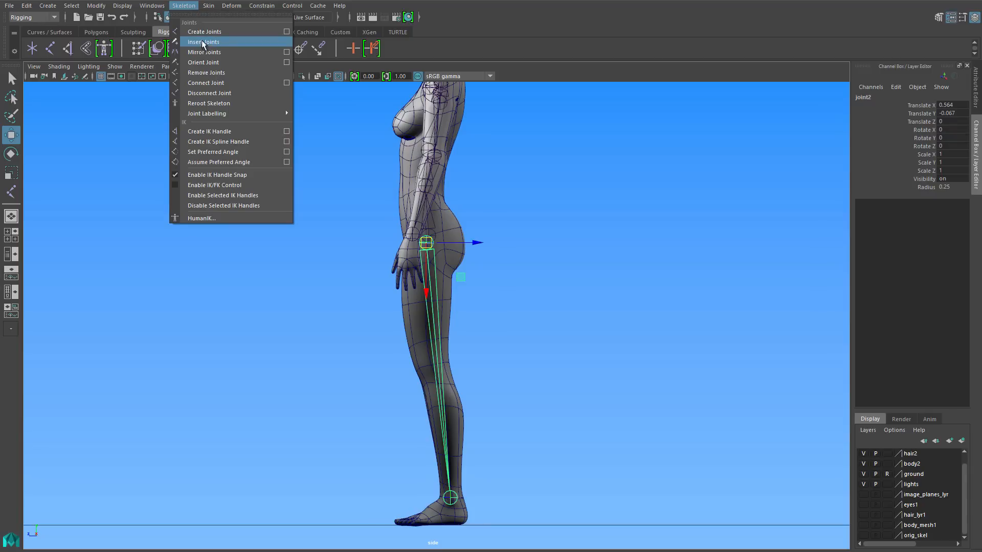
click(204, 42)
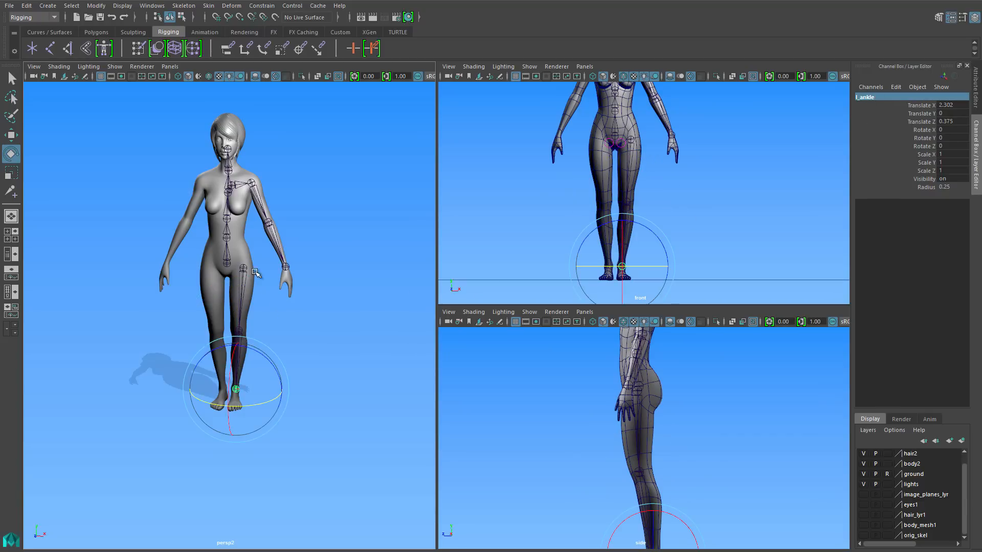
- Select the l_hip leg chain and the l_clavicle arm chain in the four-view layout
click(240, 268)
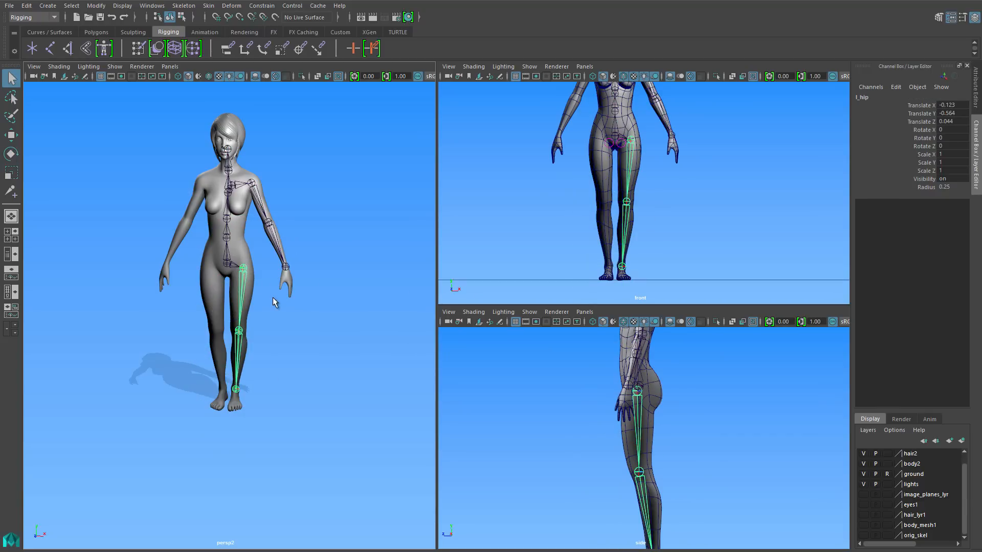
mouse_move(278, 301)
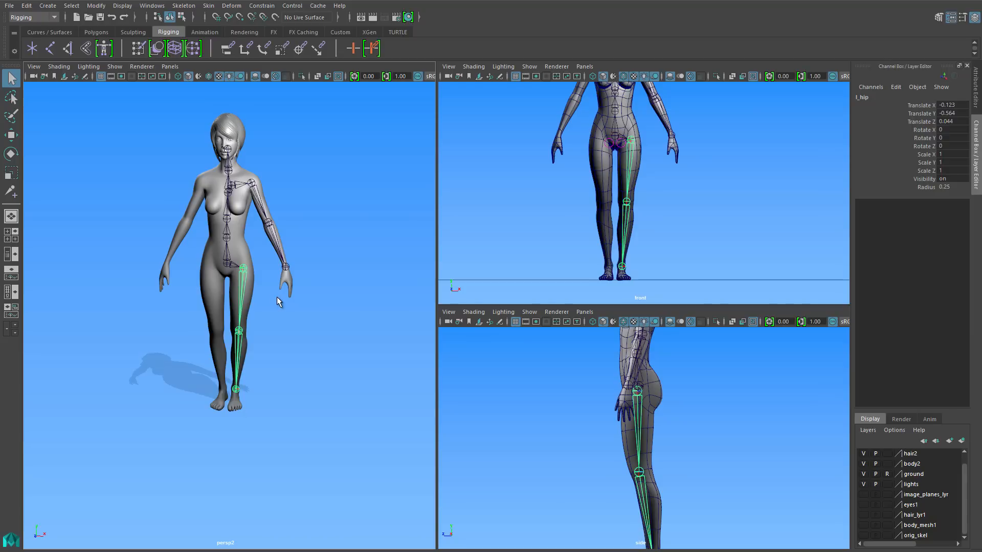
click(244, 185)
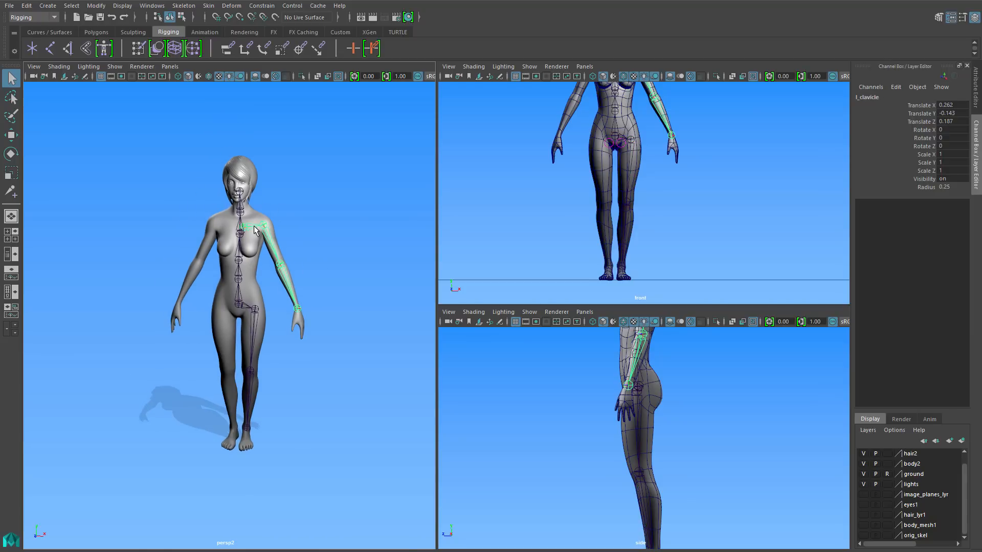
- Mirror the l_clavicle arm chain across YZ as r_clavicle, then select l_hip for the leg
click(183, 5)
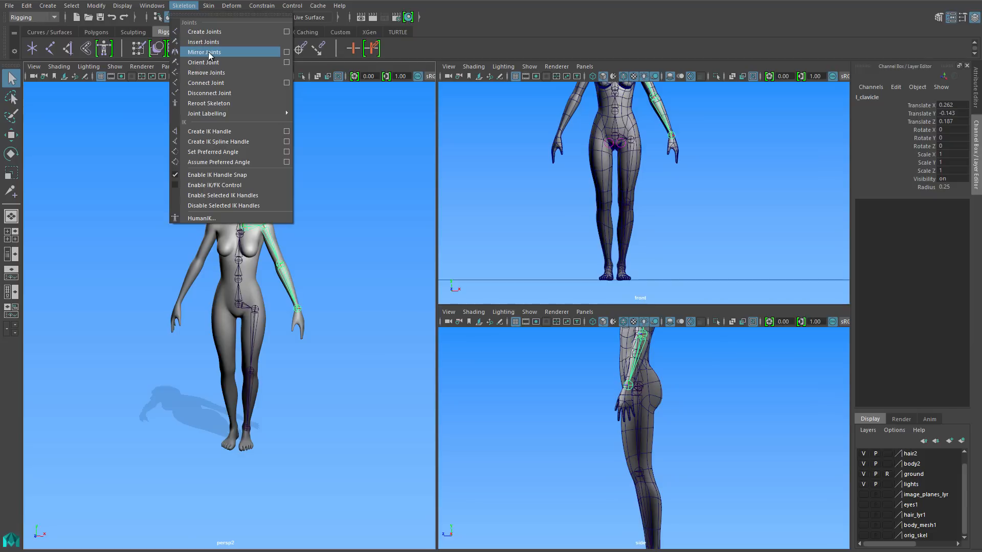
mouse_move(266, 51)
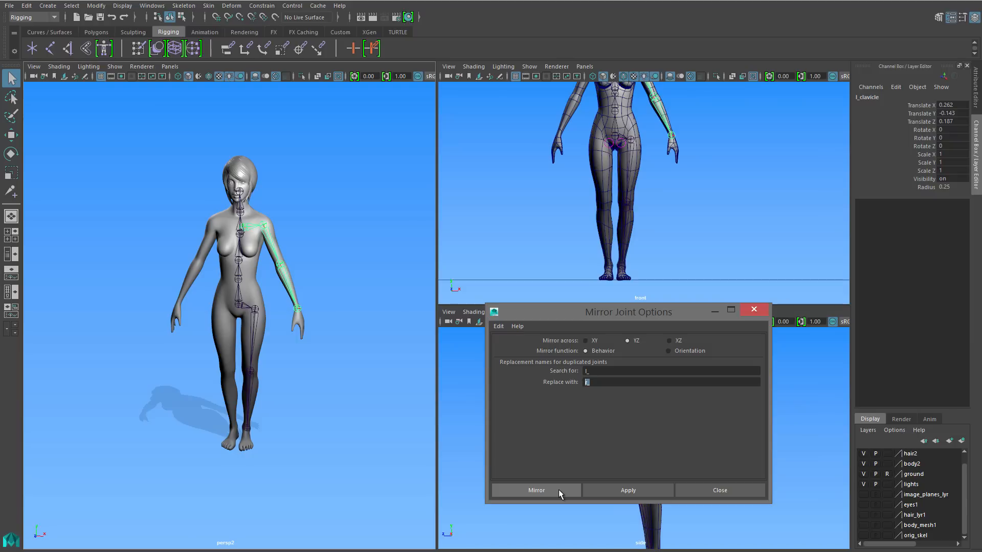
click(535, 490)
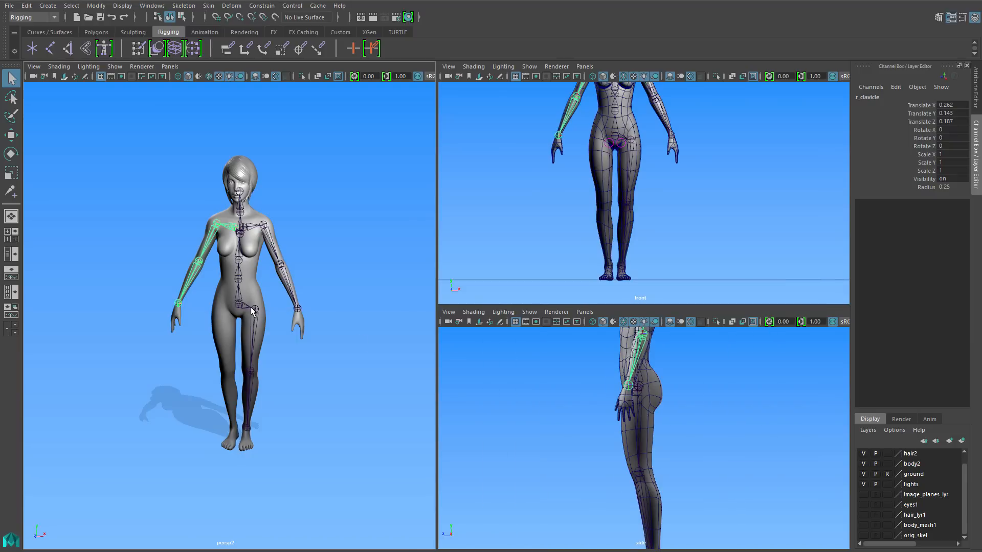
click(221, 308)
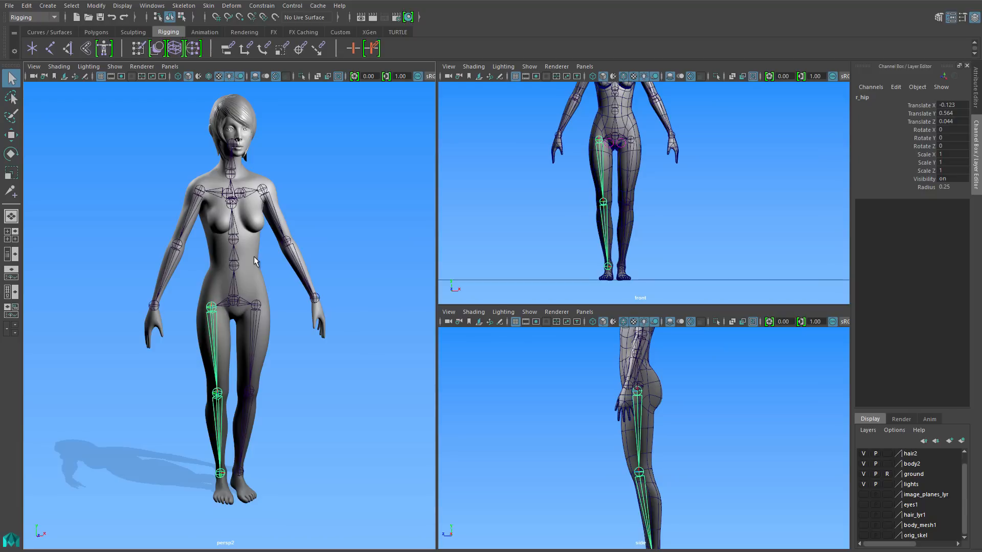
- Bind the body mesh to the skeleton with Joint hierarchy, Geodesic Voxel and Dual quaternion settings
click(247, 300)
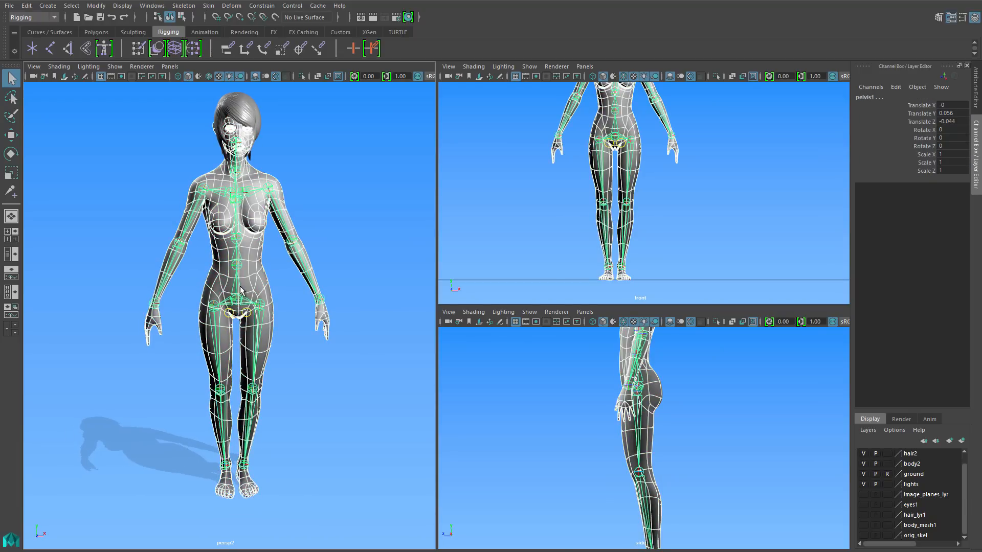
click(208, 5)
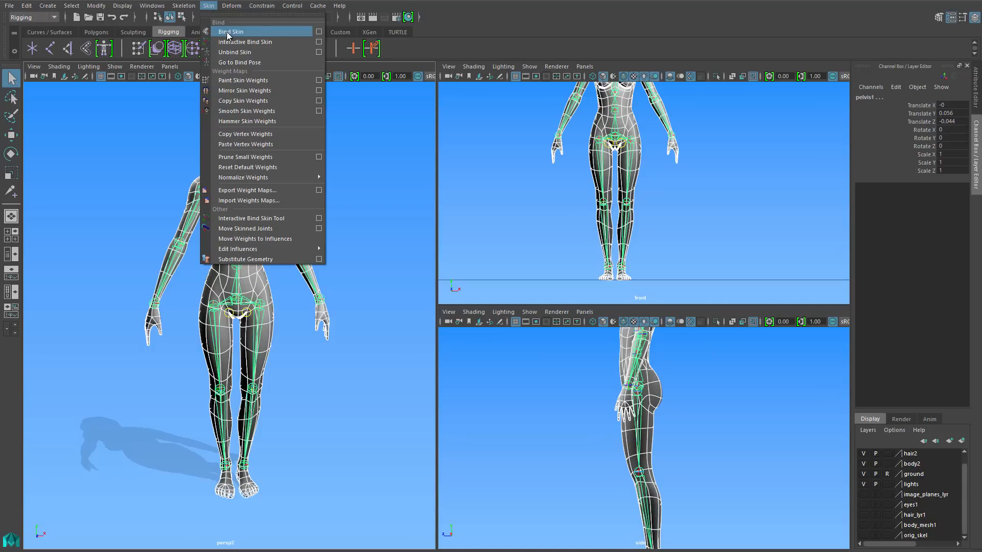
mouse_move(289, 33)
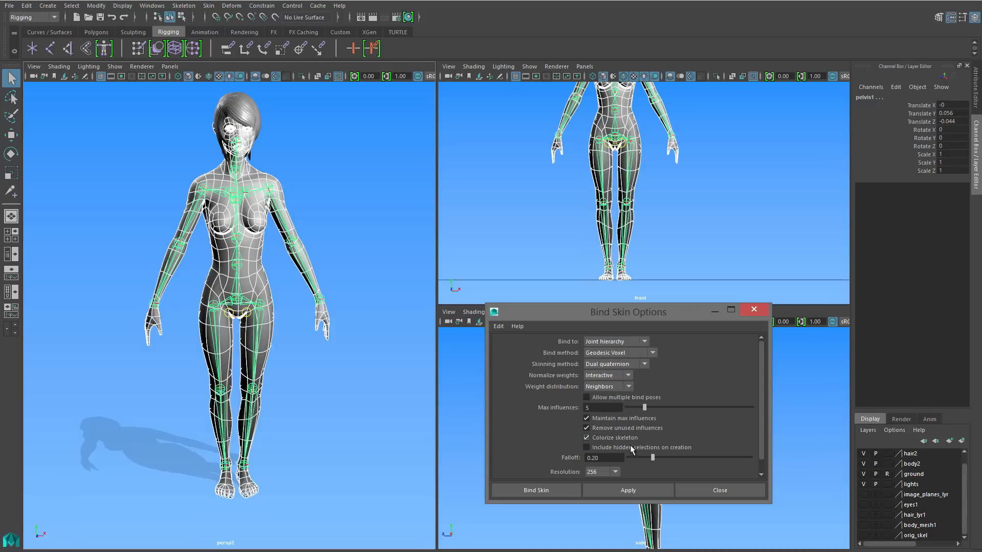
click(586, 436)
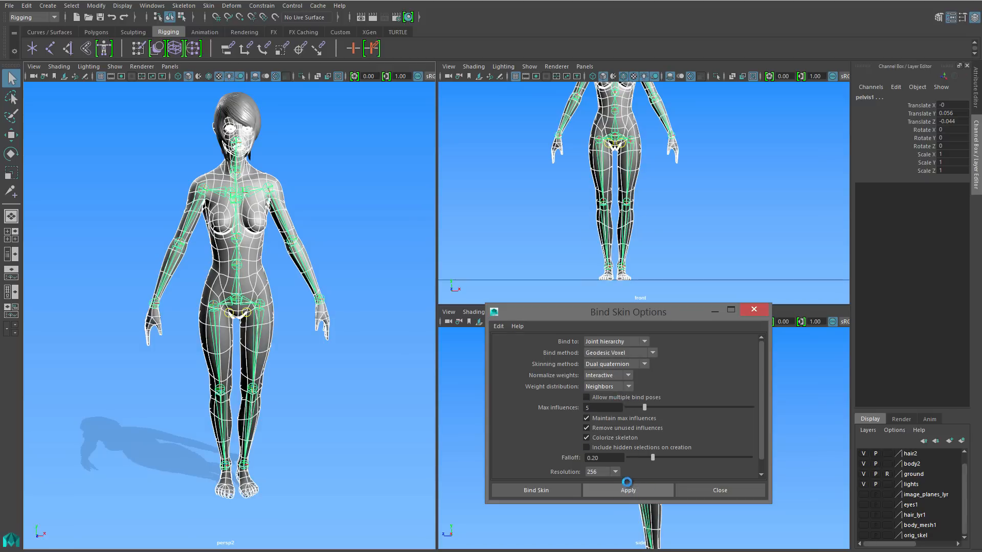
click(627, 490)
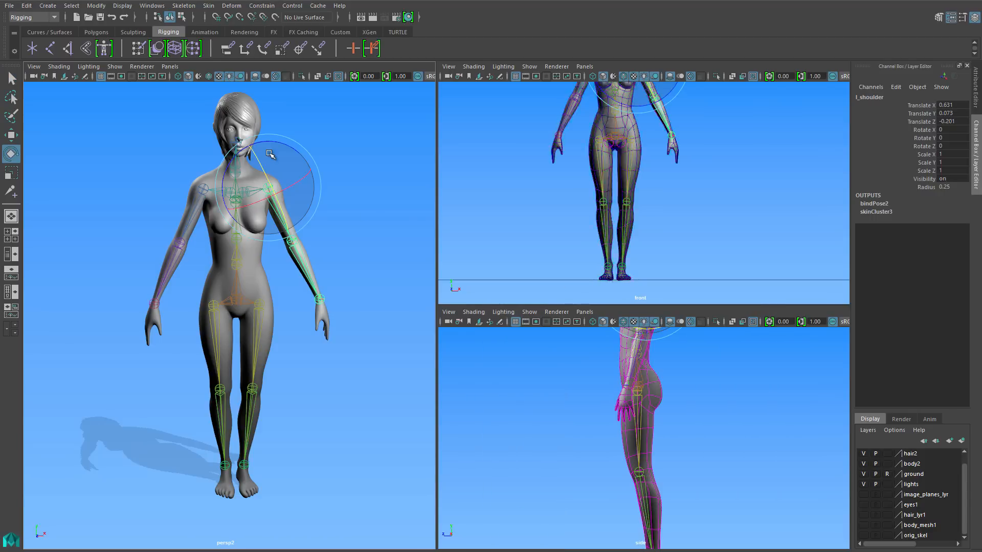
- Rotate the left shoulder, elbow and hip to test deformation, then select the body mesh
drag(282, 156, 303, 219)
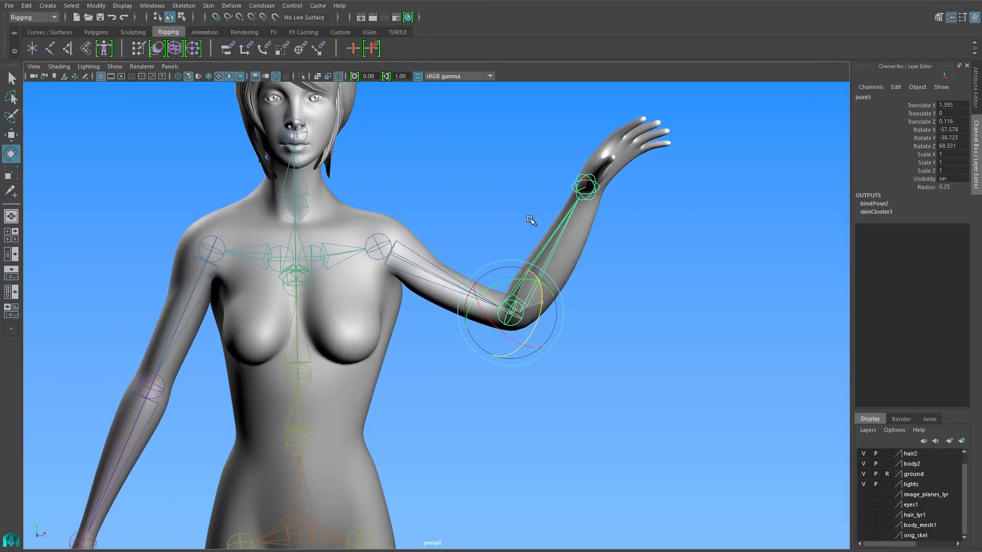
drag(528, 220, 518, 343)
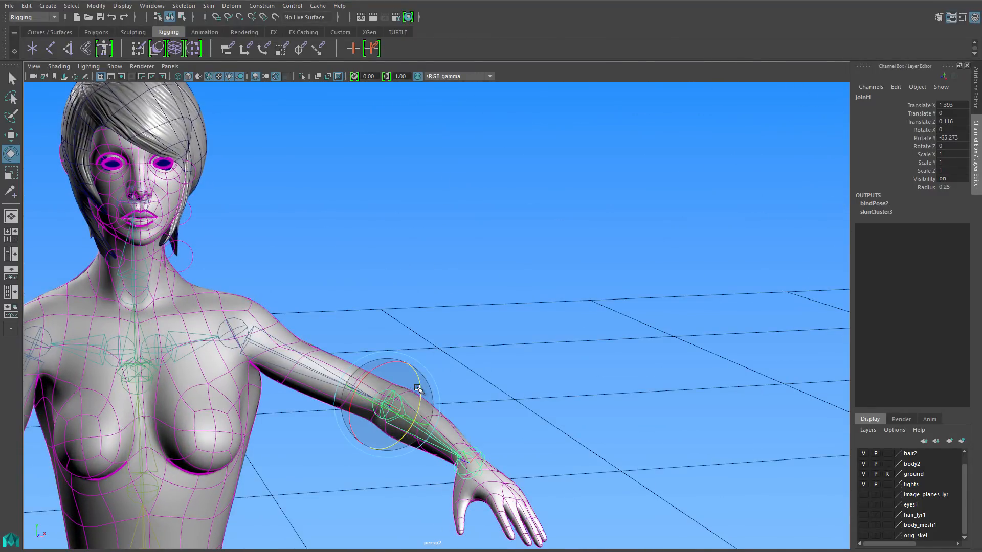
drag(420, 388, 395, 360)
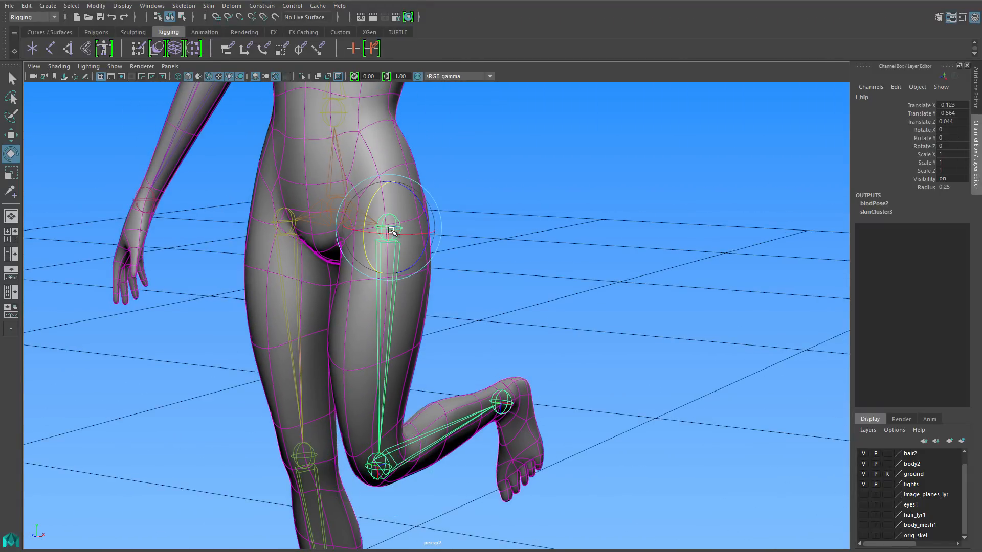
drag(392, 224, 360, 244)
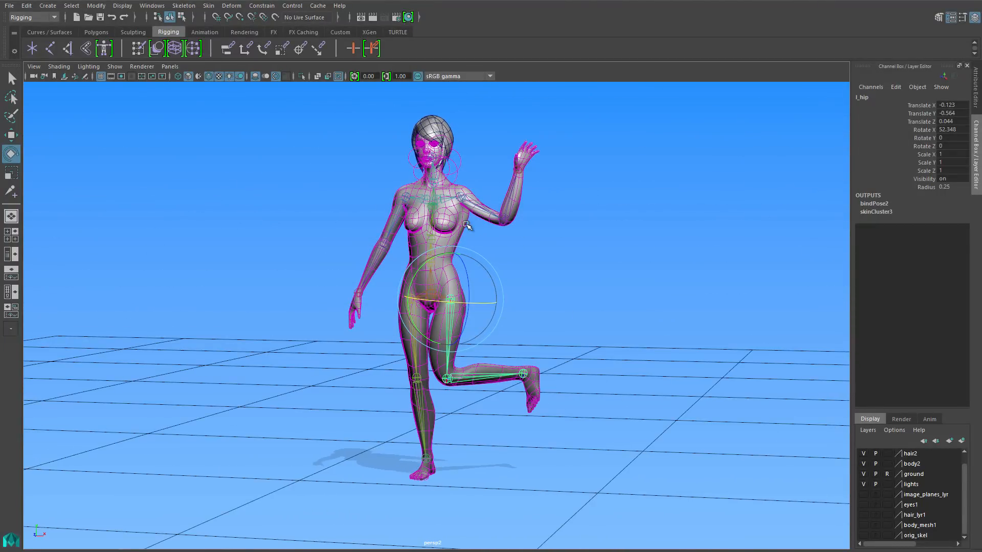
click(208, 7)
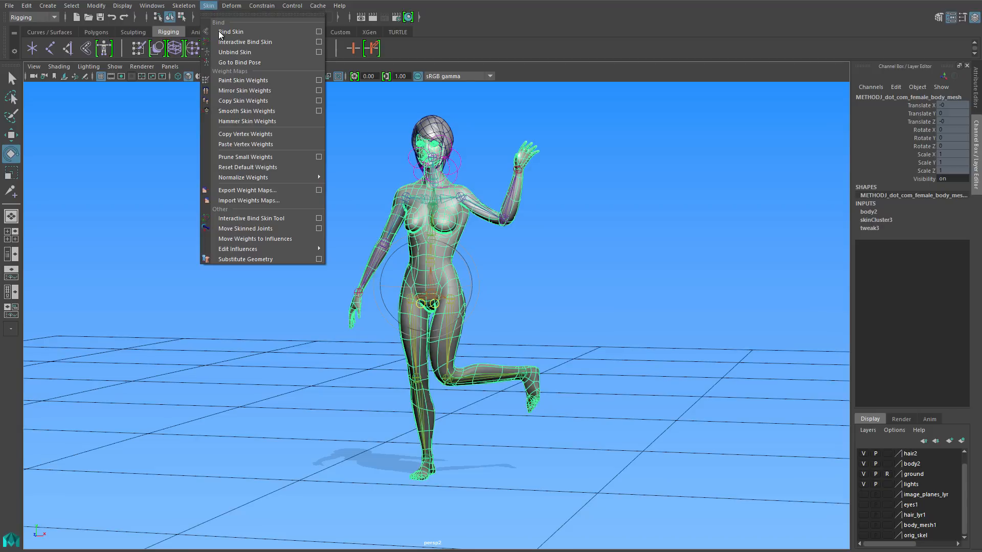
mouse_move(243, 62)
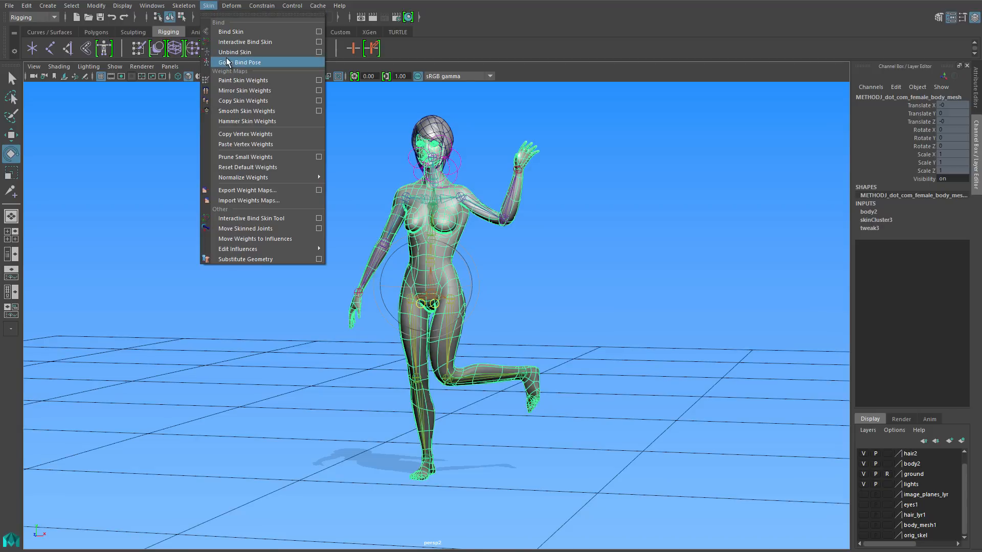
- Go to bind pose, delete the body mesh's history to remove the skin, and deselect all
click(241, 63)
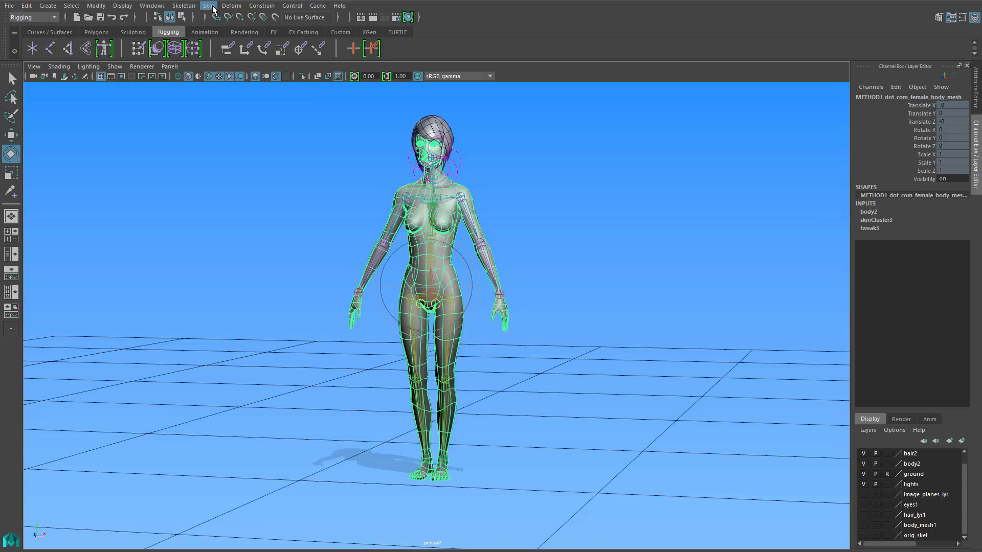
click(27, 7)
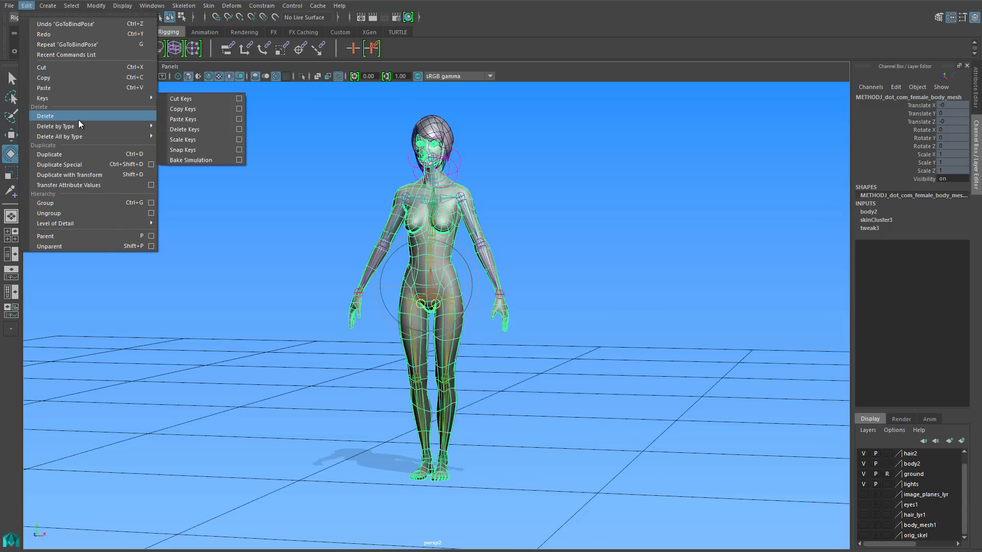
click(45, 115)
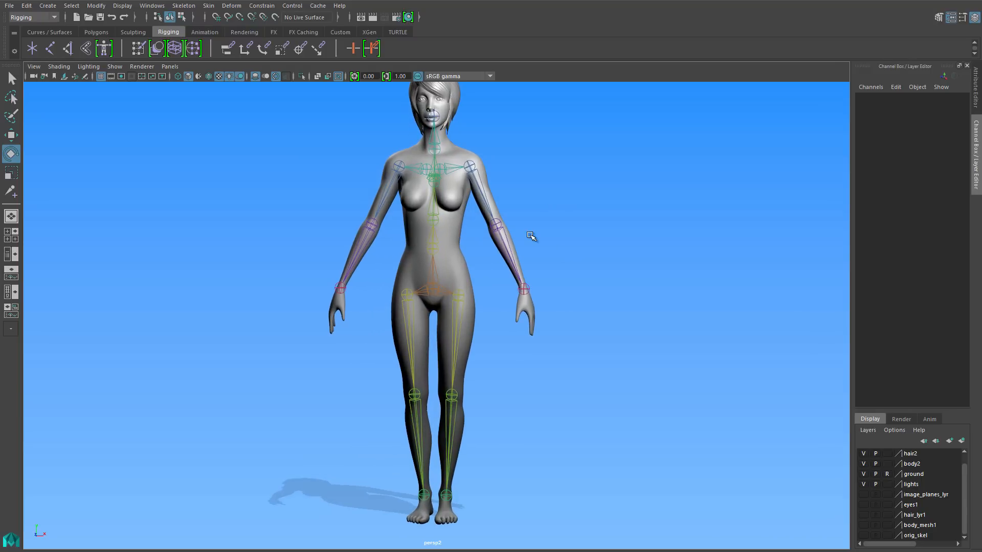
click(395, 166)
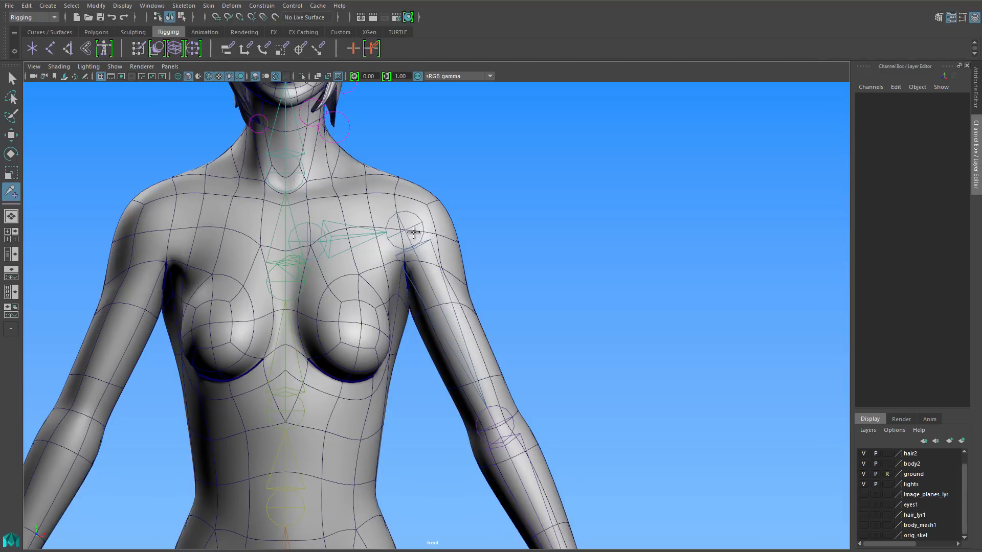
- Place a new joint along the left forearm and rename it l_fore in the Channel Box
click(407, 235)
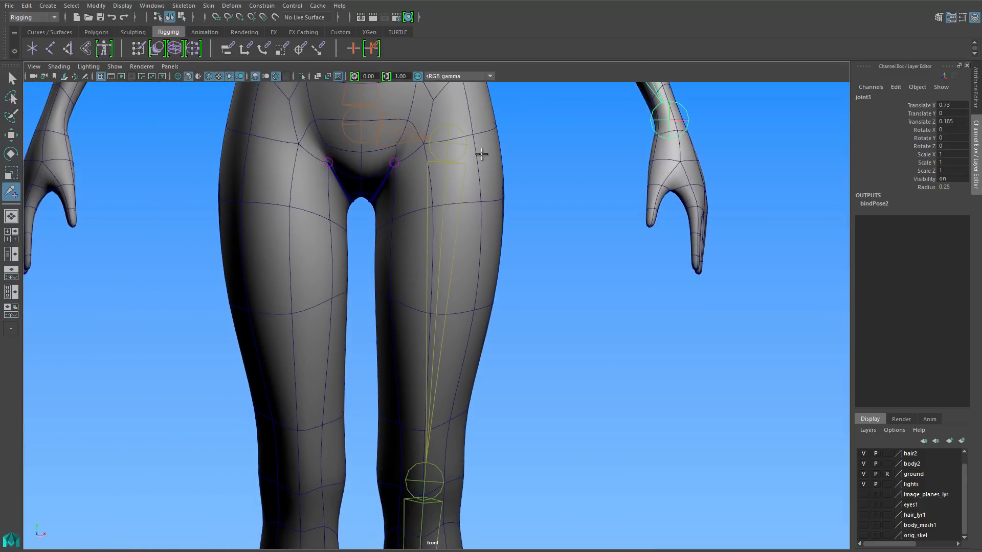
click(431, 312)
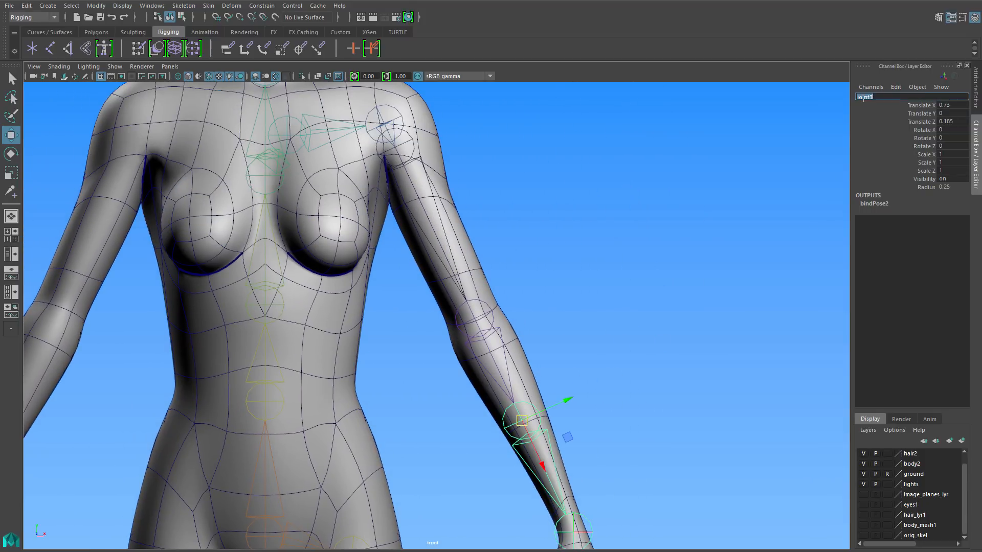
text(l_fore)
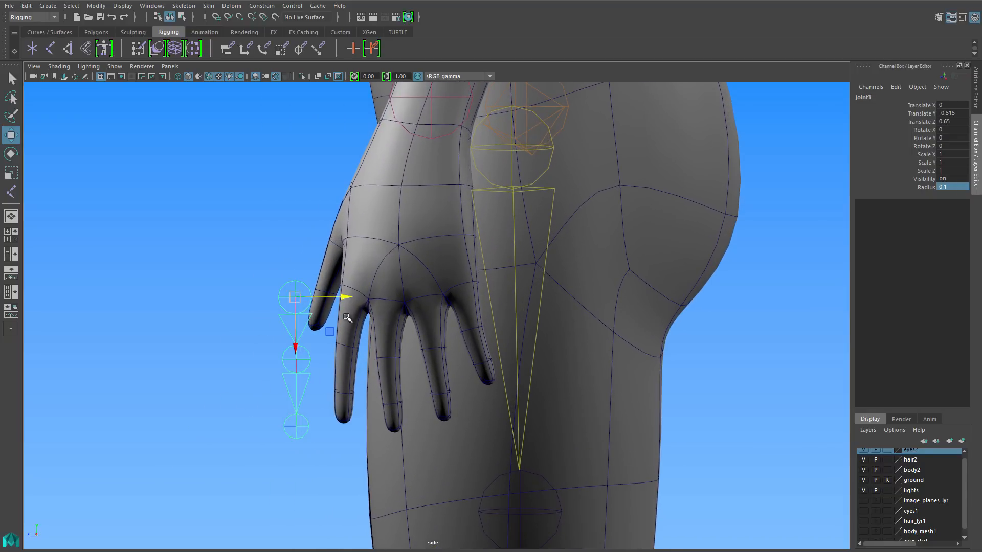
- Draw a three-joint chain beside the fingers in side view and set its Radius to 0.1
click(952, 186)
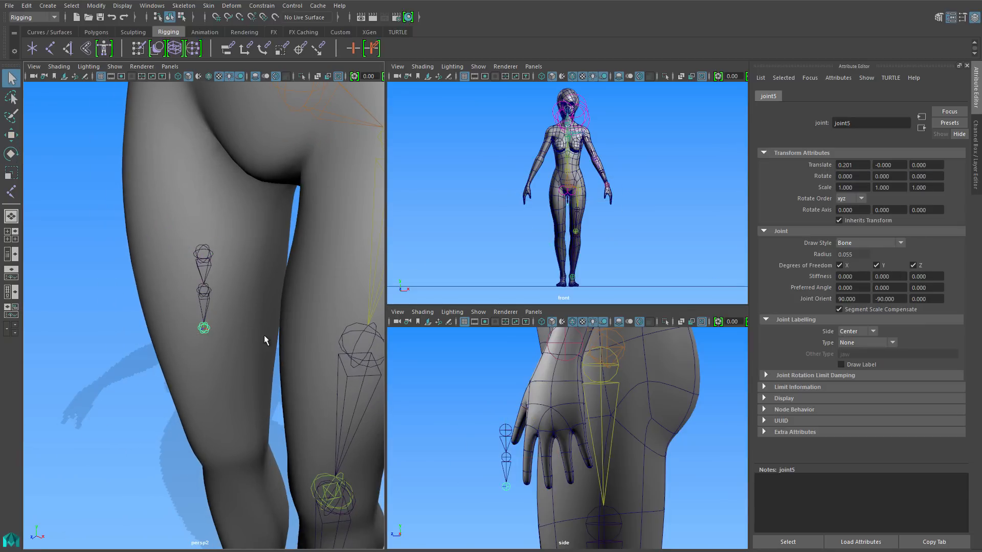
- Rotate the finger joints to follow the hand, then select pelvis1 with the body mesh
click(11, 153)
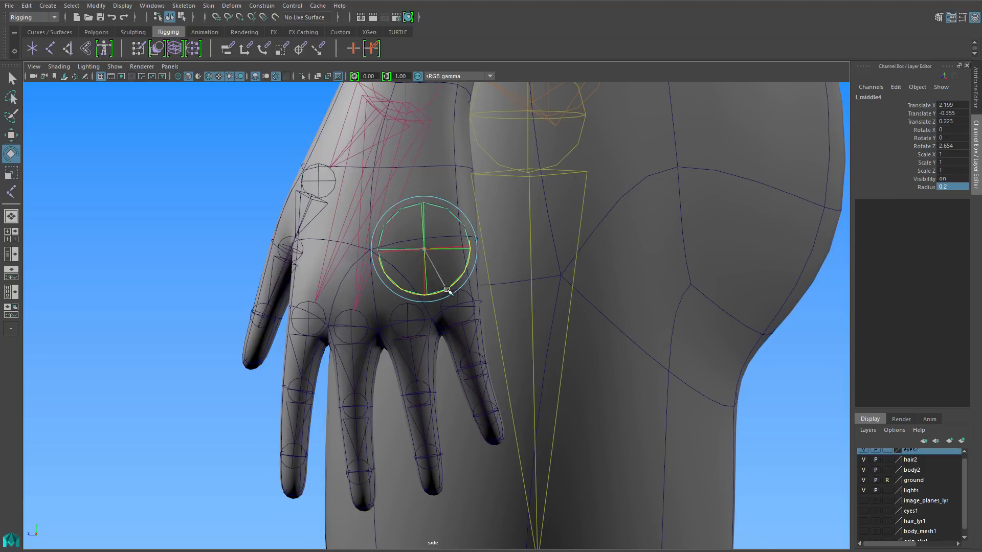
drag(448, 291, 485, 277)
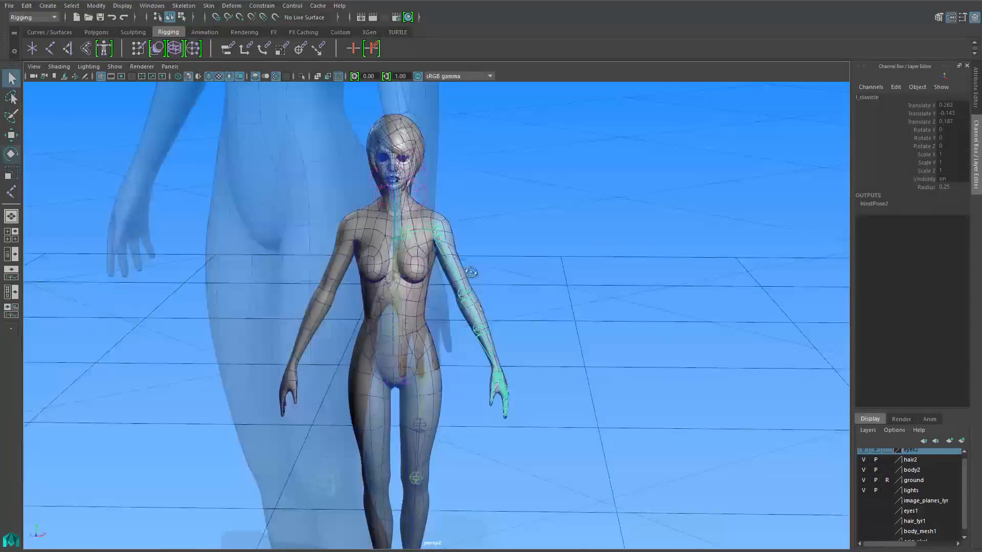
click(183, 5)
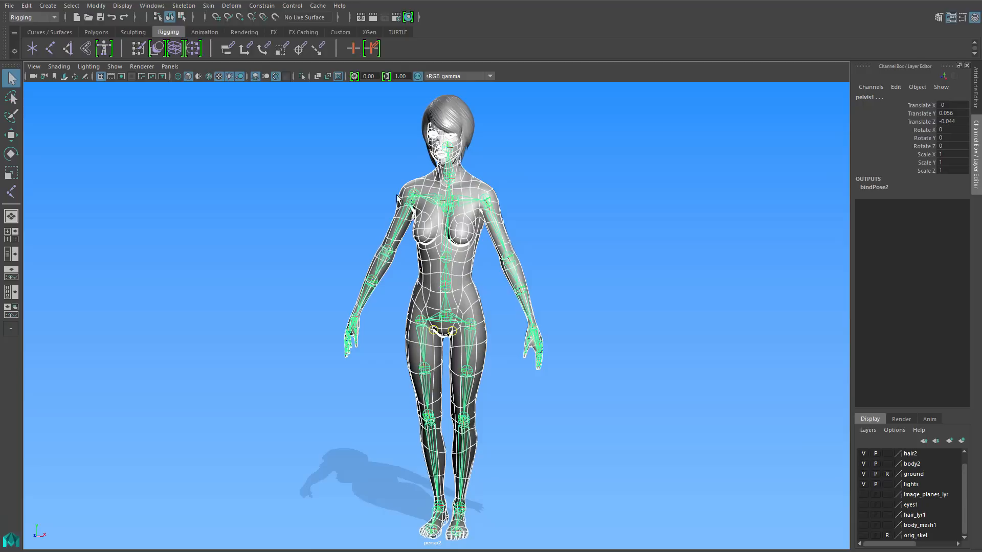
click(208, 6)
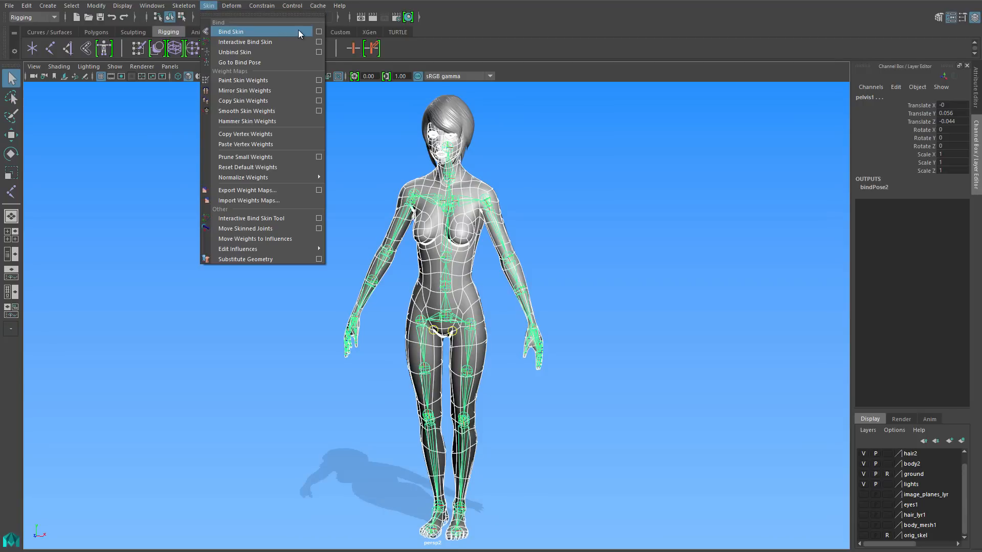
- Bind the mesh with Joint hierarchy, Geodesic Voxel, Dual quaternion and Max influences 5
click(318, 32)
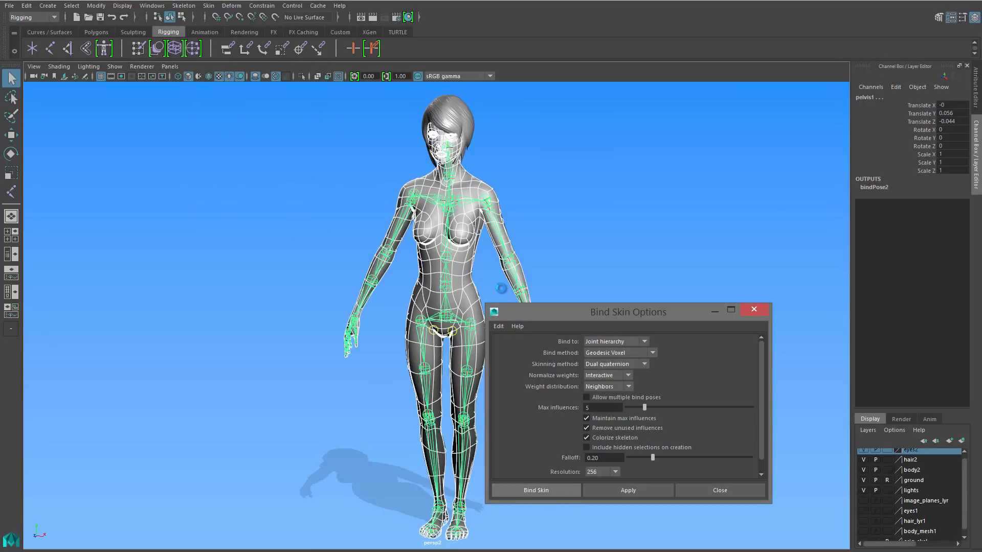
click(534, 490)
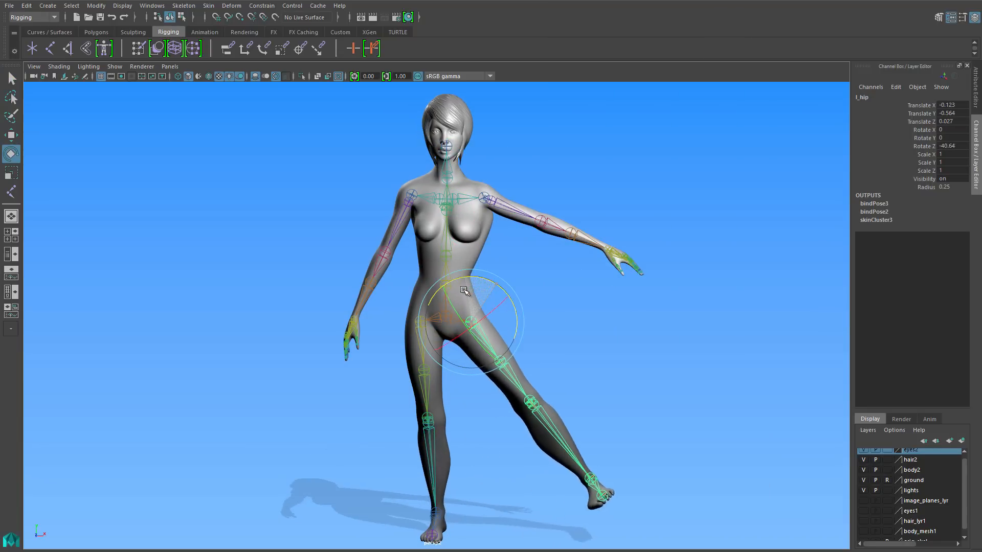
- Swing the left leg outward at the hip, select the body mesh and view the character's back
drag(467, 292, 585, 357)
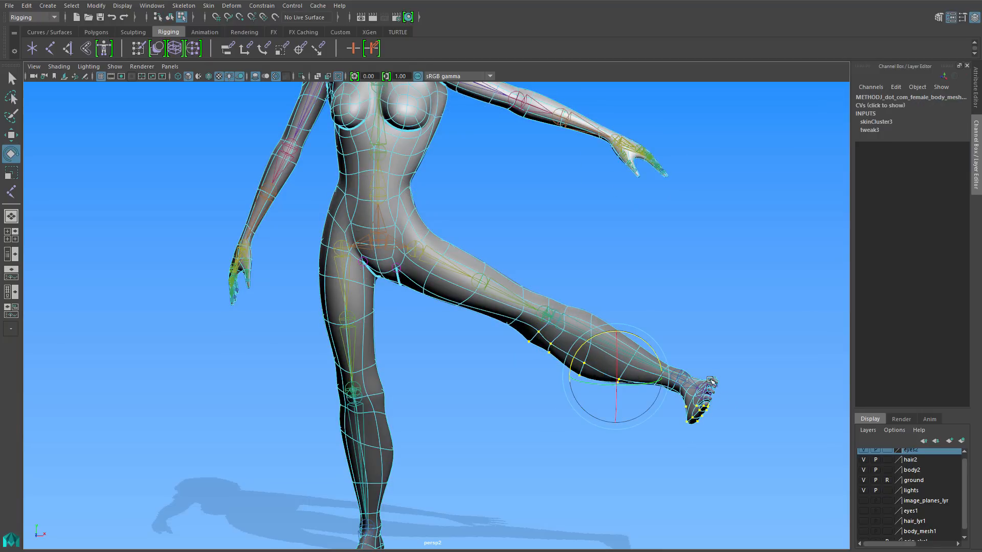
click(208, 6)
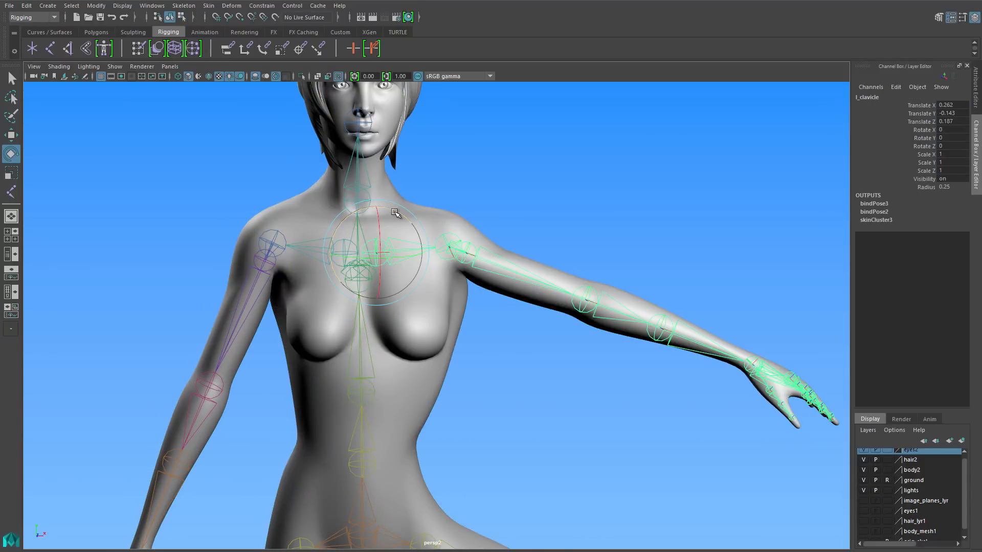
click(598, 257)
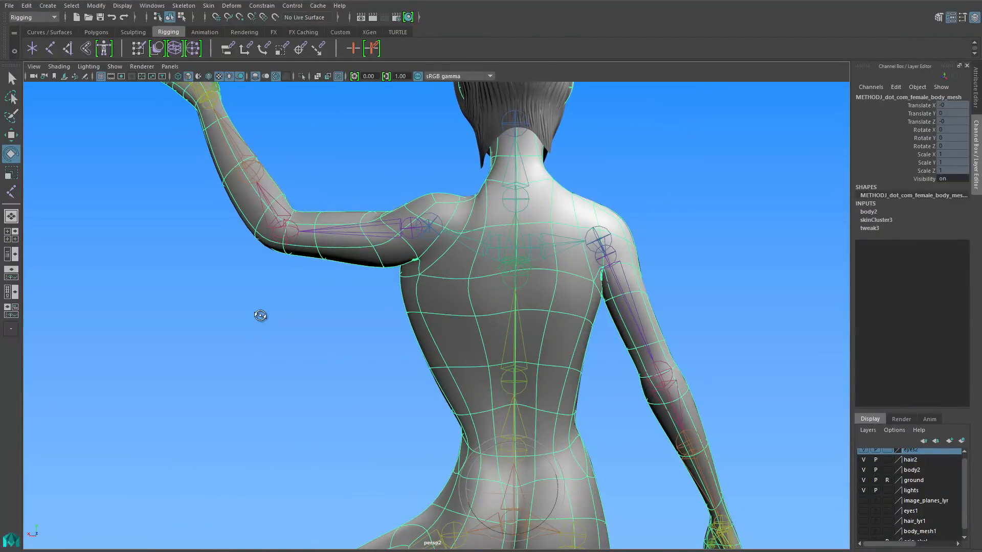
drag(259, 315, 517, 321)
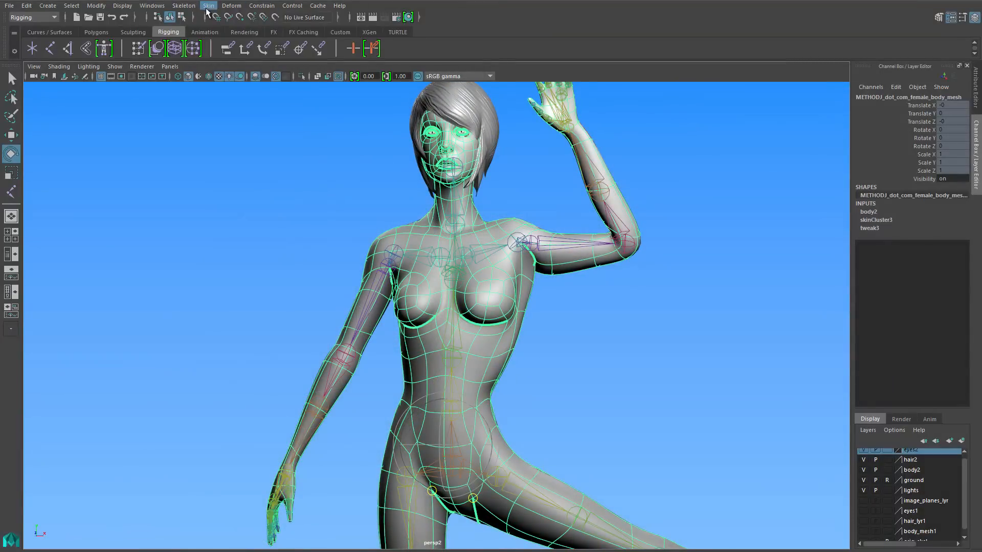
click(208, 5)
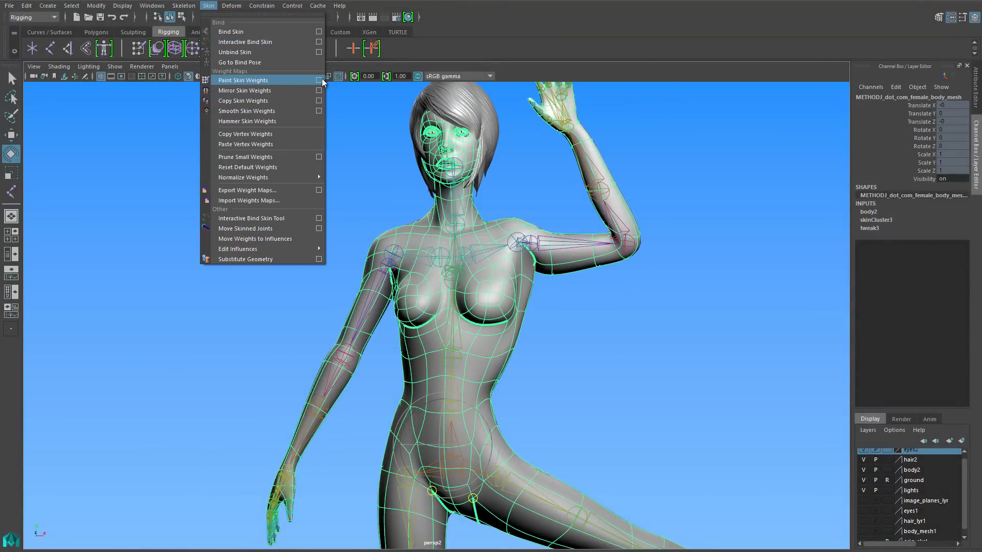
- Start the Paint Skin Weights Tool with a colour ramp display and opacity about 0.35
click(243, 80)
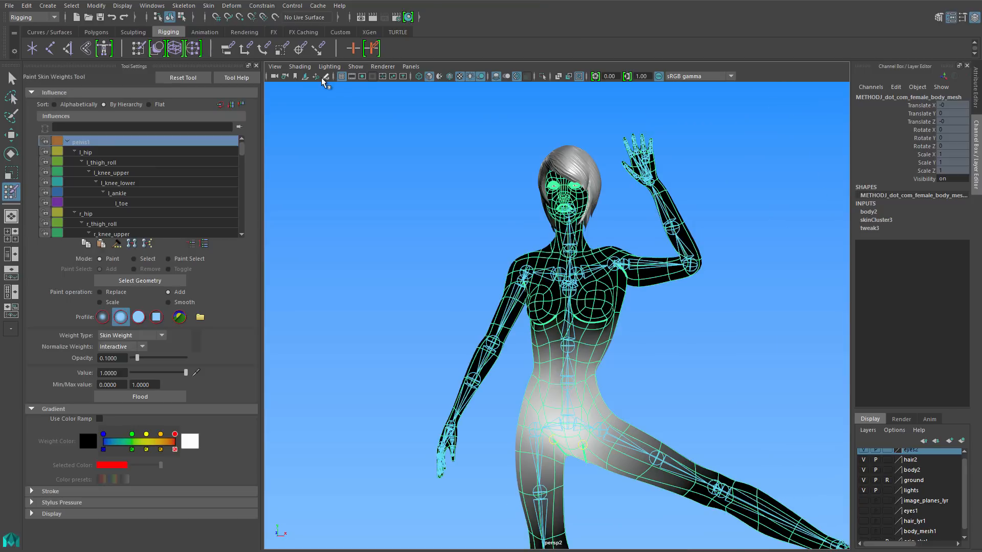
right_click(554, 351)
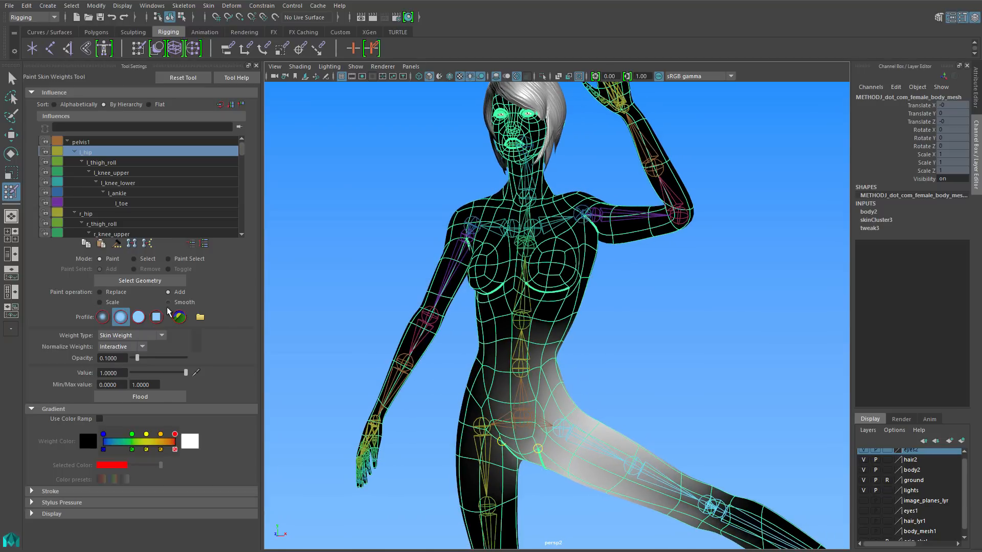
click(98, 418)
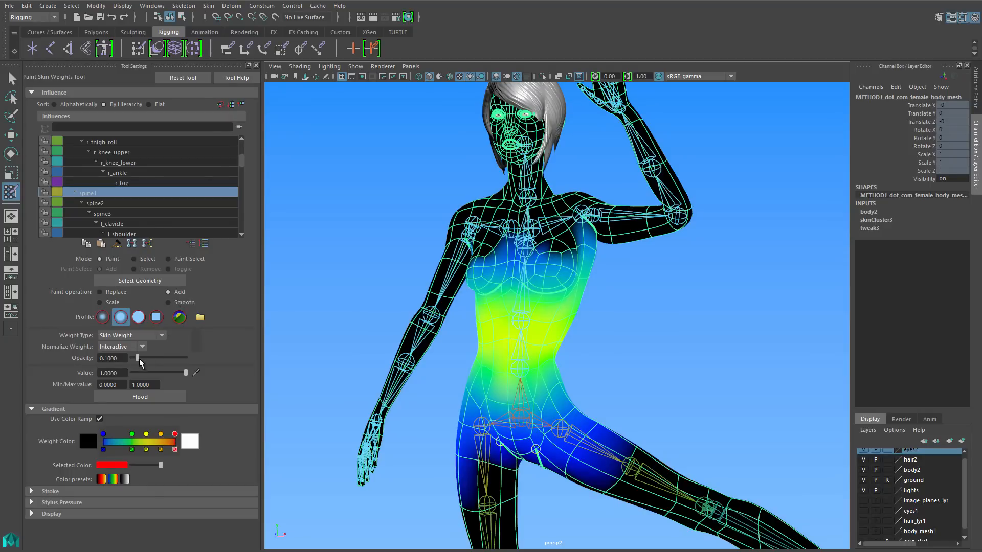
drag(129, 358, 149, 358)
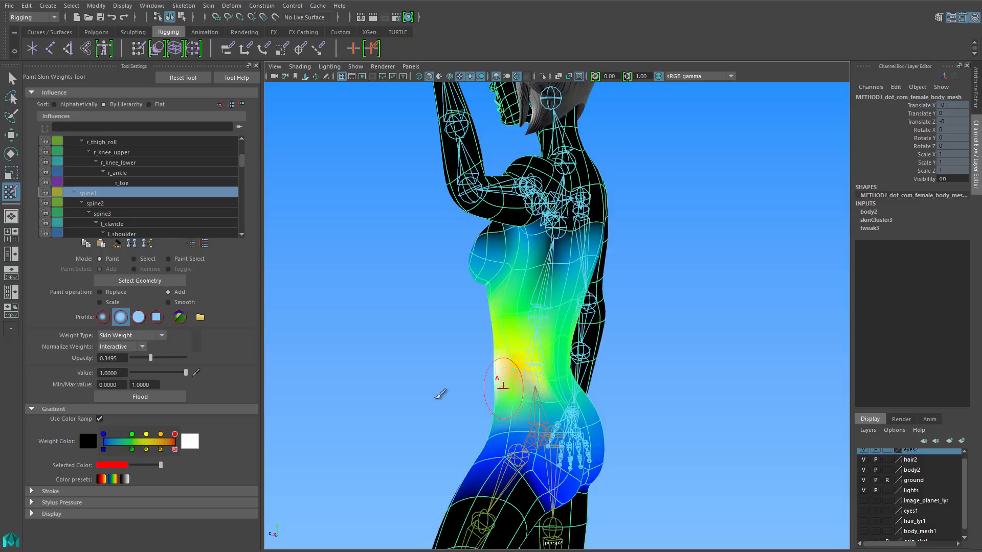
- Paint added spine1 influence onto the lower back and below the armpit
drag(501, 388, 585, 378)
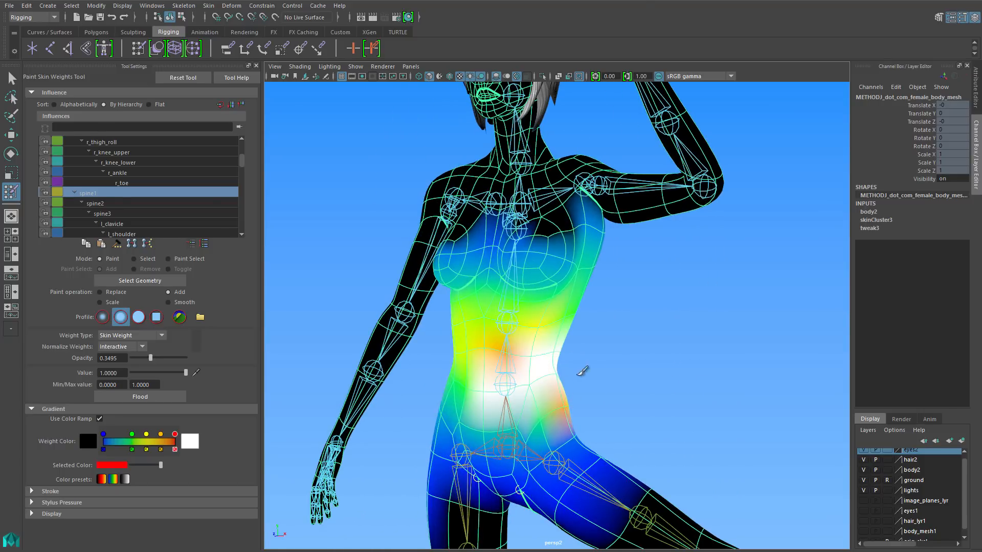
drag(582, 369, 569, 362)
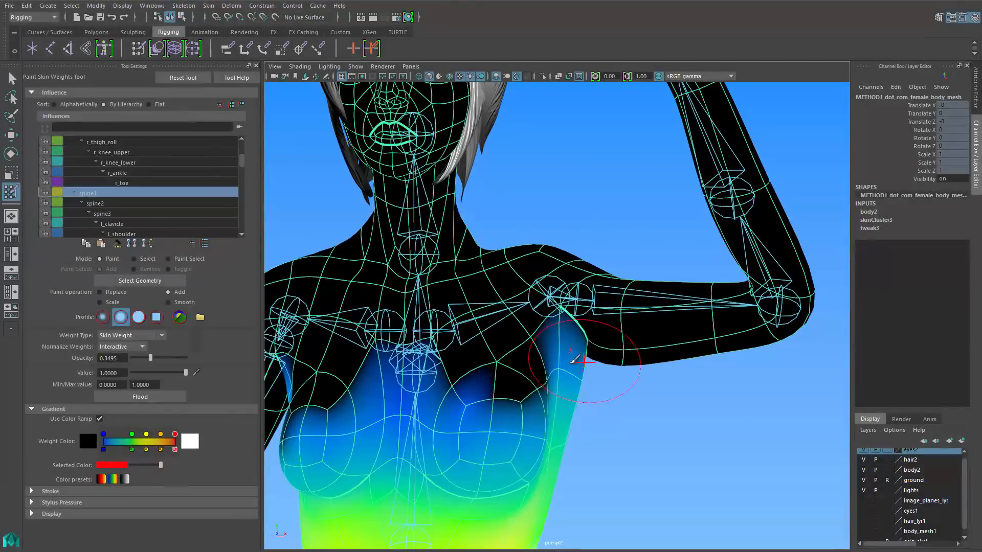
click(102, 214)
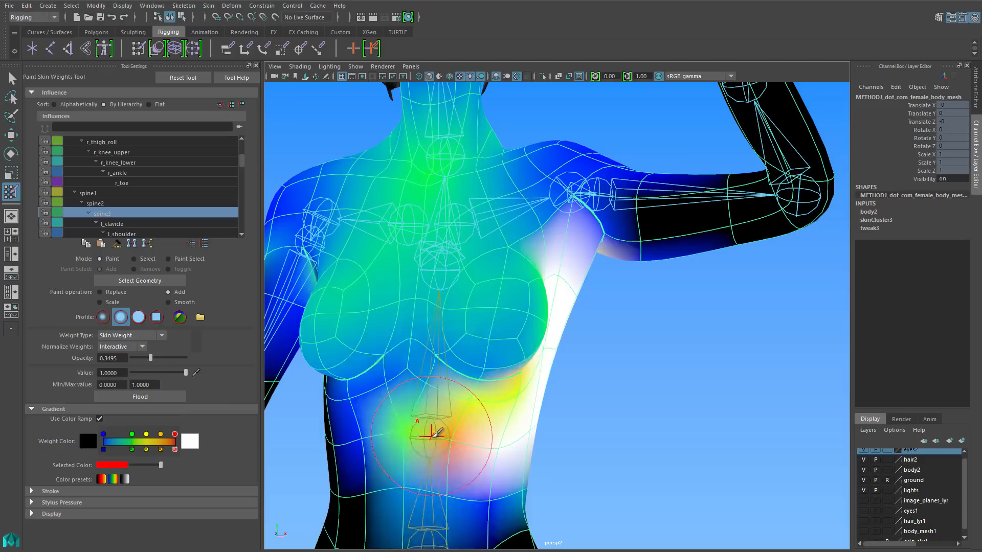
right_click(431, 351)
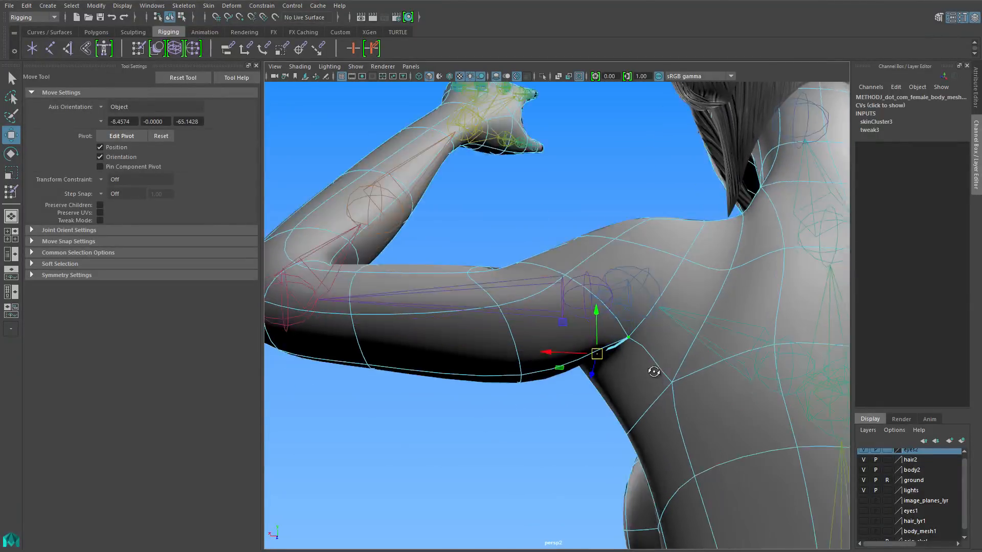
- Paint l_clavicle influence over the left shoulder and select the clavicle joint for rotation
click(11, 193)
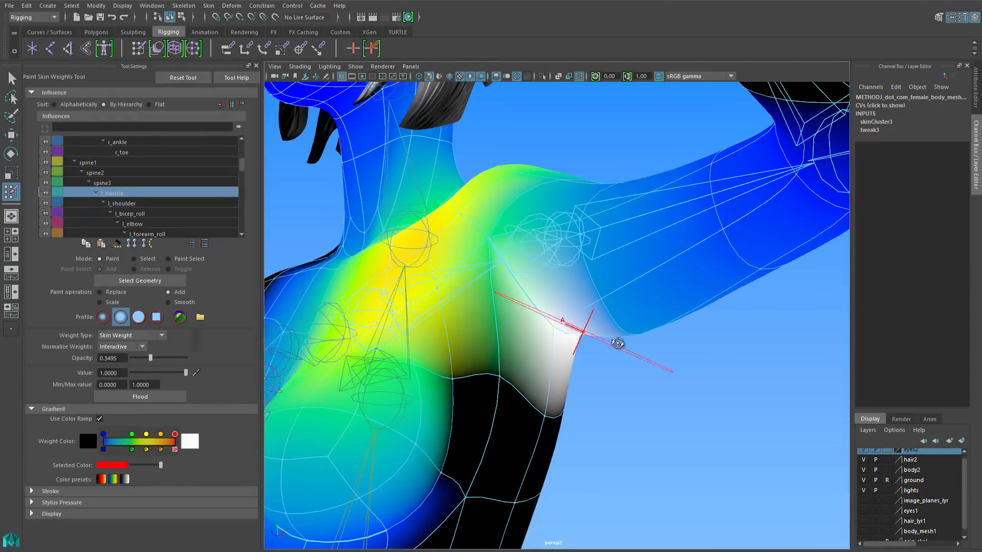
click(10, 133)
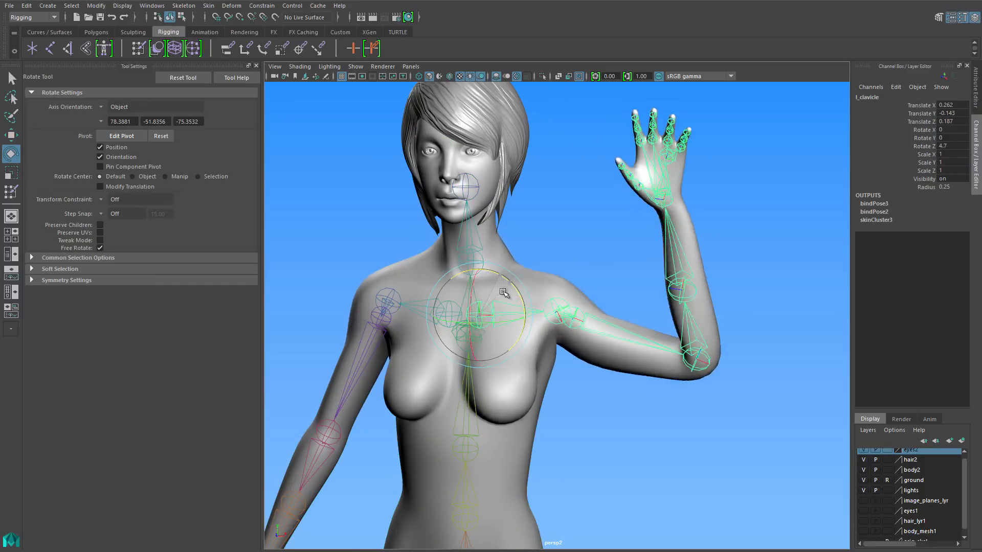
- Rotate l_clavicle to swing the arm back horizontal and select the body mesh
drag(489, 306, 513, 283)
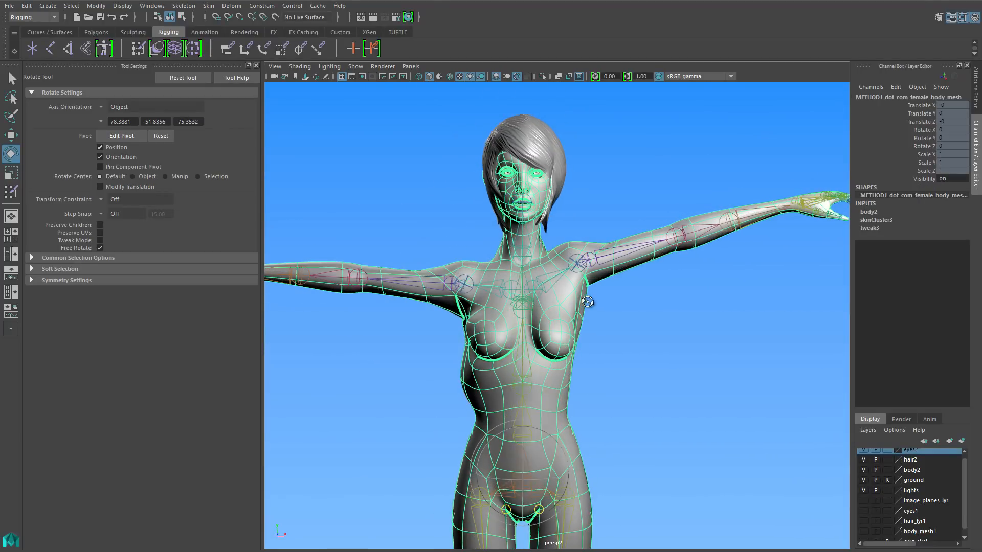
click(207, 5)
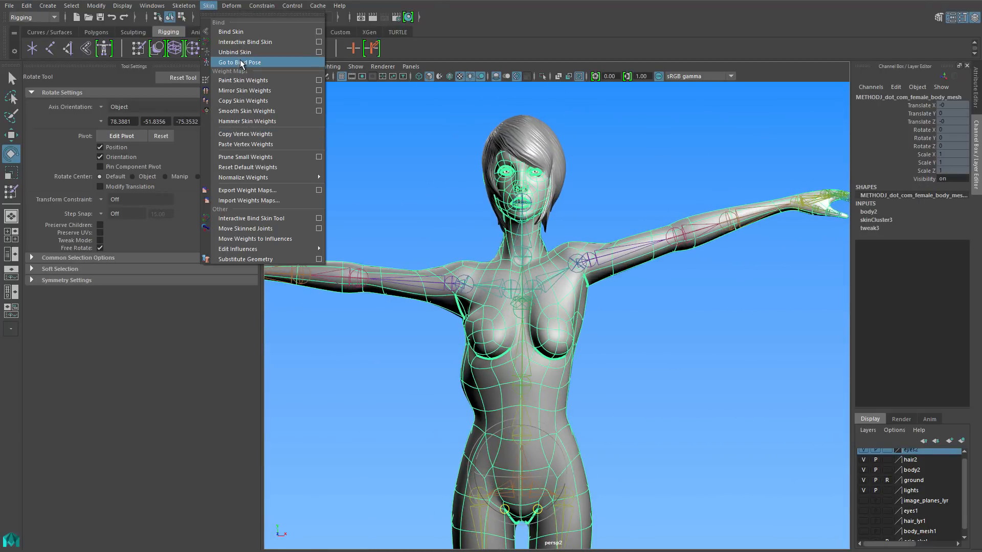
- Go to bind pose, then mirror skin weights across YZ from positive to negative X
click(240, 63)
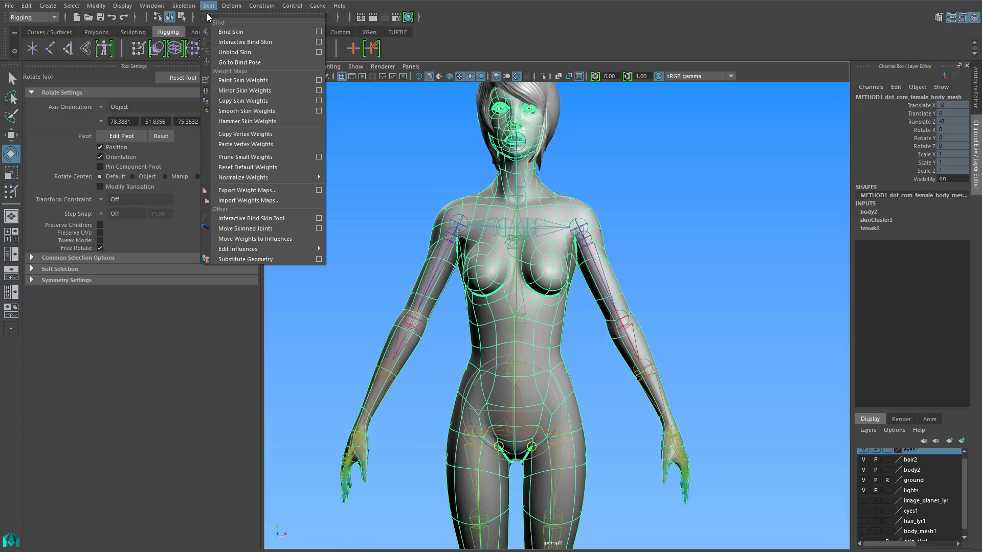
mouse_move(245, 90)
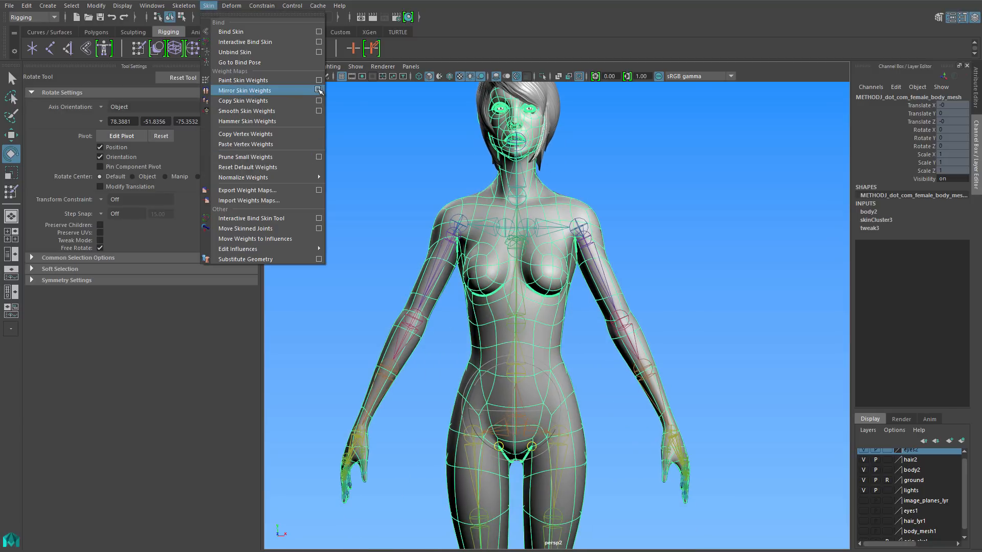
click(319, 90)
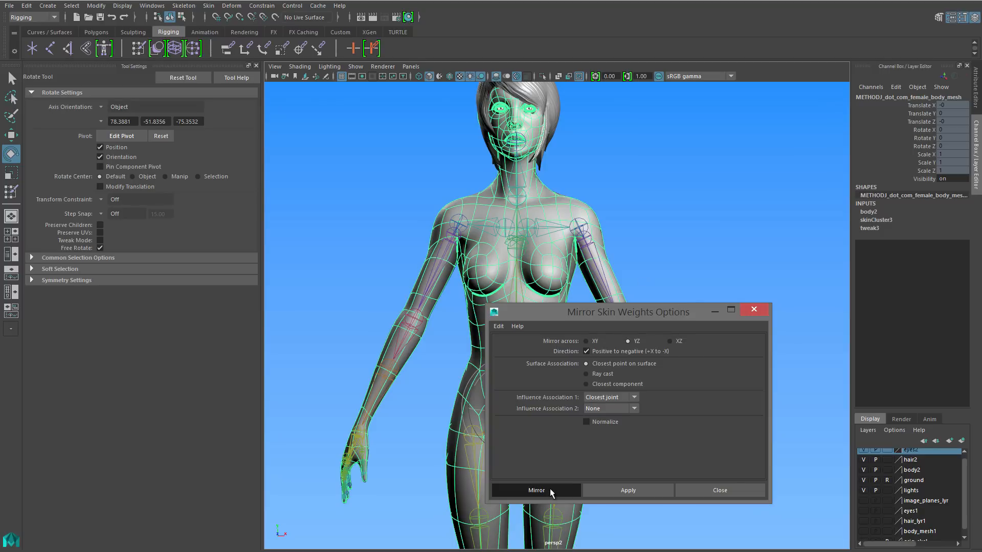
click(535, 489)
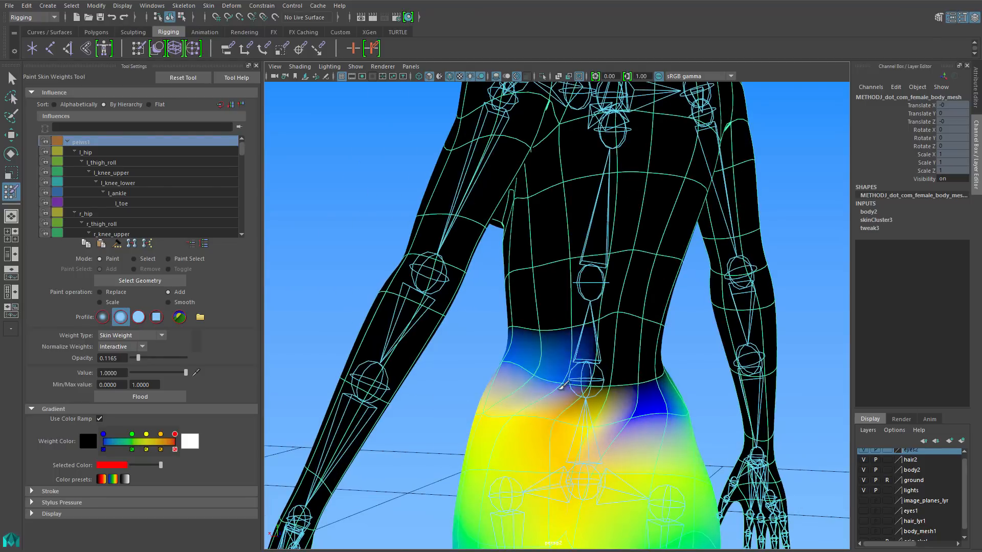
- Paint pelvis1, spine1 and spine2 influence over the lower back, belly and hips
drag(551, 386, 576, 372)
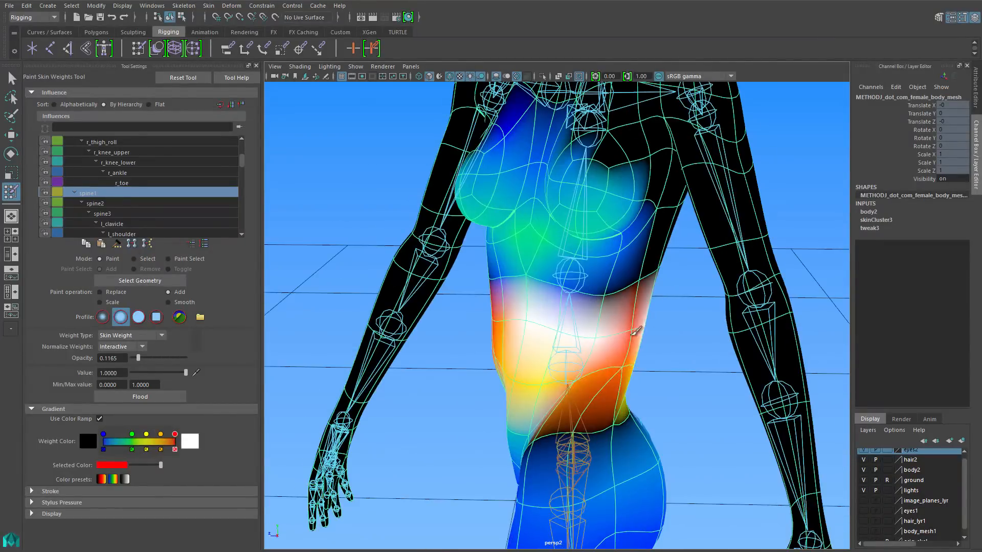
click(100, 203)
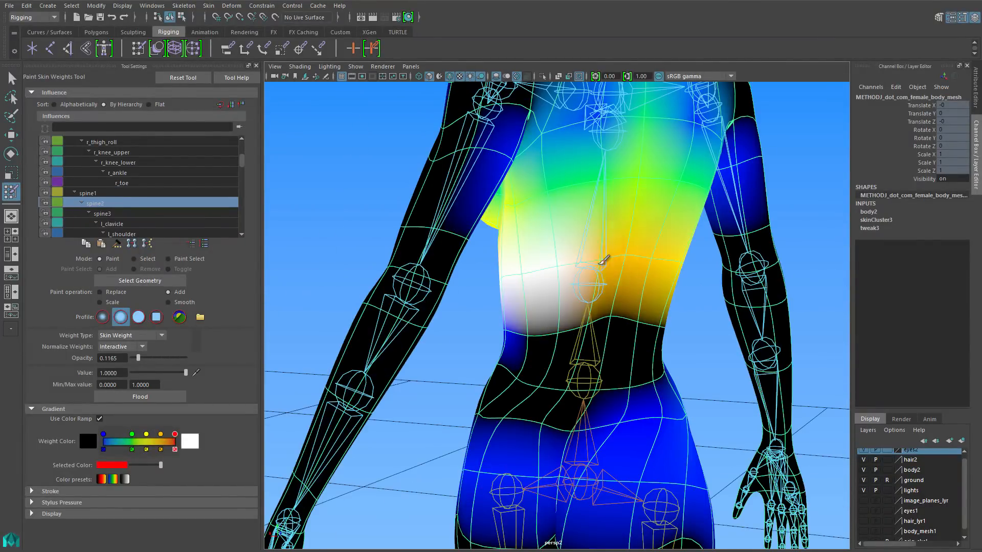
click(88, 192)
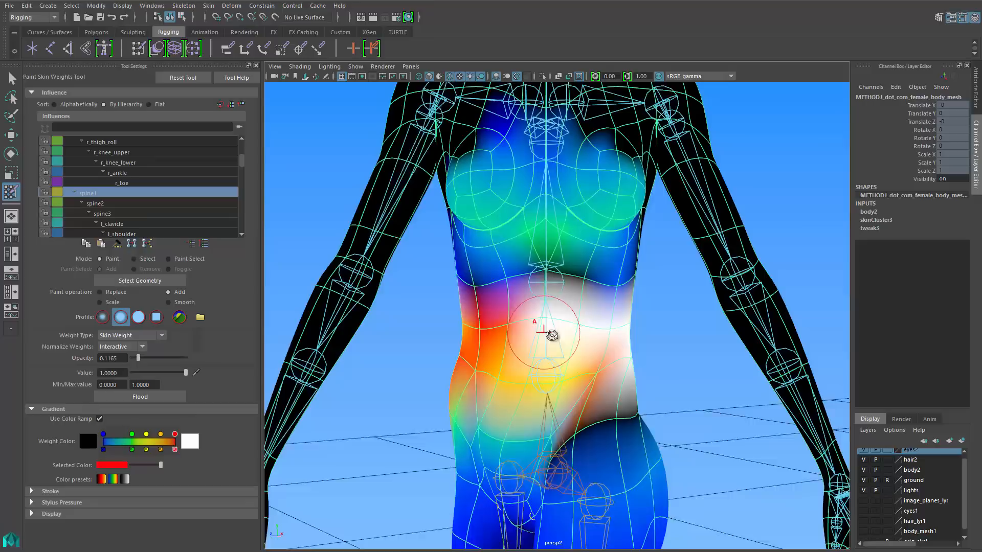
right_click(537, 335)
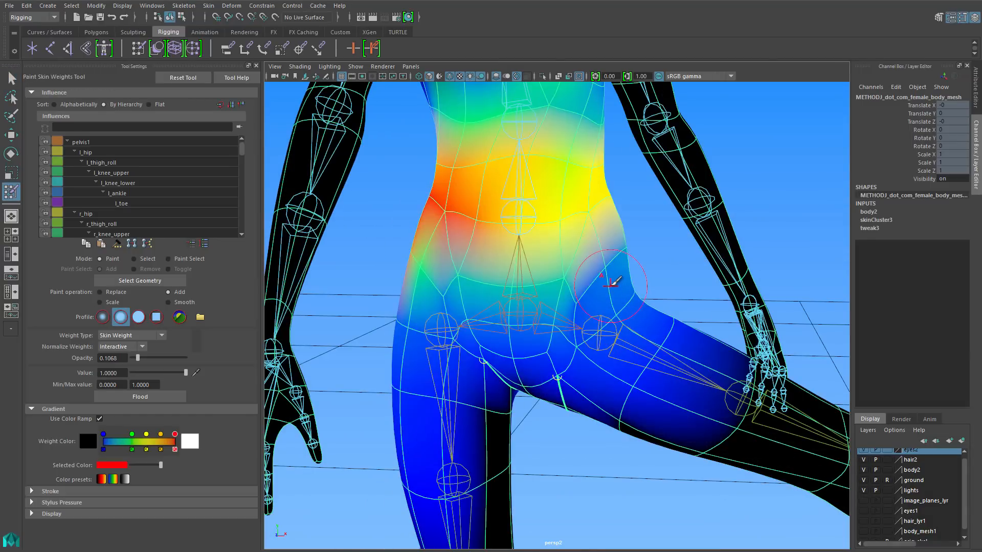
click(85, 151)
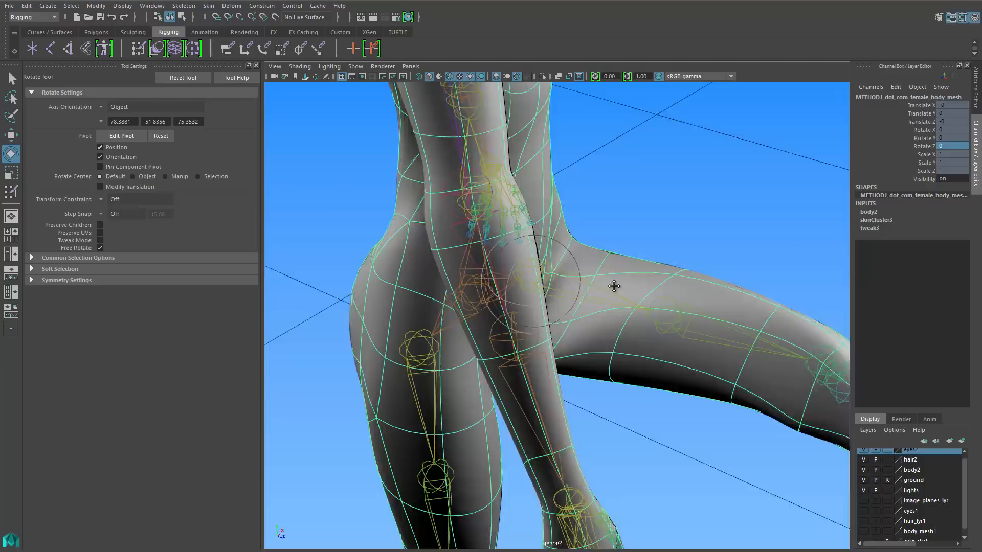
- Paint pelvis1 weight into the hip crease and bend the leg at the knee joint
drag(614, 286, 398, 309)
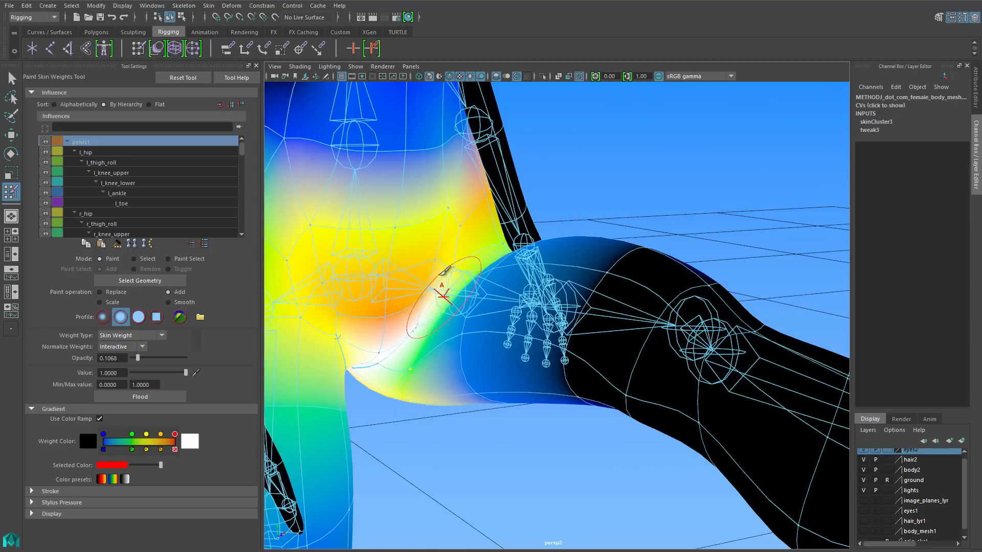
click(86, 151)
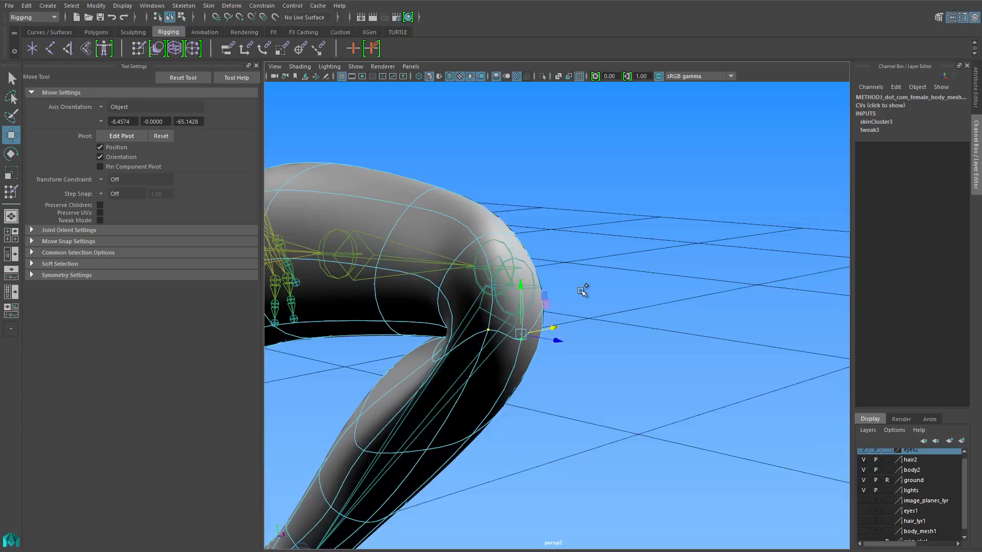
click(12, 190)
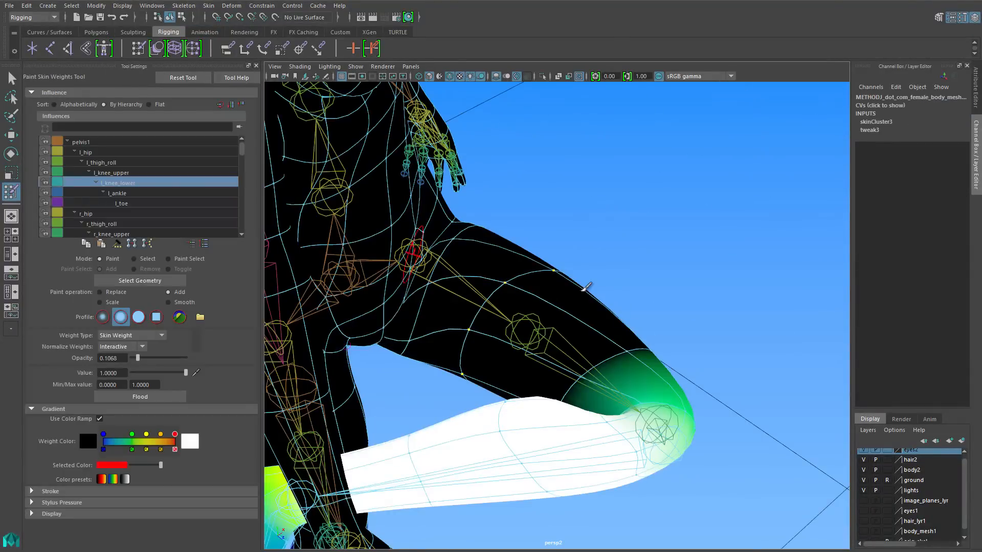
- Paint l_knee_lower and l_thigh_roll influence around the bent knee and thigh
click(86, 152)
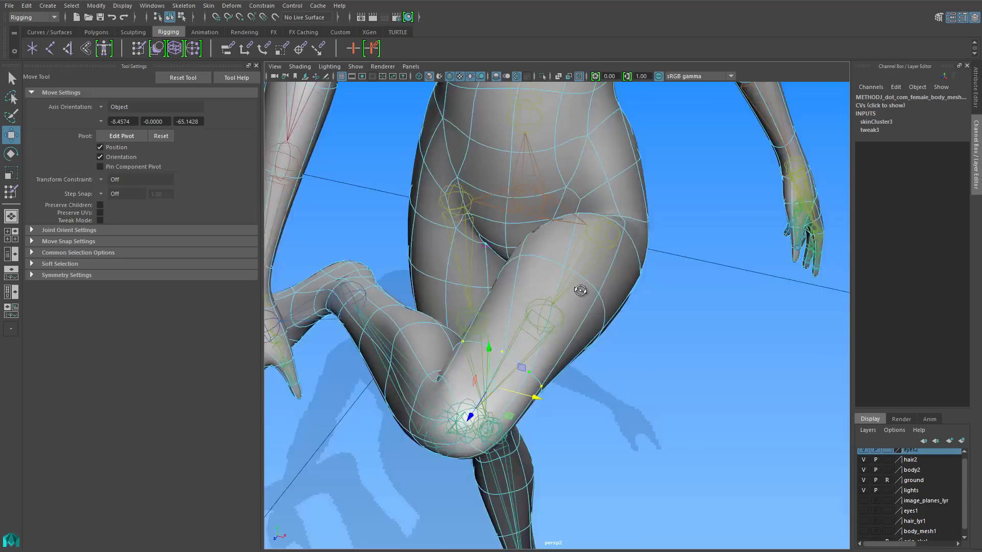
click(10, 191)
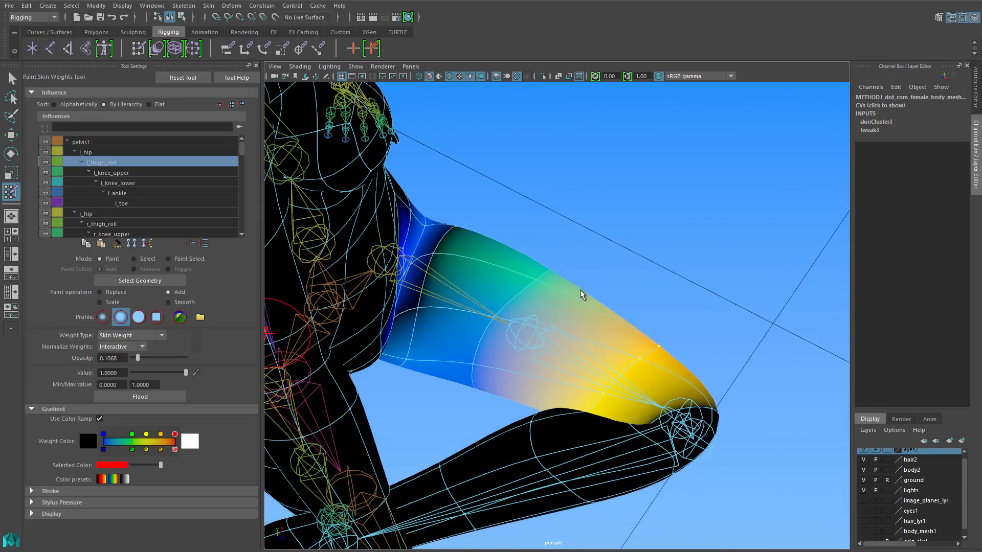
click(85, 151)
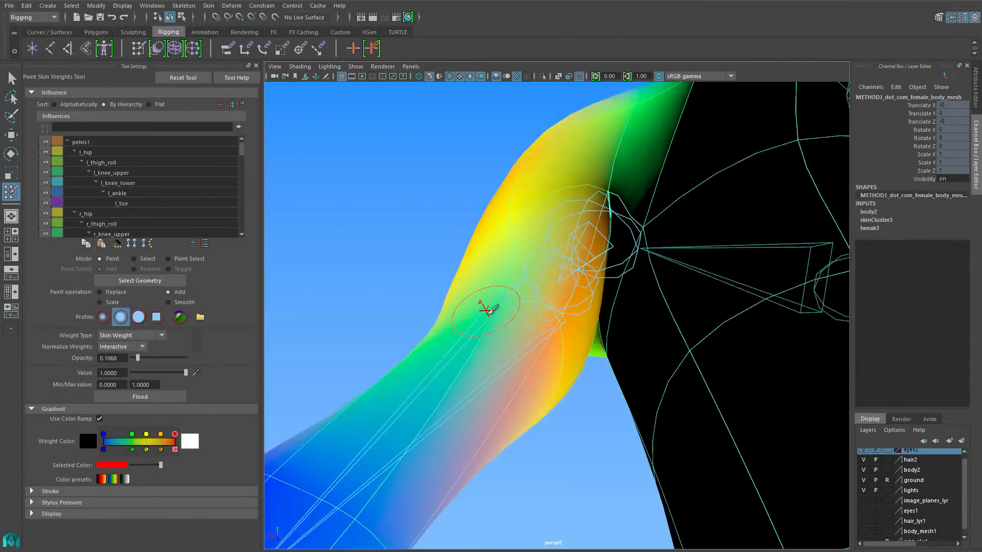
- Blend thigh influence across the knee bend with Add strokes near the knee
drag(485, 310, 504, 341)
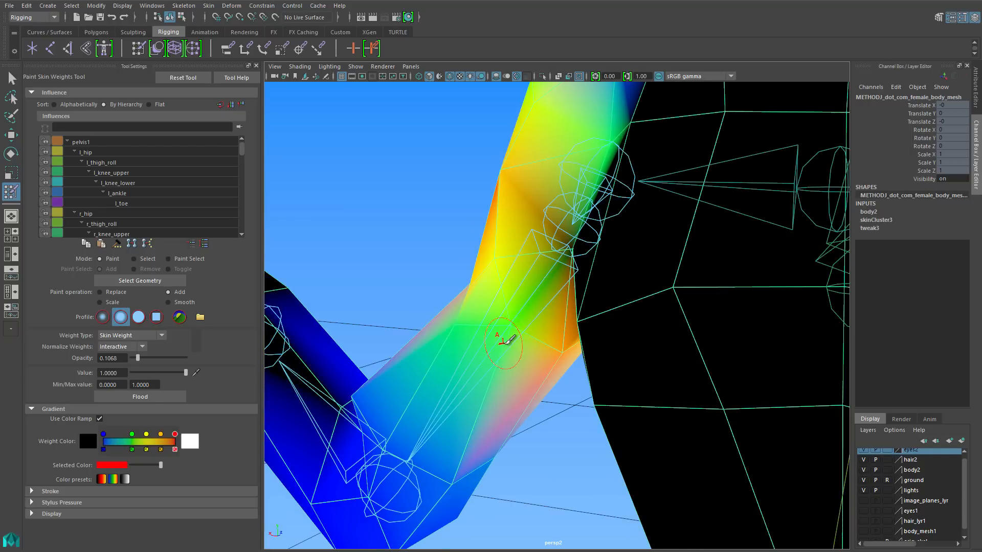
drag(501, 341, 545, 338)
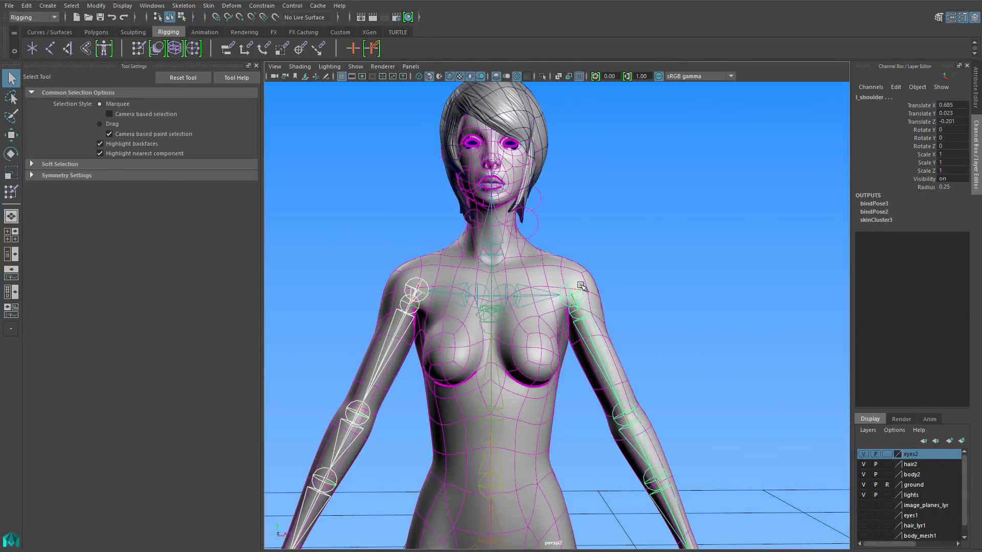
- Detach the skin from the body mesh while keeping history
click(10, 154)
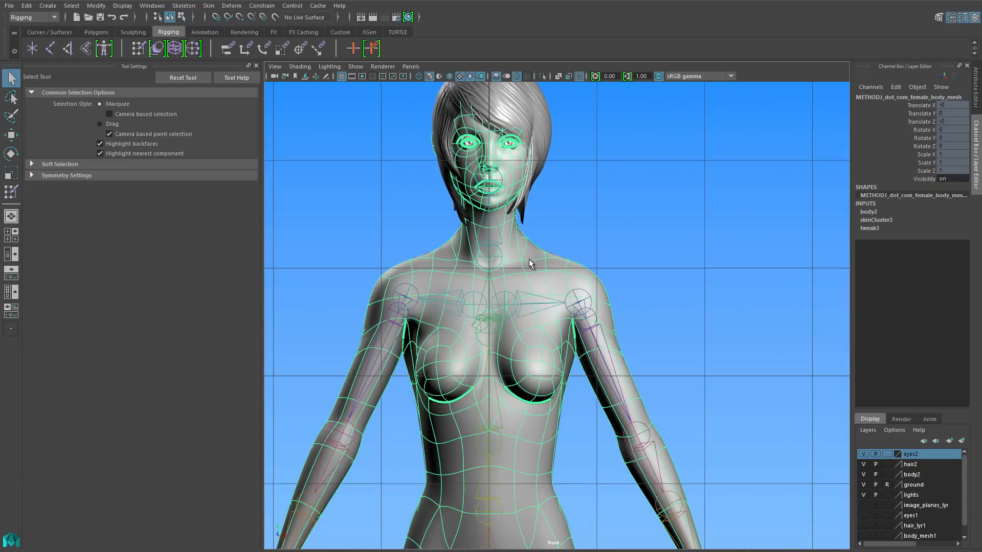
click(207, 5)
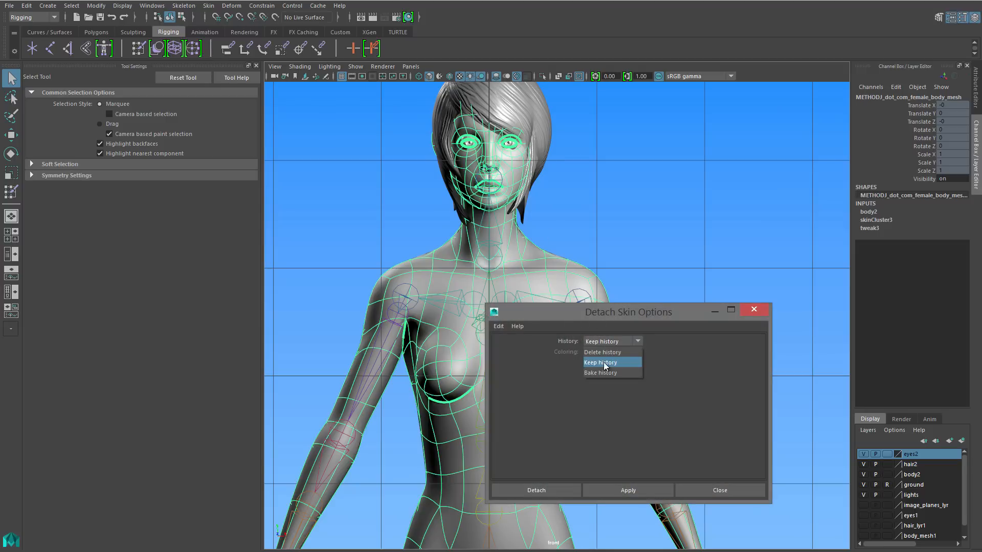
click(599, 362)
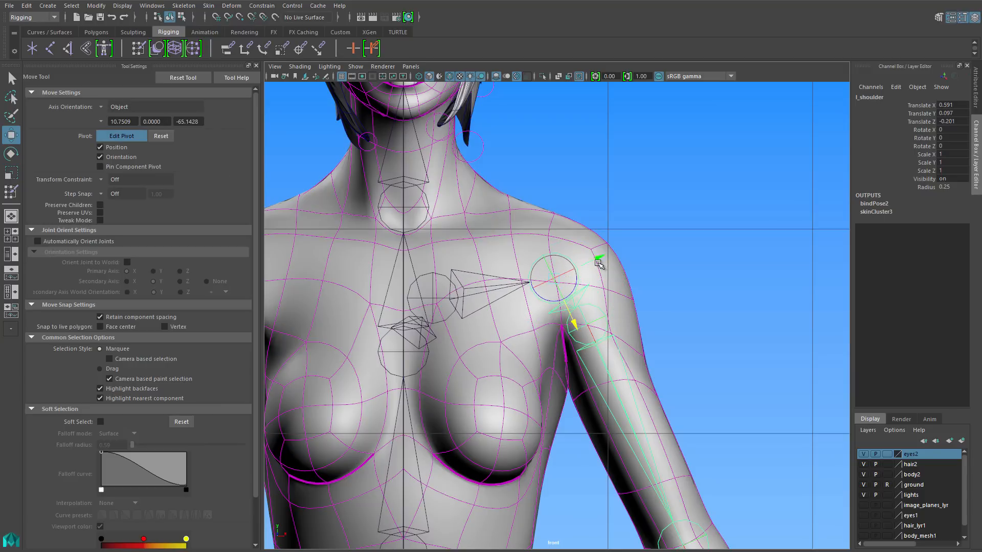
- Mirror the arm joints to the right side and rotate l_shoulder to test deformation
click(183, 5)
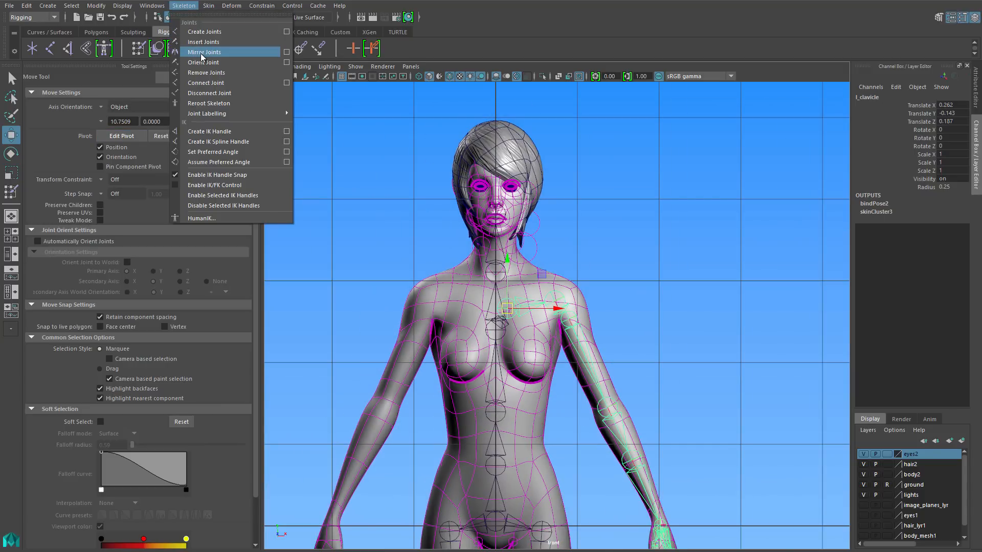
click(204, 52)
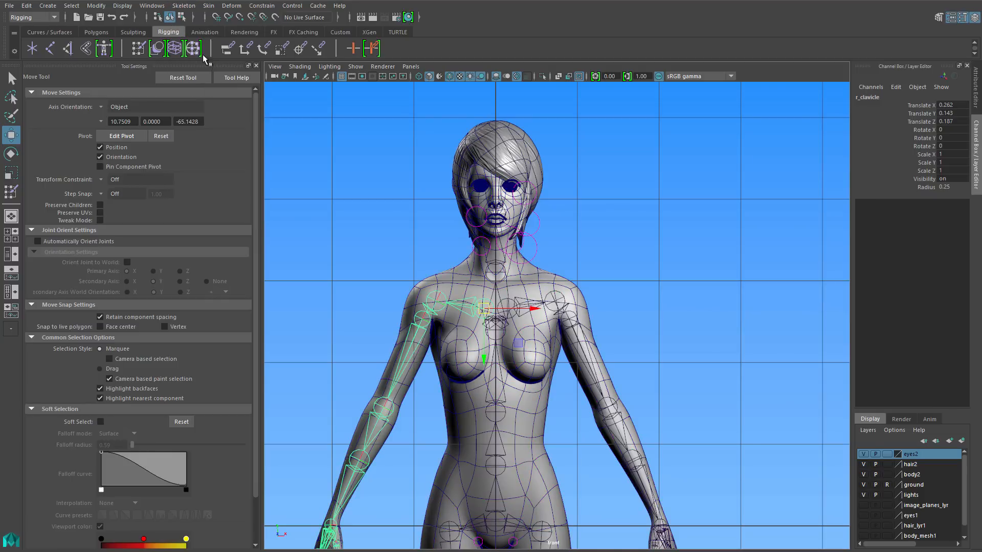
click(208, 6)
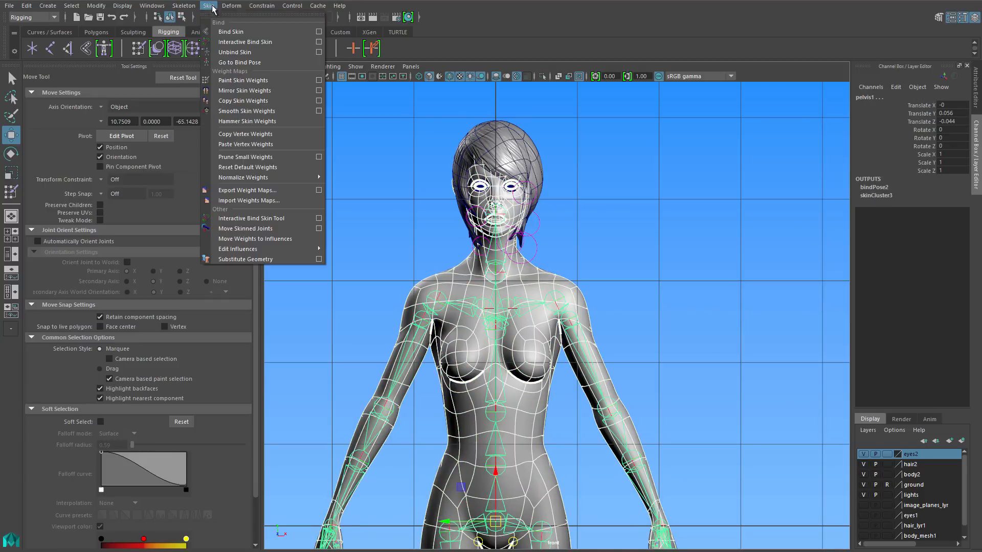
mouse_move(230, 32)
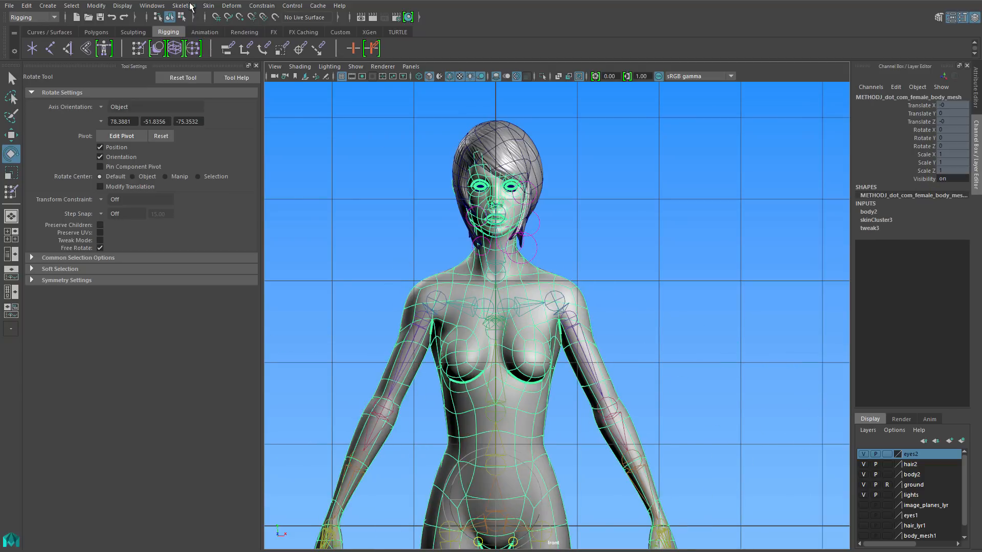
click(207, 5)
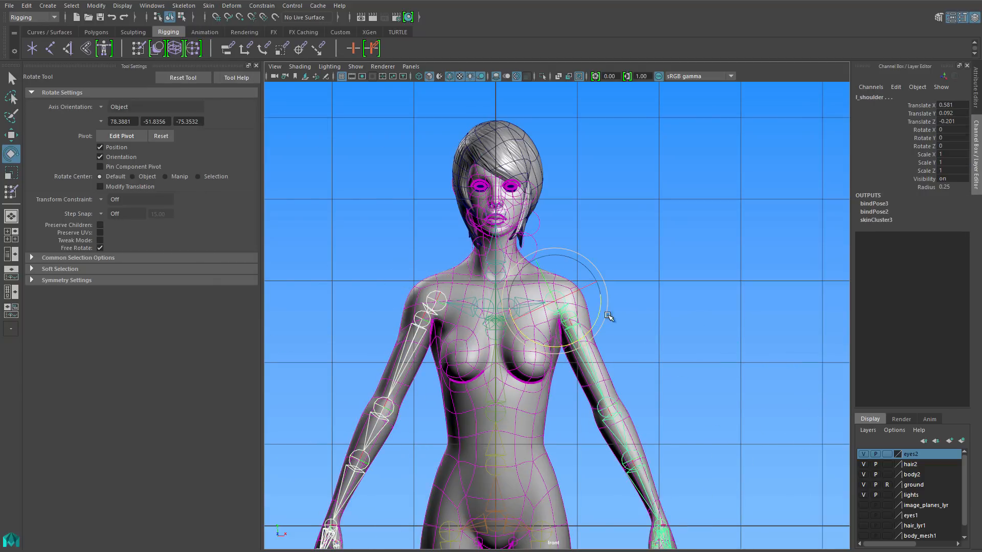
drag(607, 316, 595, 357)
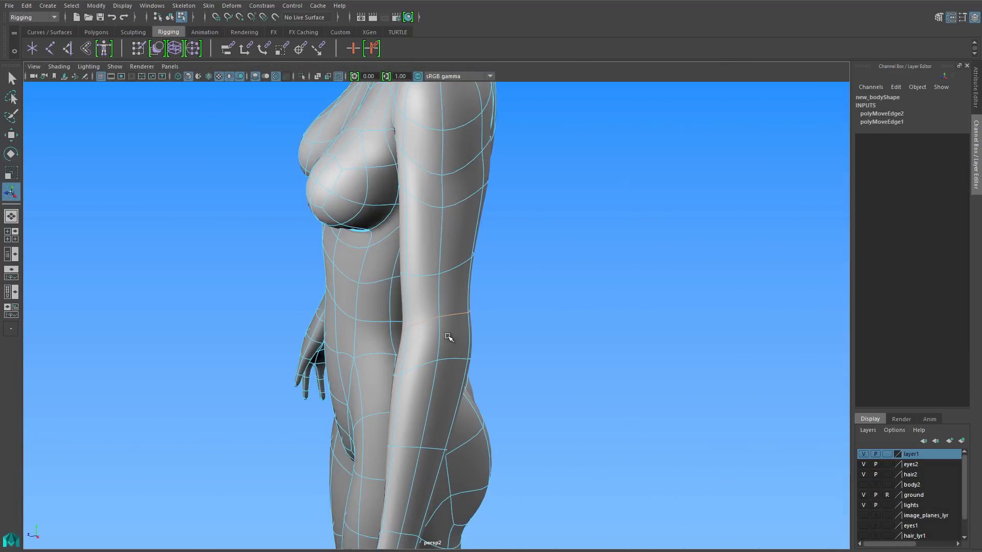
- Bevel the elbow edge loop into extra edge rows
right_click(446, 335)
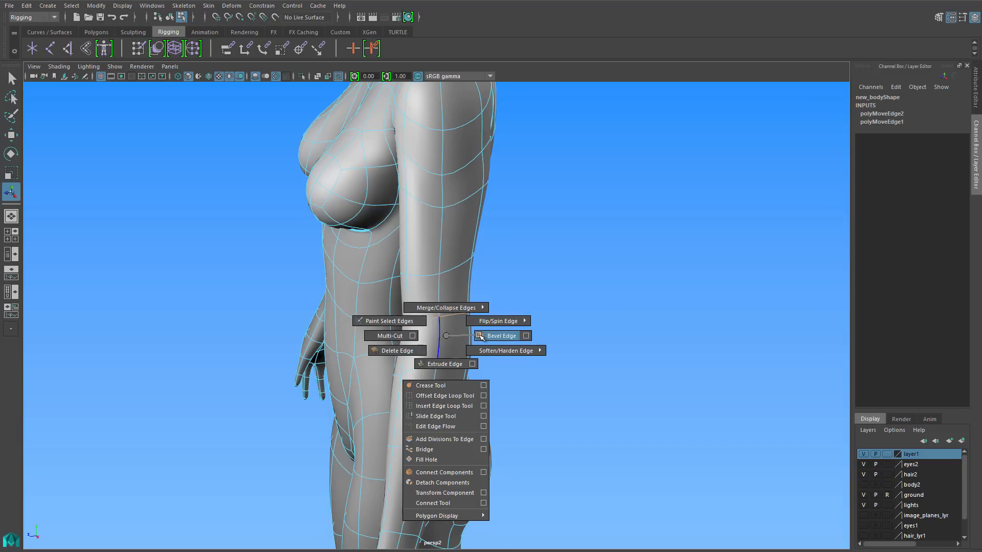
click(499, 335)
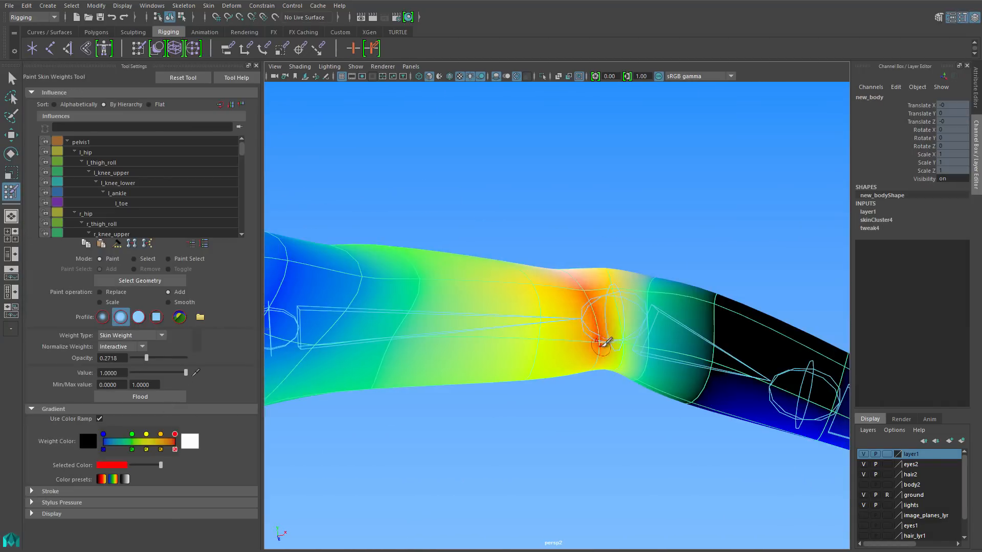
- Paint l_elbow skin weight around the elbow and select the joint to test bending
click(132, 193)
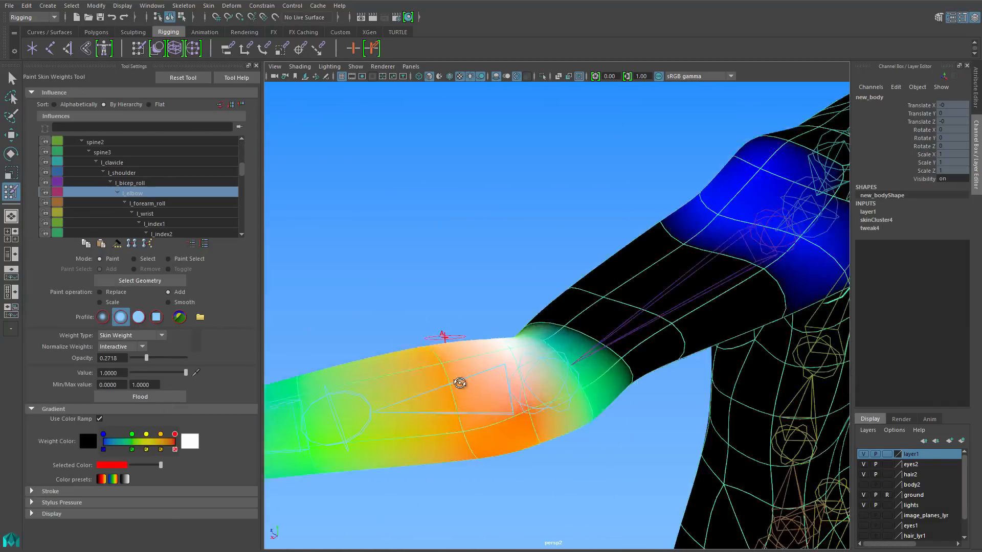
drag(459, 381, 556, 432)
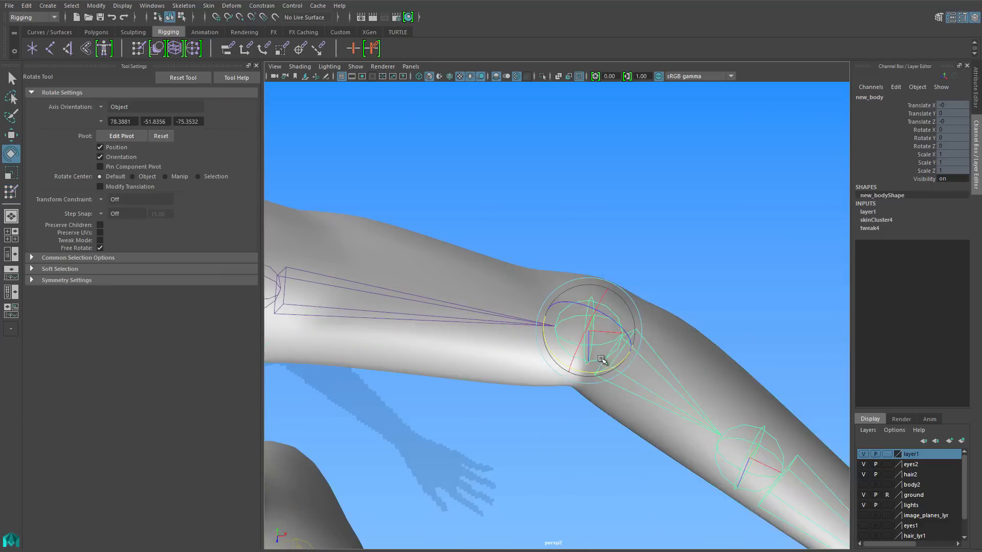
click(10, 191)
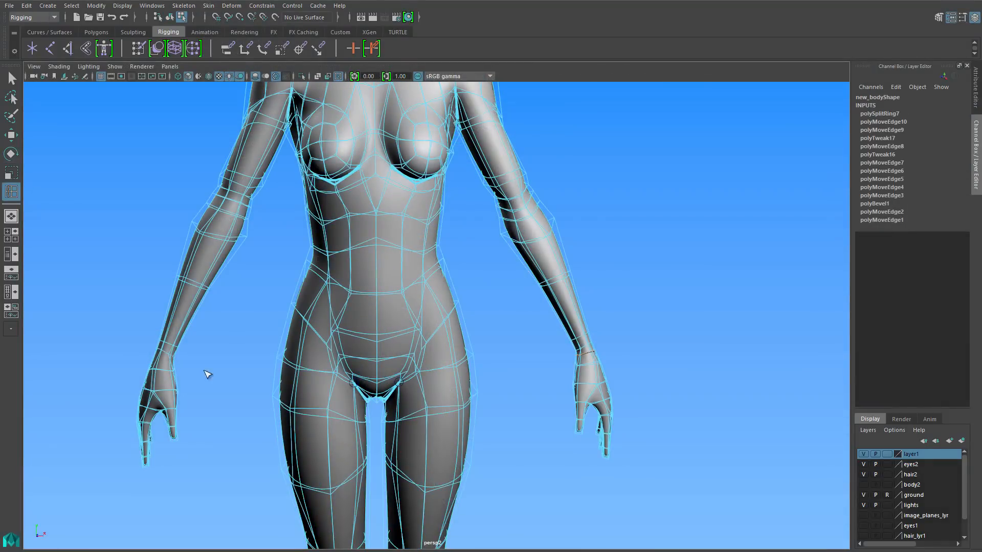
- Bevel finger knuckle edge rings (Fraction 0.1, 2 Segments) and shift the knee edge row into place
drag(206, 374, 500, 440)
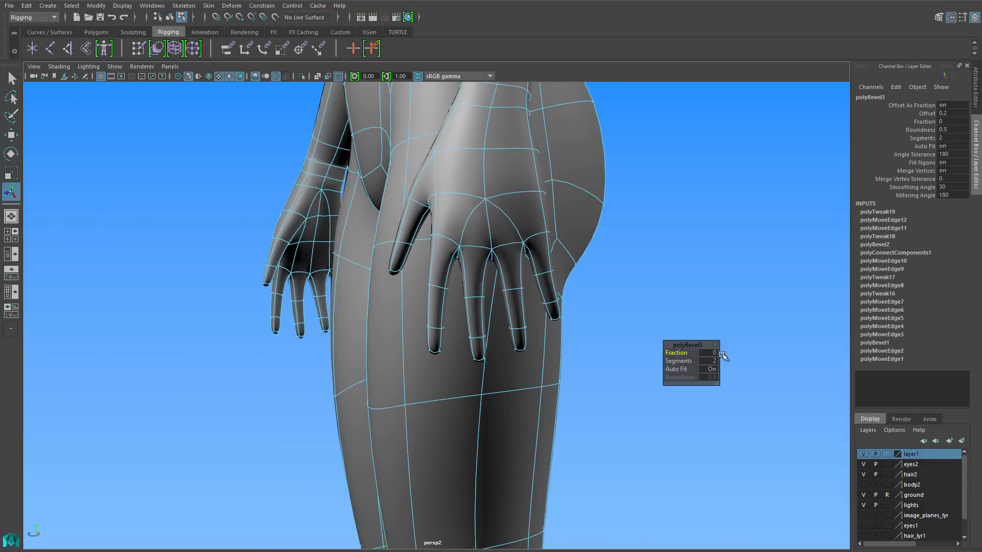
drag(714, 353, 723, 352)
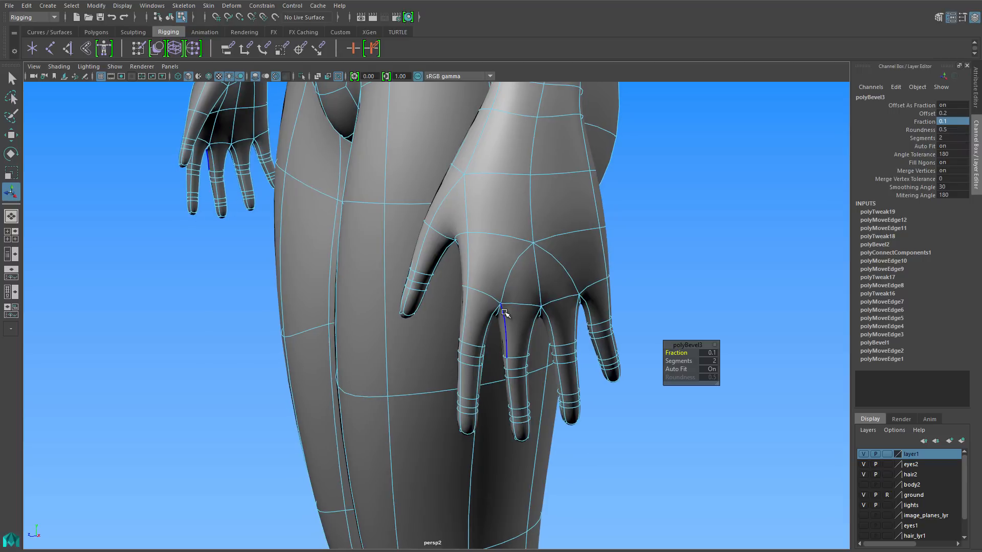
drag(501, 312, 514, 291)
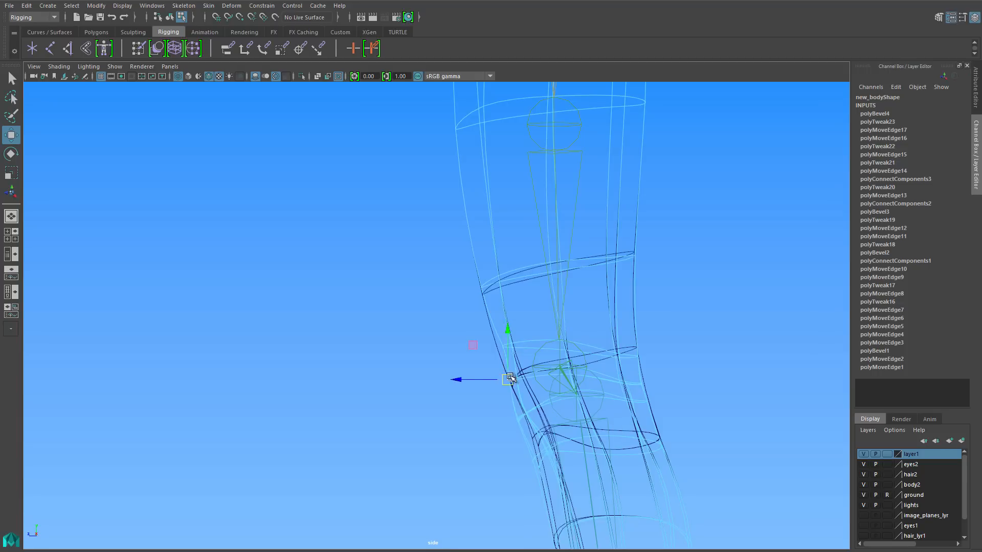
drag(508, 378, 545, 451)
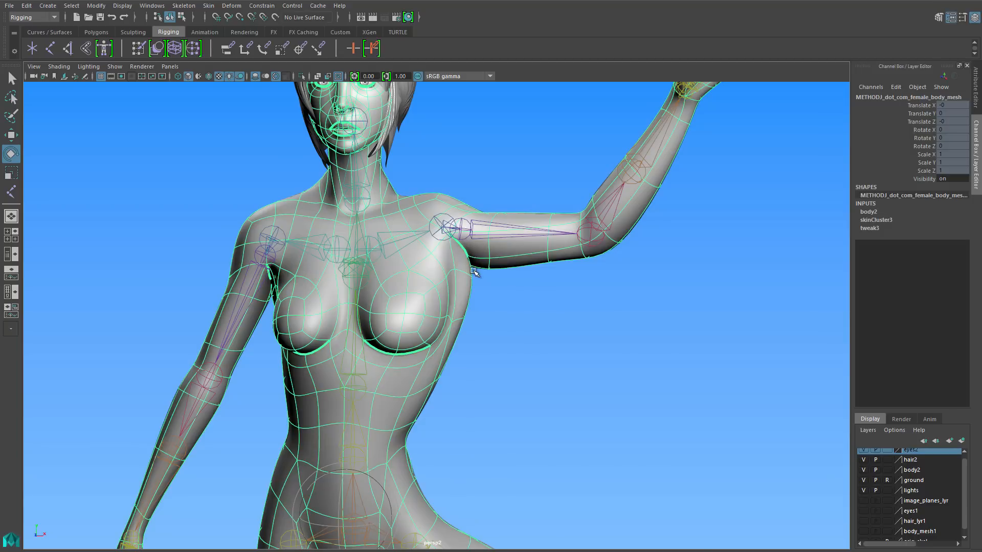
- Enter finger vertex weights (0.5, 1) in the Component Editor's Smooth Skins tab
click(152, 6)
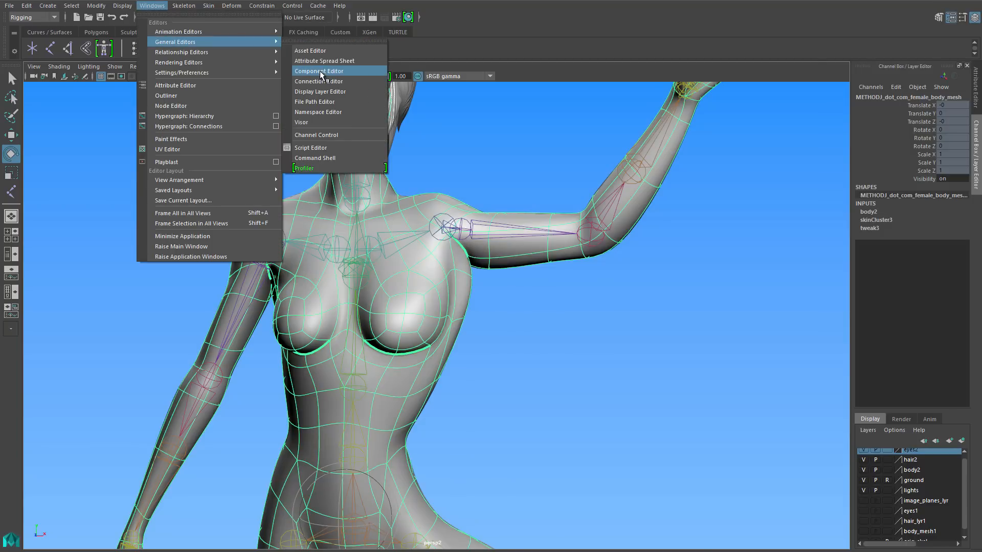
click(319, 71)
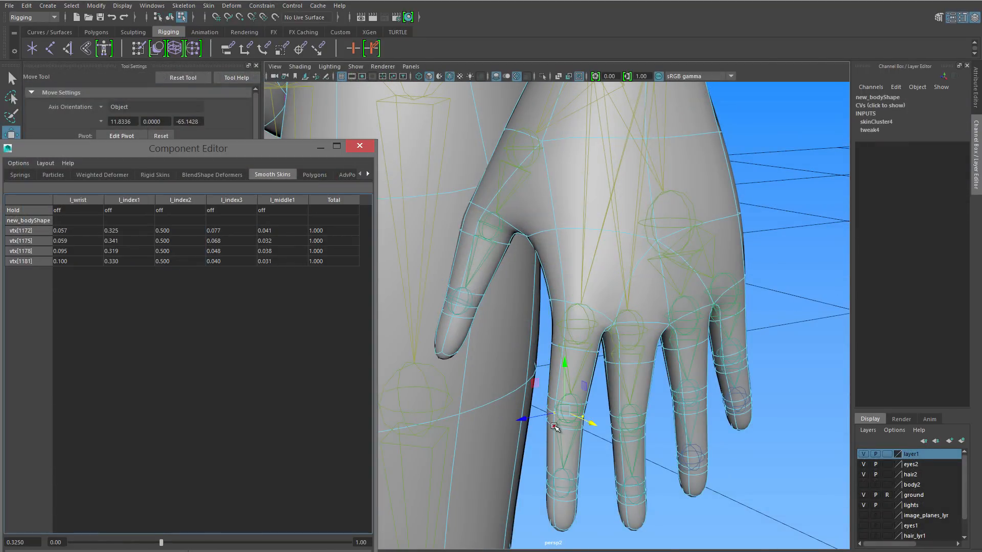
text(05)
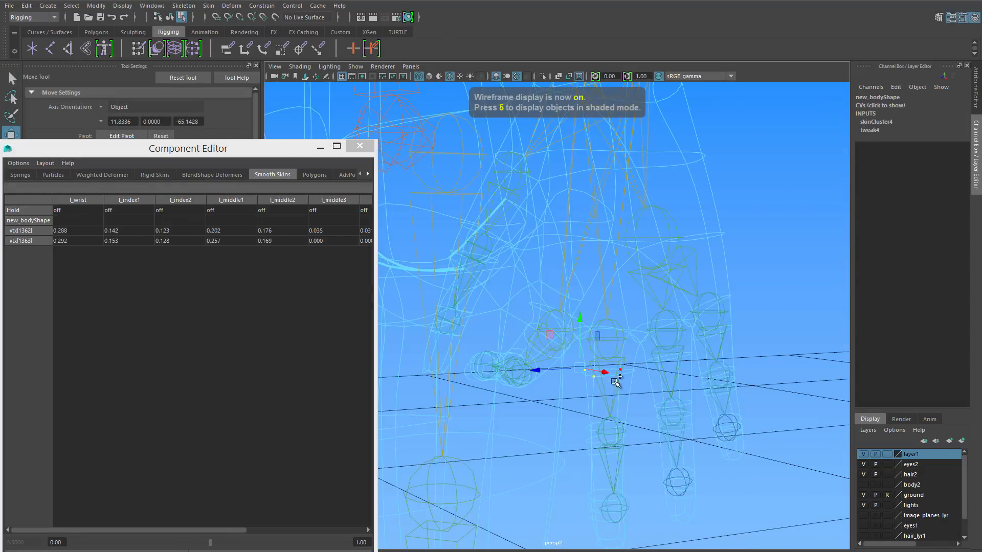
key(5)
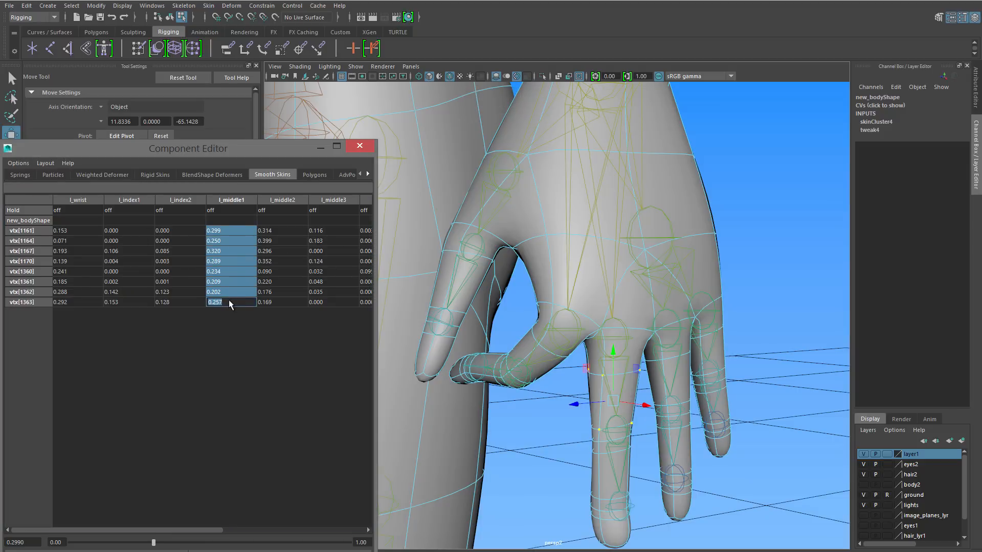
text(1)
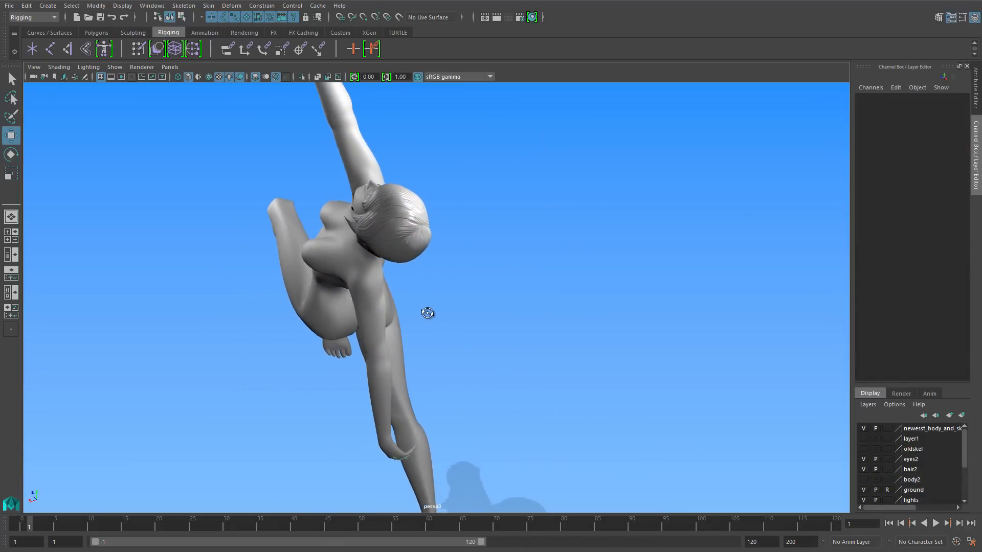
drag(427, 313, 548, 285)
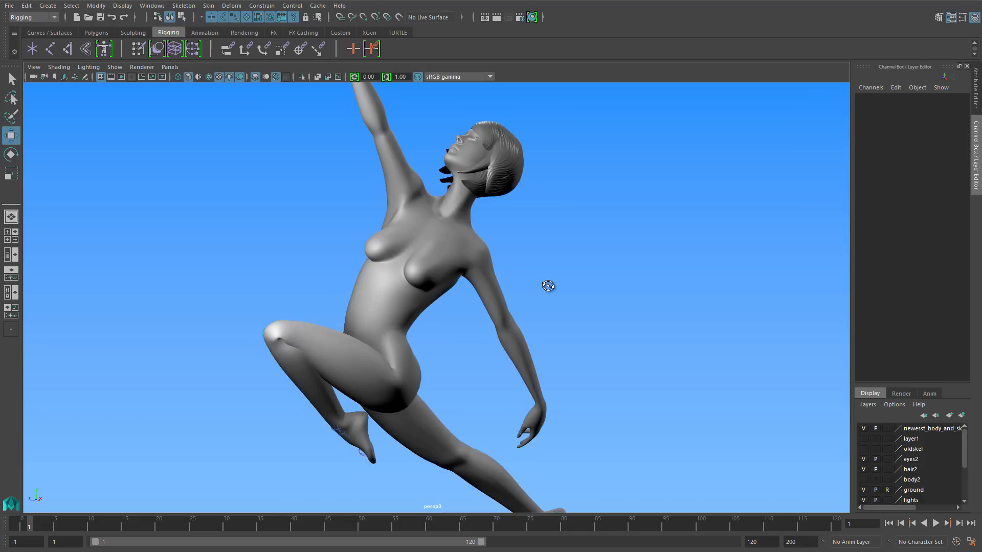
drag(548, 286, 299, 352)
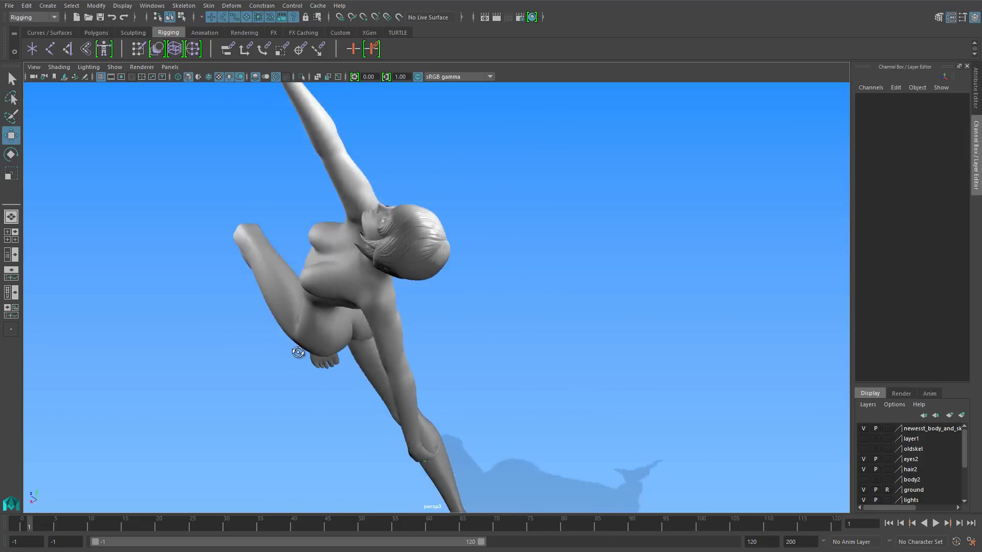
drag(298, 351, 595, 307)
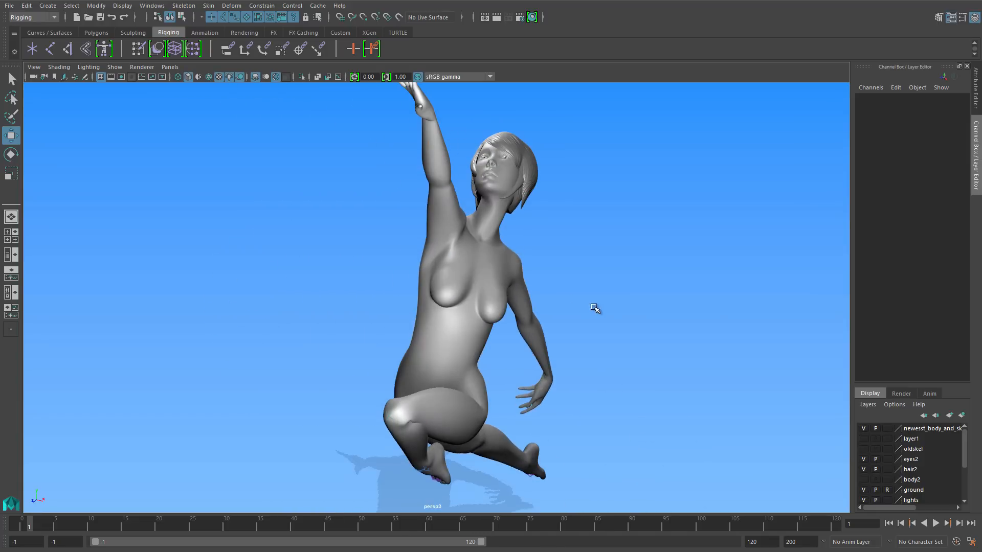